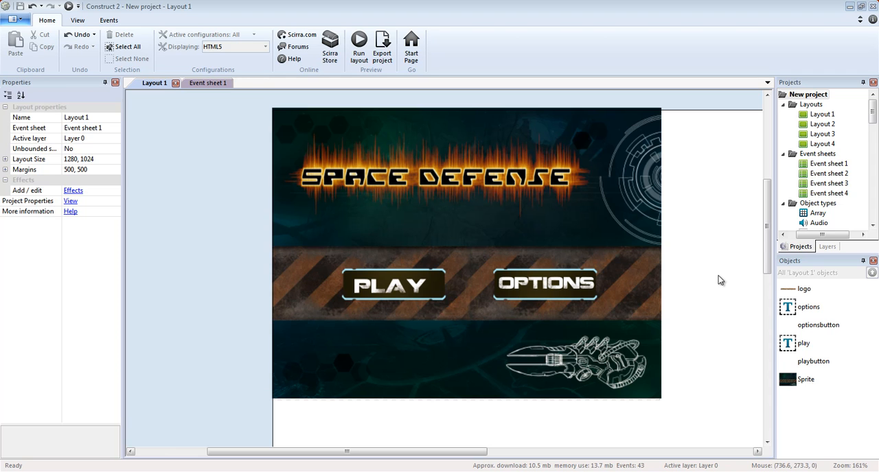
pyautogui.moveTo(357, 244)
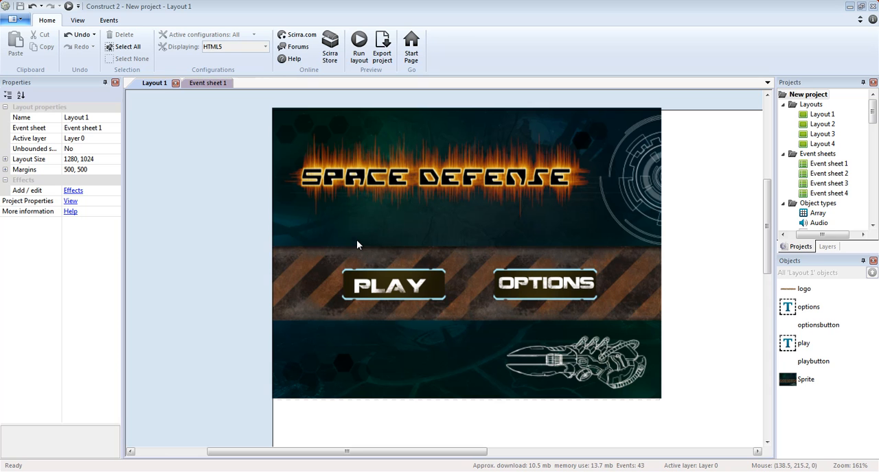
pyautogui.moveTo(293, 143)
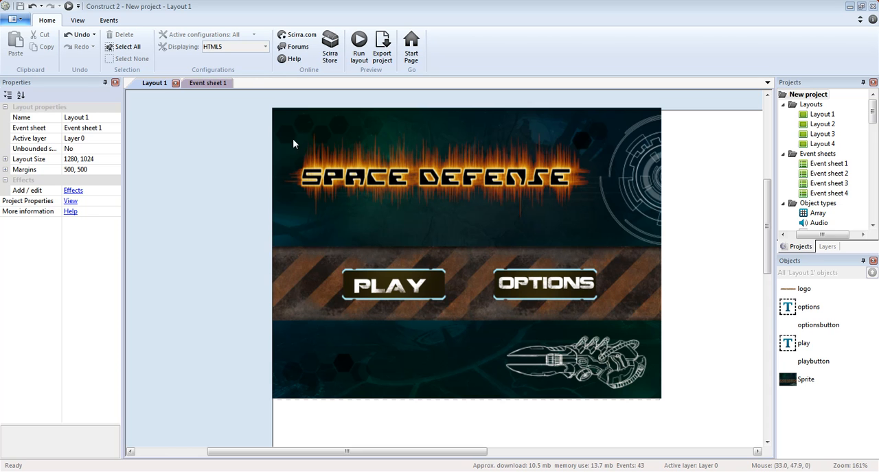
# Inspect the Space Defense logo, PLAY and OPTIONS sprites, then open Layout 4's sound settings screen
pyautogui.click(434, 175)
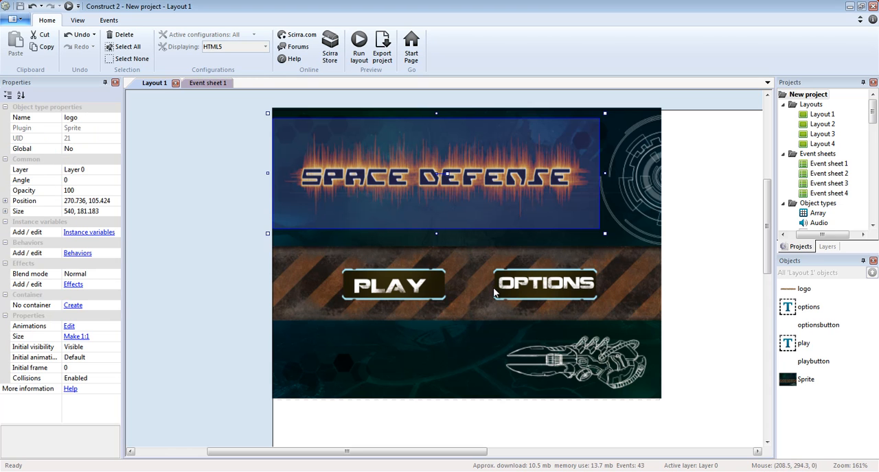
pyautogui.click(547, 284)
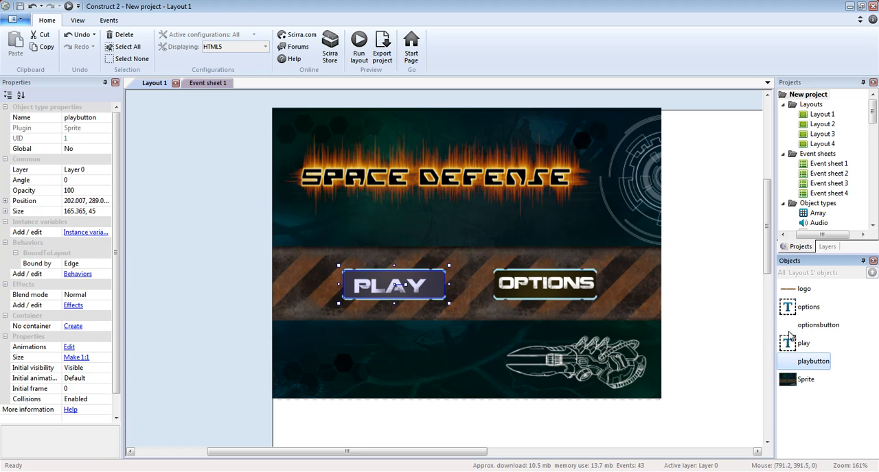
pyautogui.click(547, 284)
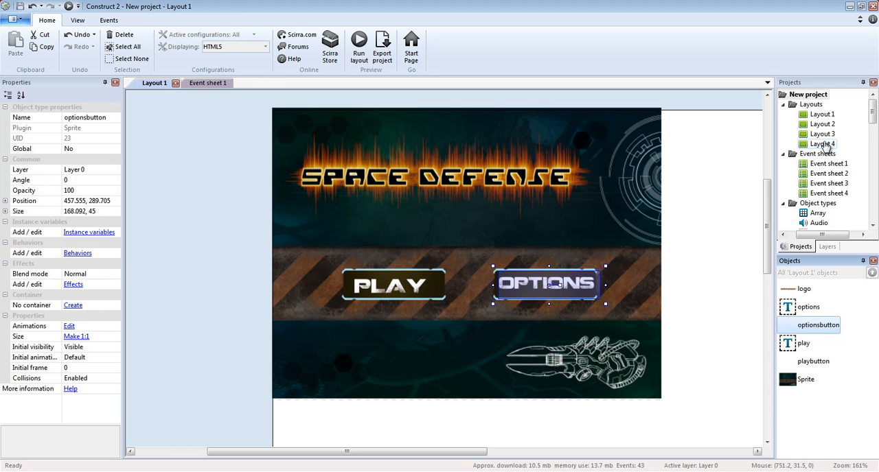
pyautogui.doubleClick(821, 144)
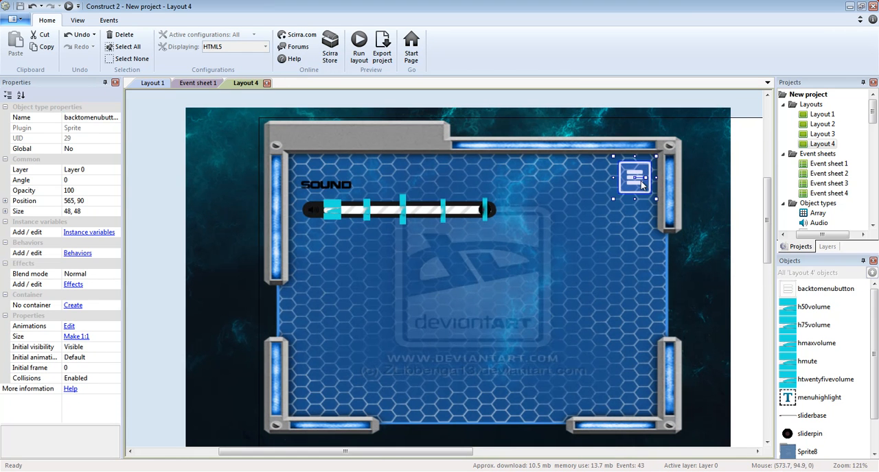
pyautogui.moveTo(626, 186)
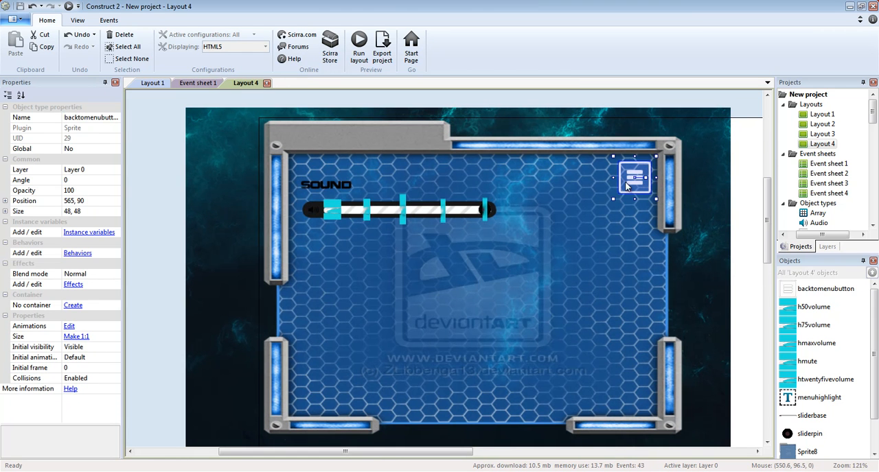
pyautogui.moveTo(637, 181)
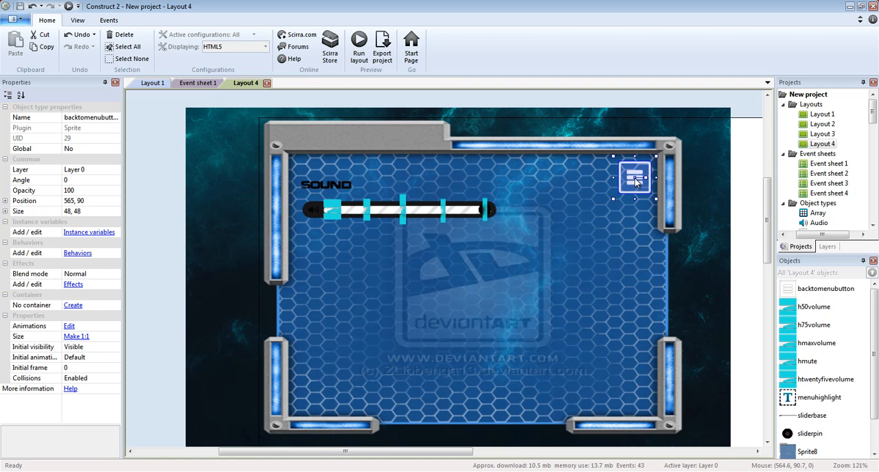
pyautogui.moveTo(651, 187)
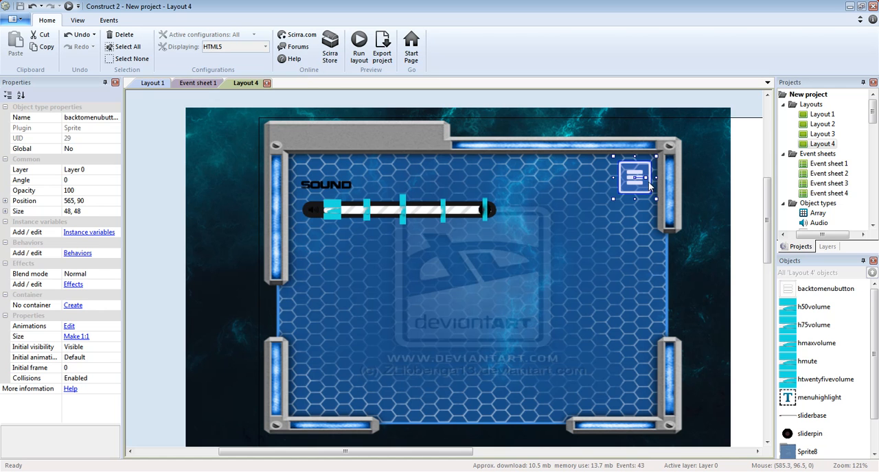
pyautogui.moveTo(618, 181)
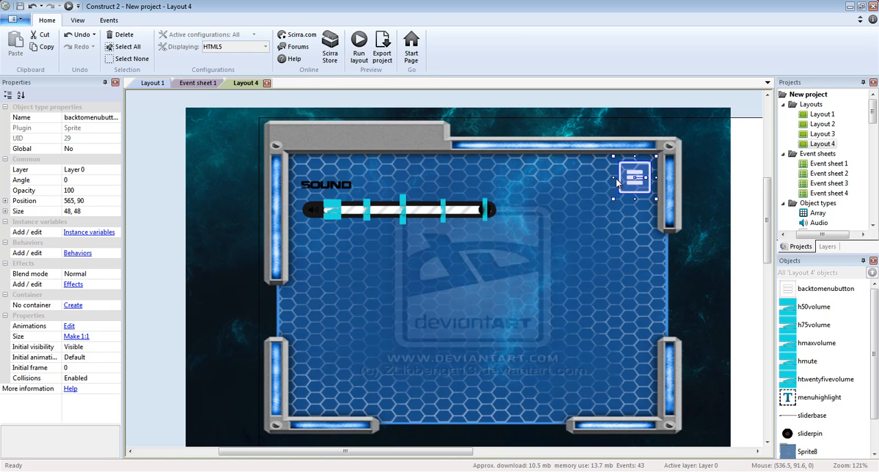
pyautogui.moveTo(628, 177)
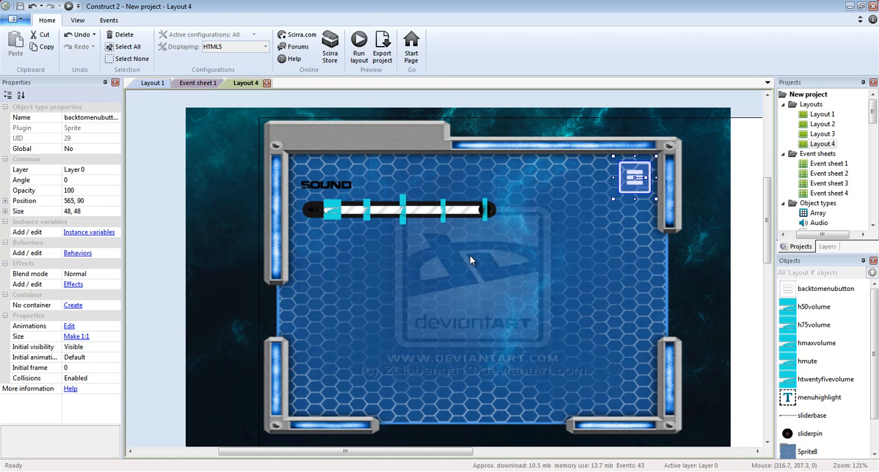
pyautogui.moveTo(593, 206)
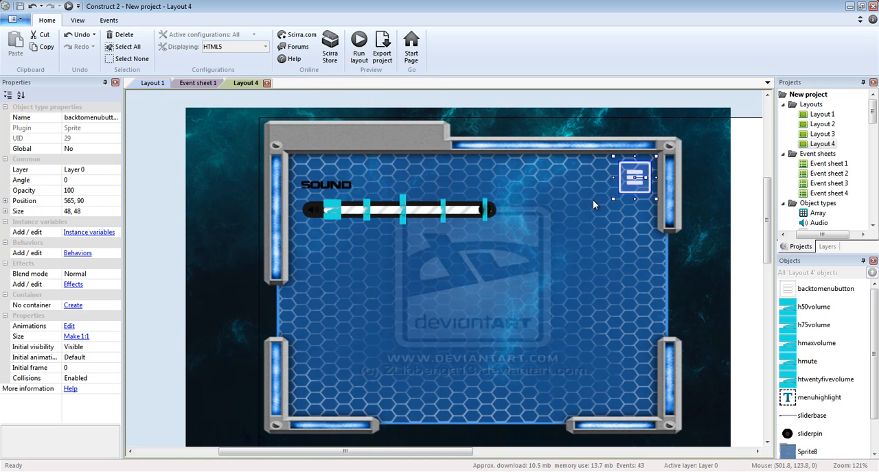
pyautogui.moveTo(333, 205)
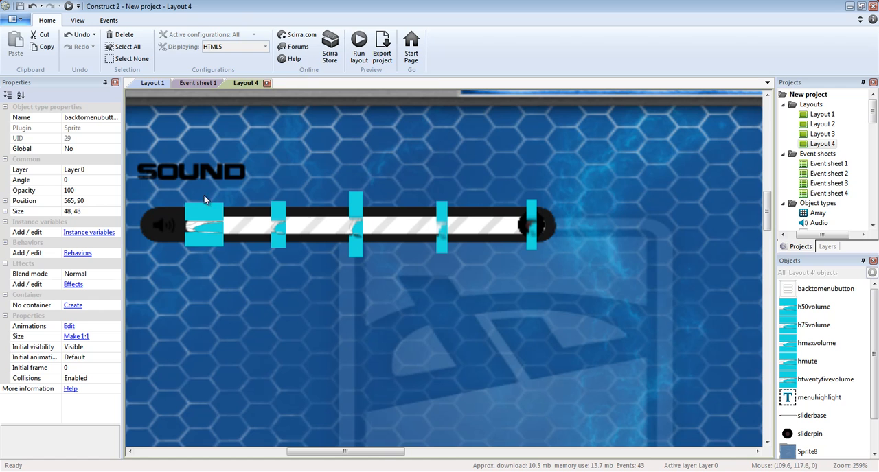
pyautogui.moveTo(515, 223)
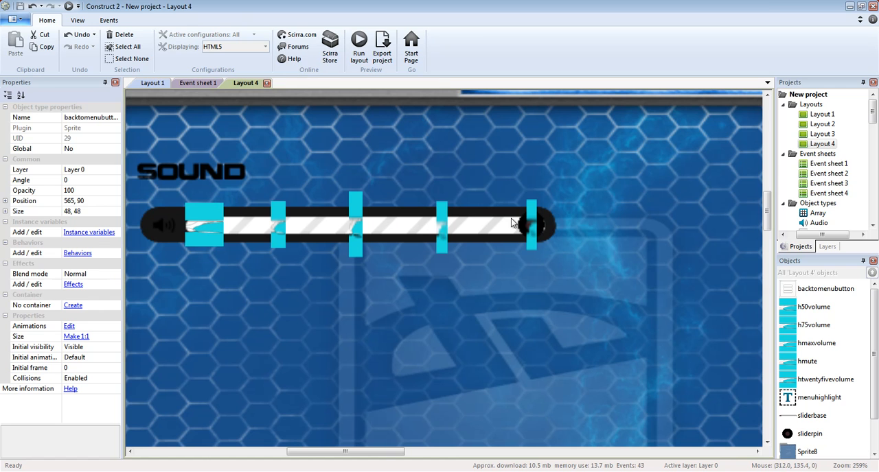
pyautogui.click(533, 227)
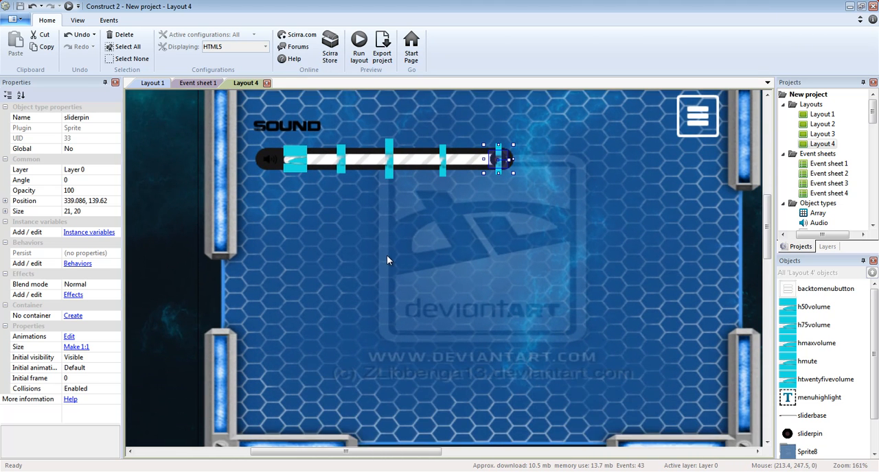
pyautogui.scroll(-3)
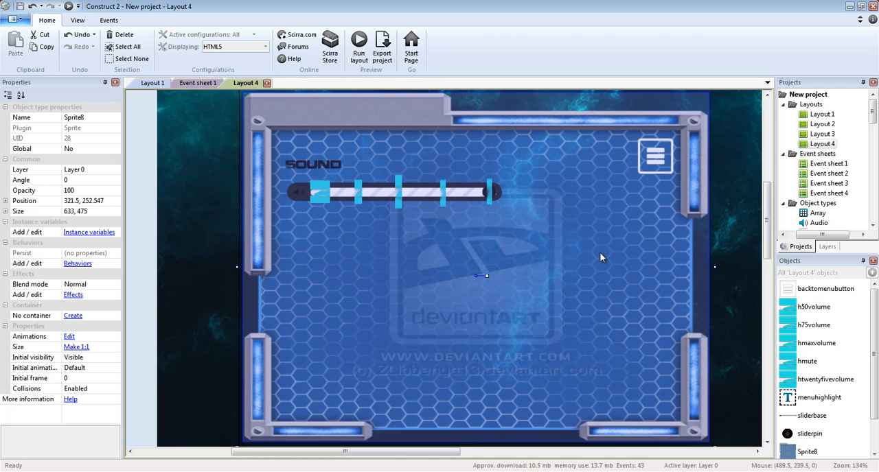
pyautogui.moveTo(664, 251)
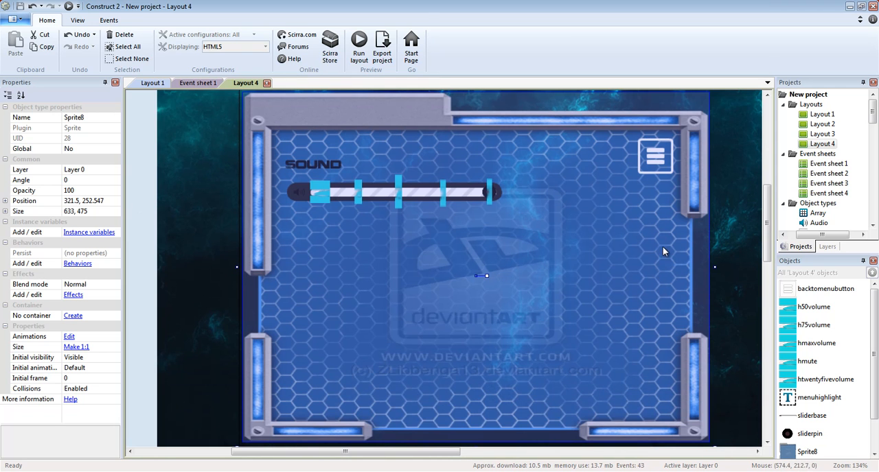
pyautogui.moveTo(414, 9)
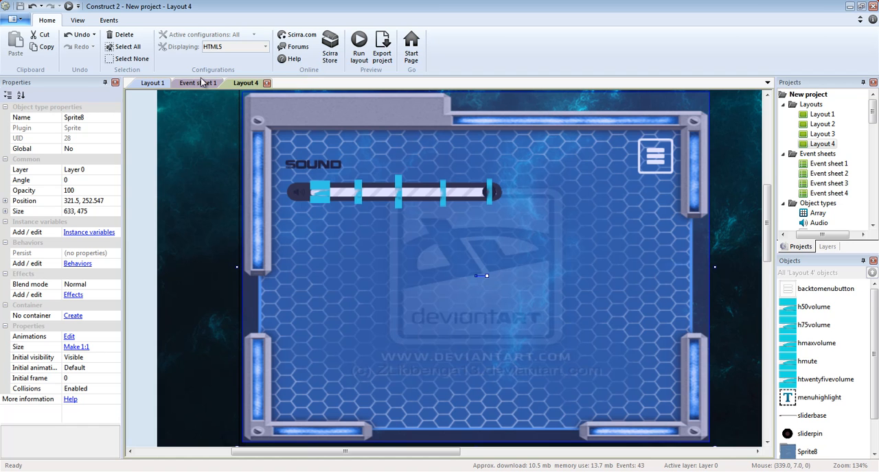
# In Layout 3, crop the transparent edges of the greenenemy image
pyautogui.click(197, 82)
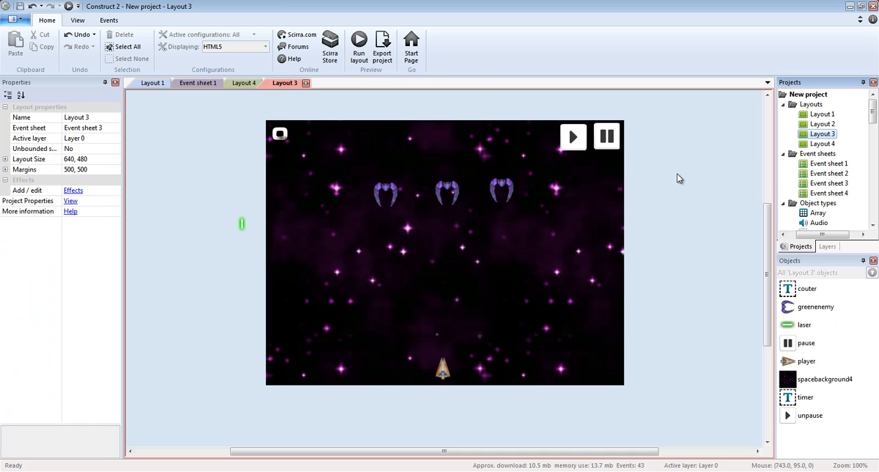
pyautogui.click(386, 195)
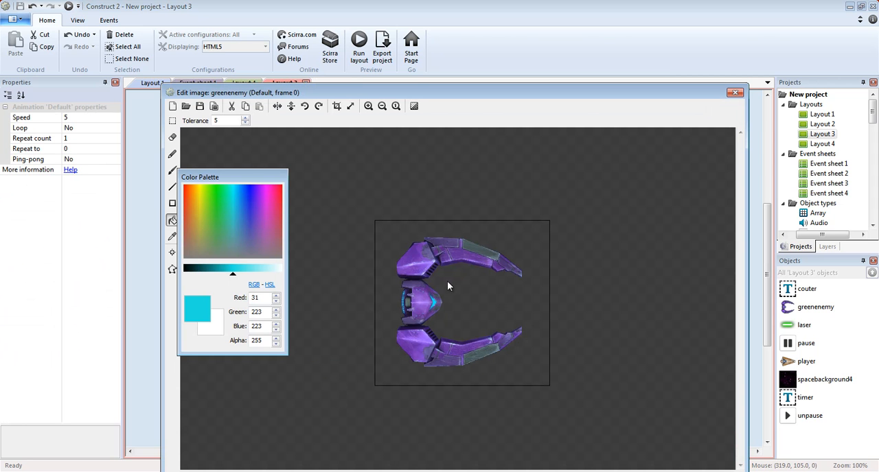
pyautogui.click(336, 106)
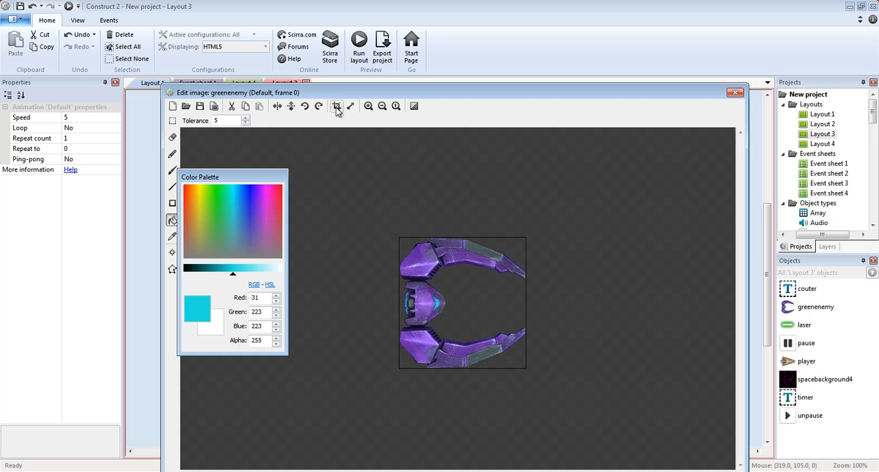
pyautogui.click(735, 94)
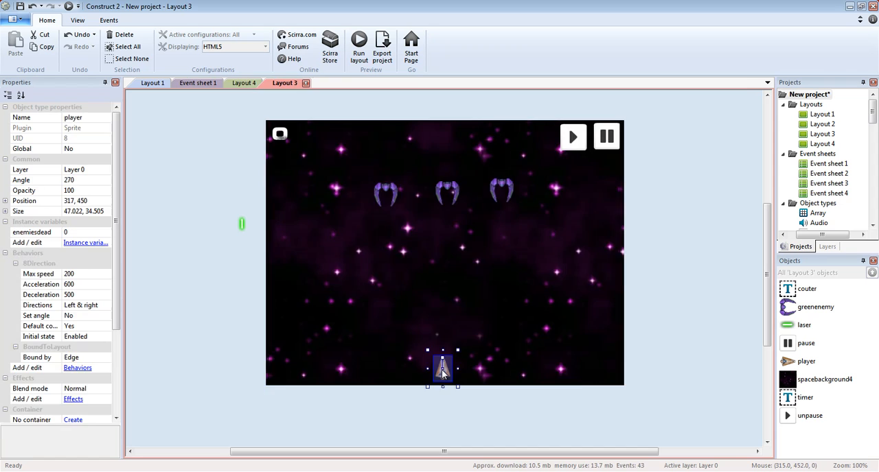
# Look over the player ship image in the editor and leave it unchanged
pyautogui.doubleClick(442, 371)
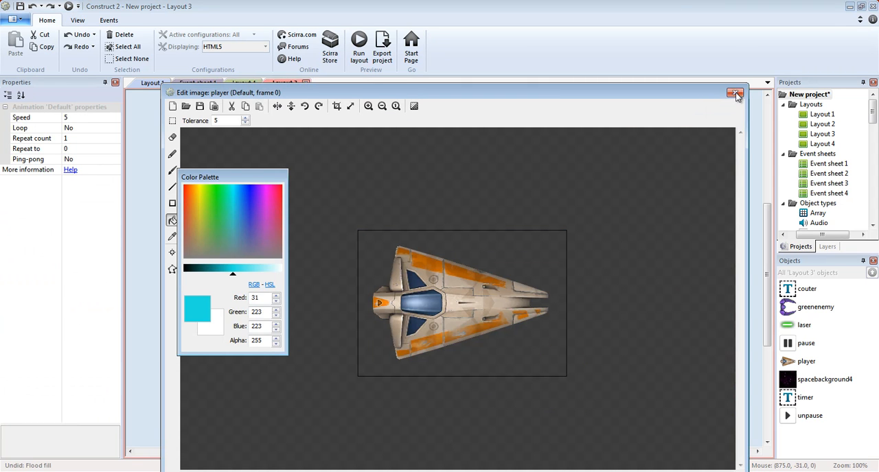
pyautogui.click(733, 93)
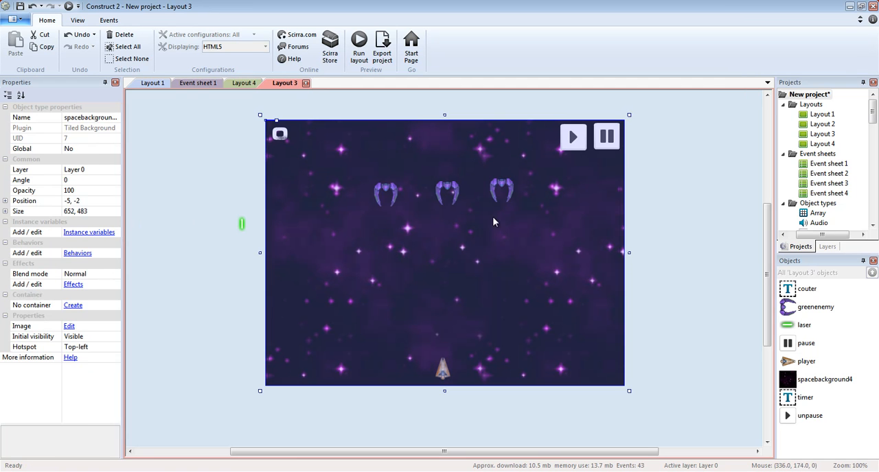
pyautogui.moveTo(354, 226)
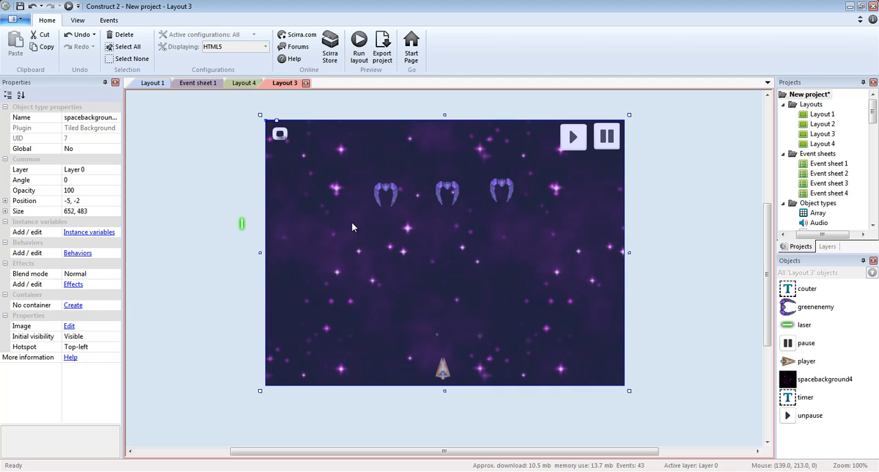
pyautogui.moveTo(297, 253)
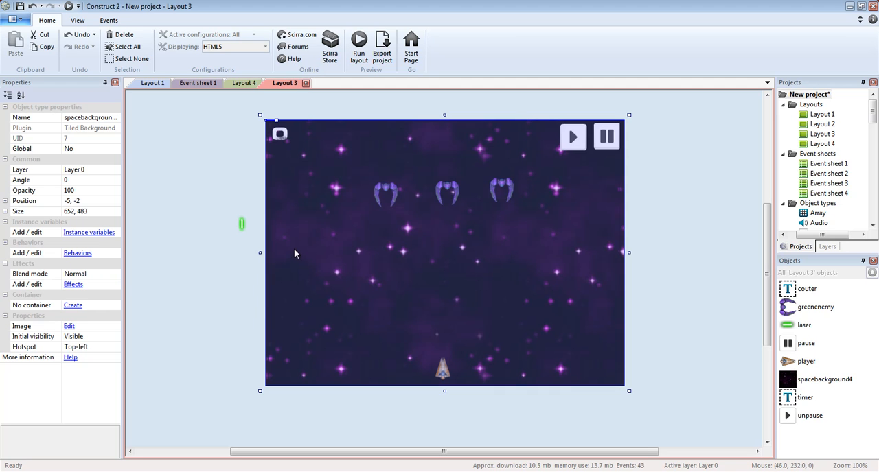
pyautogui.moveTo(530, 283)
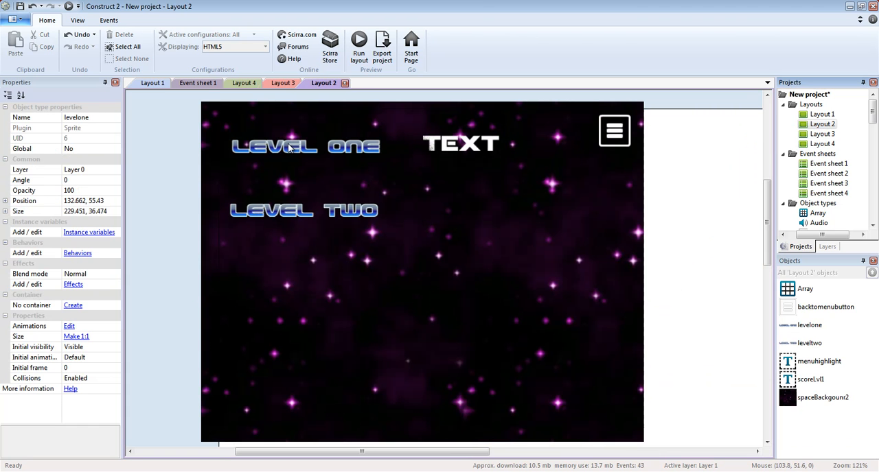
pyautogui.click(307, 210)
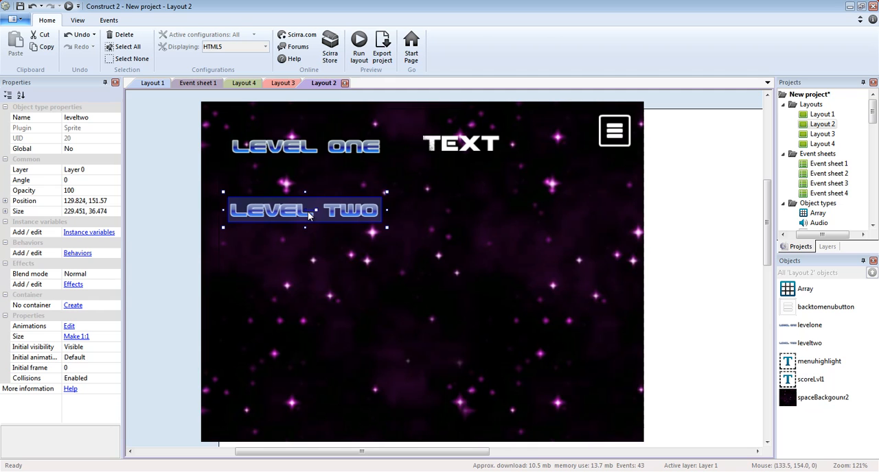
pyautogui.click(460, 143)
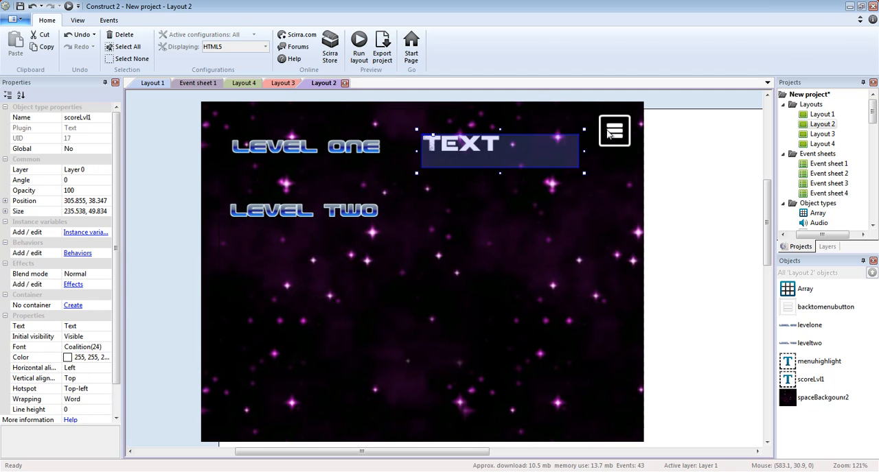
pyautogui.click(614, 130)
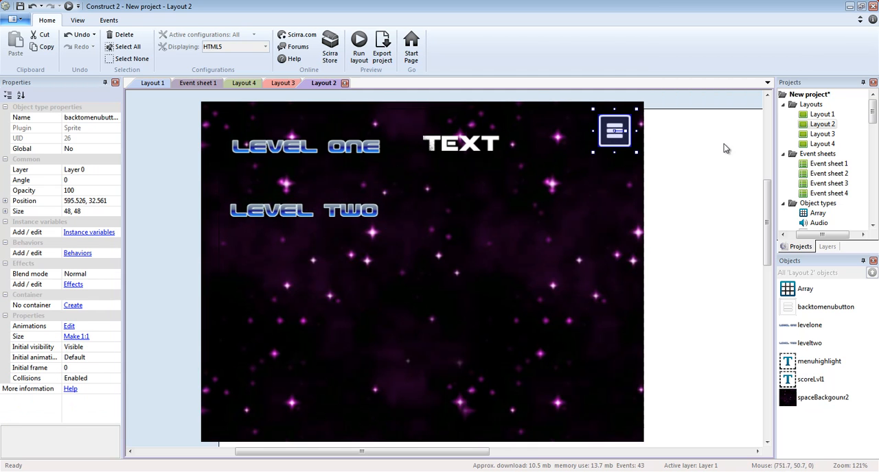
pyautogui.click(375, 82)
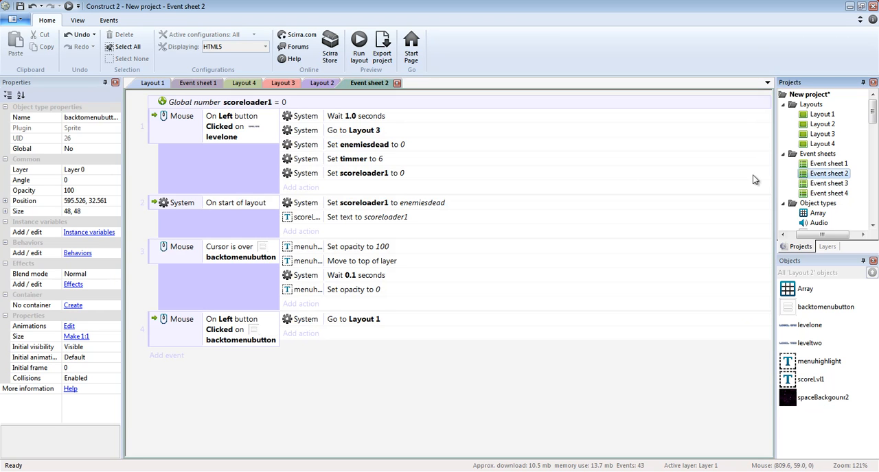
pyautogui.moveTo(846, 179)
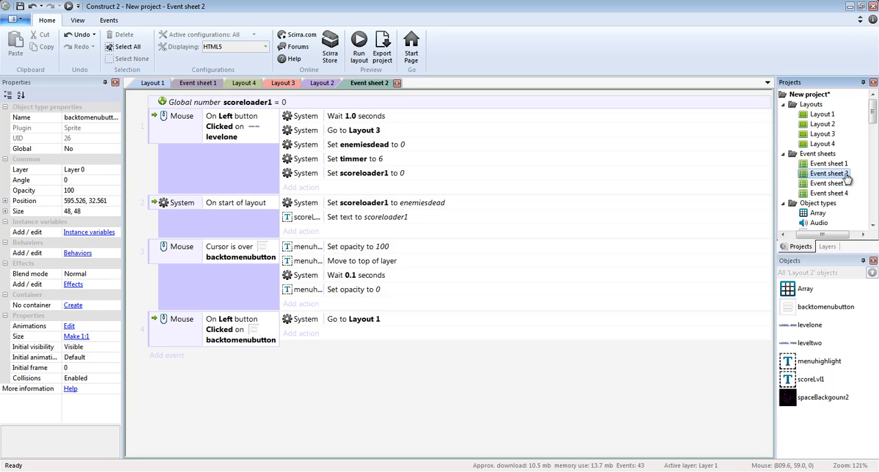
pyautogui.click(830, 173)
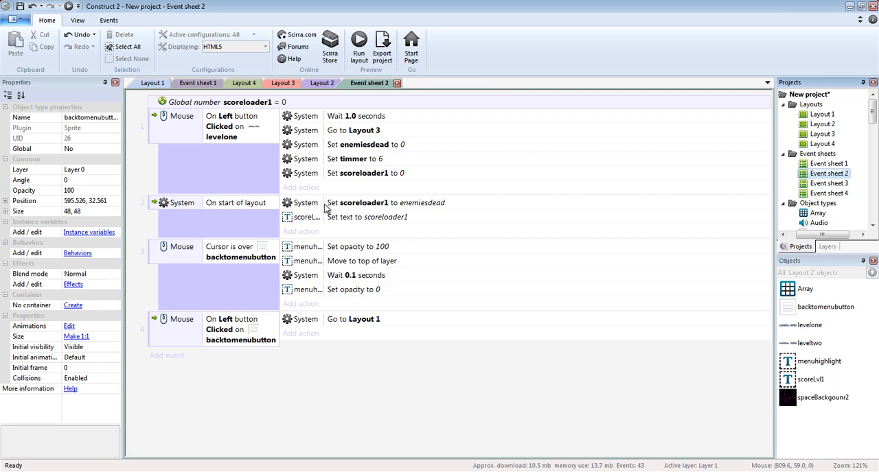
pyautogui.click(384, 203)
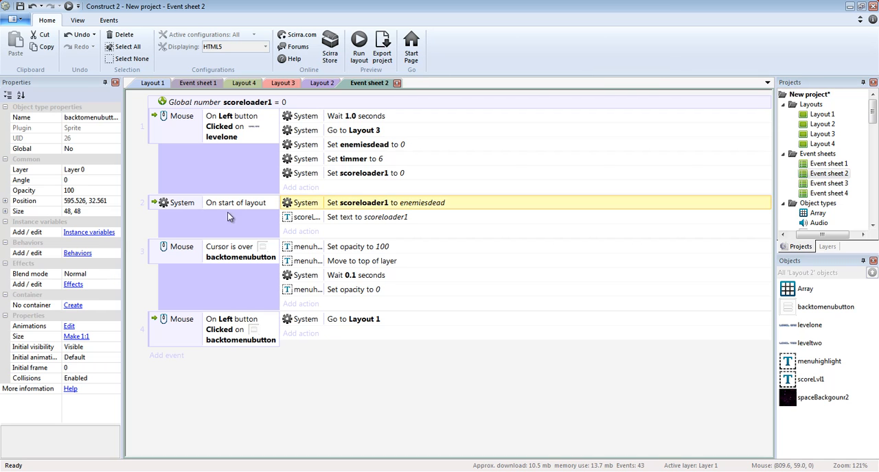
pyautogui.click(236, 202)
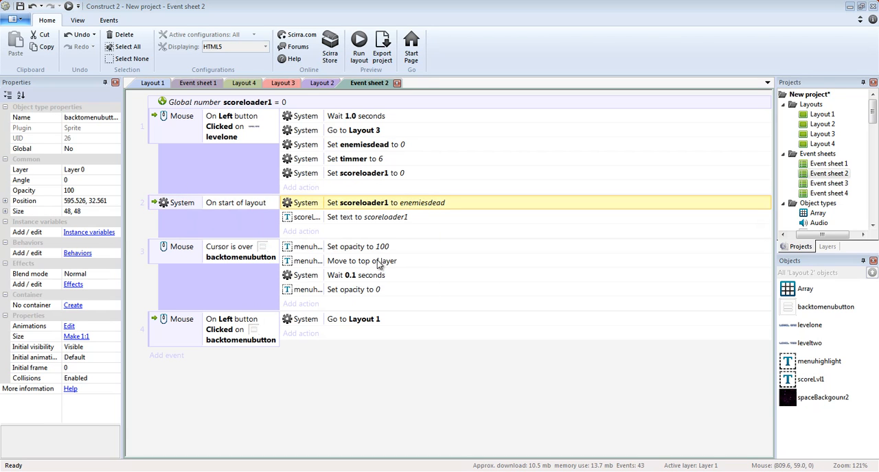
pyautogui.moveTo(313, 241)
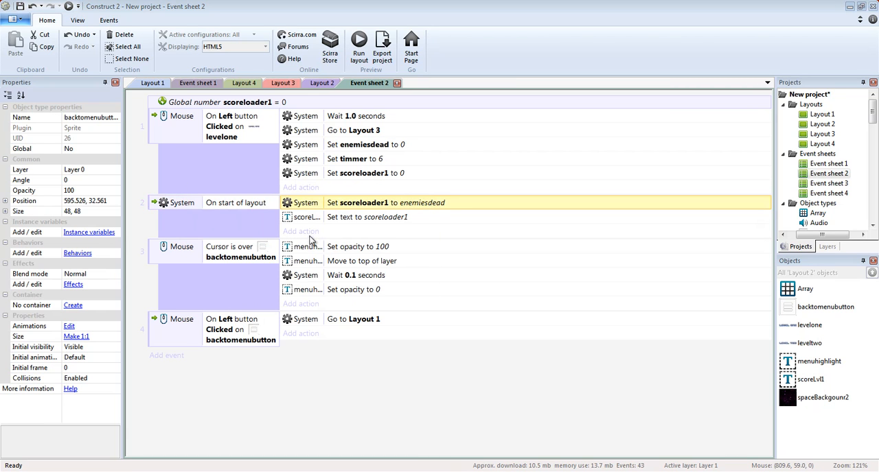
pyautogui.moveTo(319, 247)
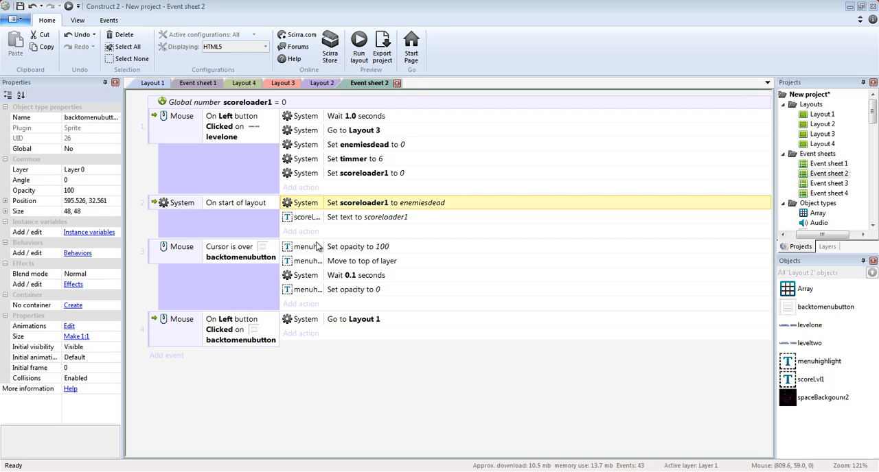
pyautogui.moveTo(308, 376)
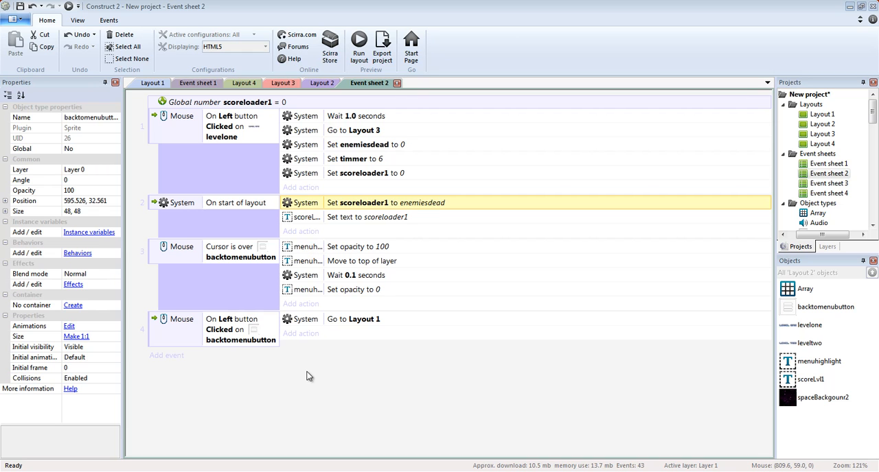
pyautogui.moveTo(370, 206)
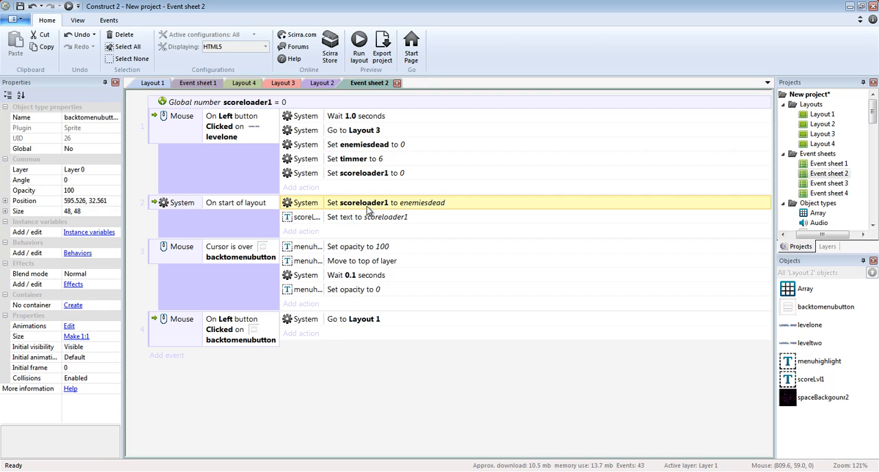
pyautogui.moveTo(406, 108)
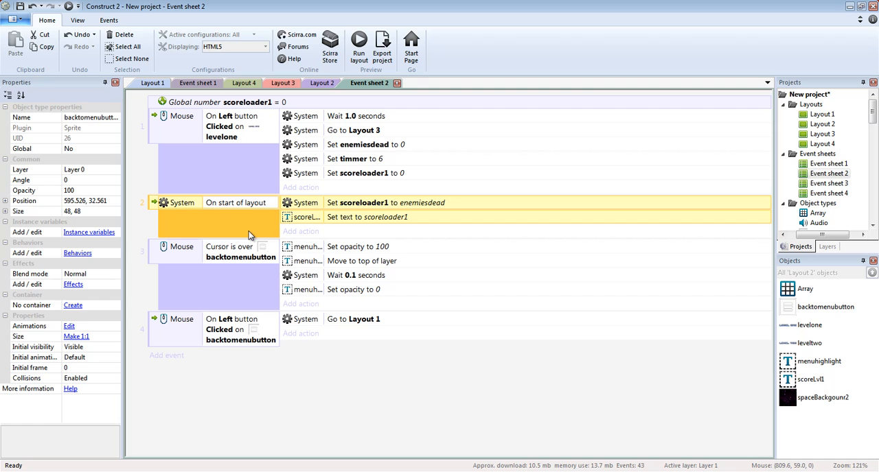
pyautogui.moveTo(395, 206)
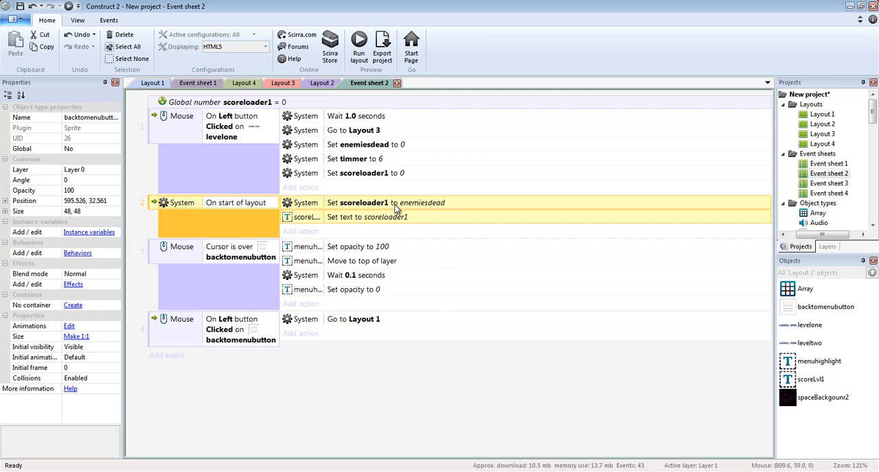
pyautogui.doubleClick(398, 203)
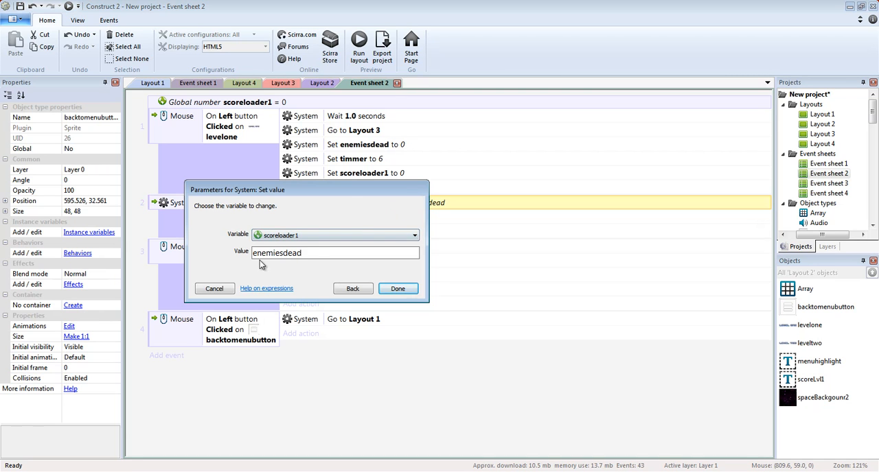
pyautogui.click(398, 289)
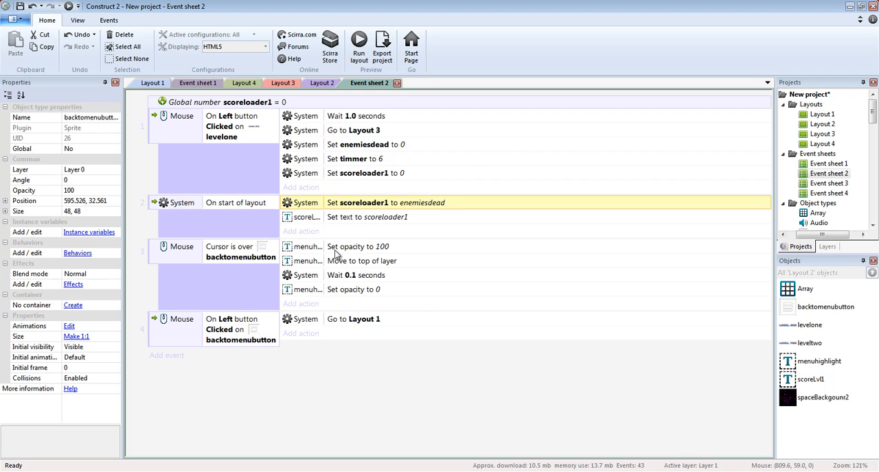
pyautogui.moveTo(349, 222)
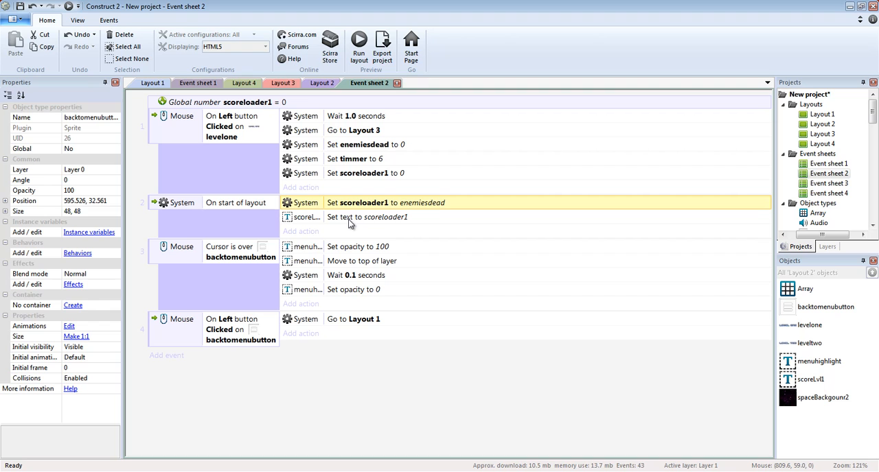
pyautogui.moveTo(380, 229)
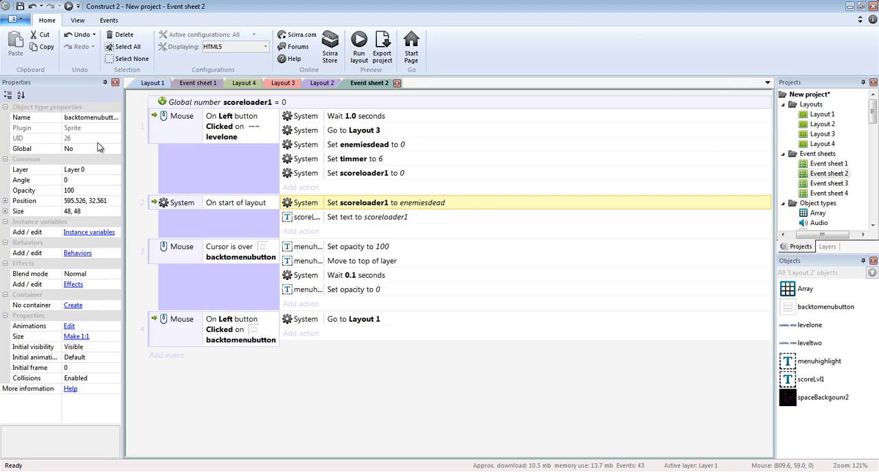
pyautogui.moveTo(491, 15)
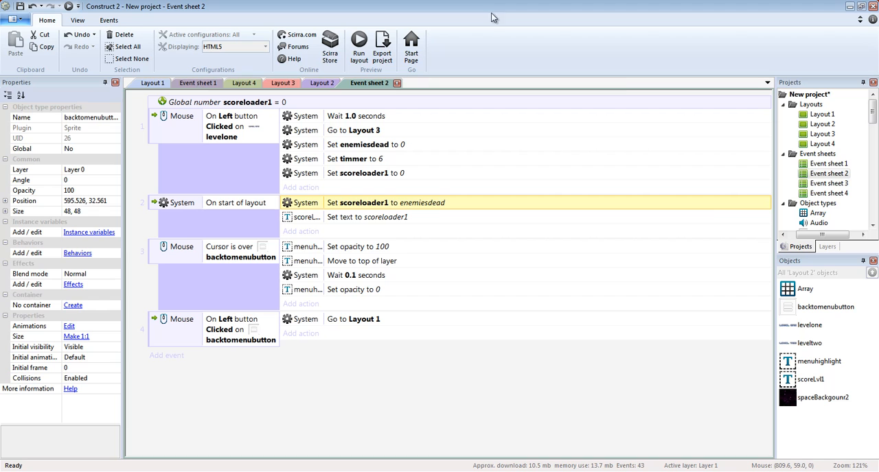
pyautogui.moveTo(618, 214)
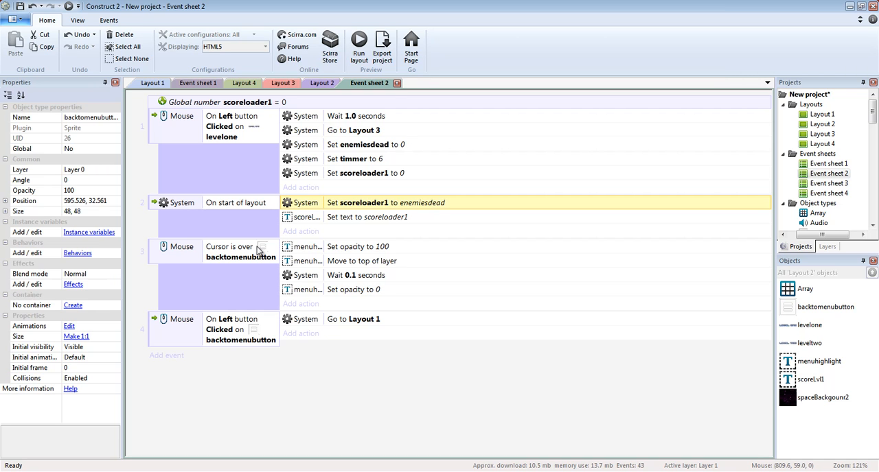
# Close Layout 3 and Layout 4, leaving Layout 2 and Event sheet 2 open
pyautogui.click(240, 252)
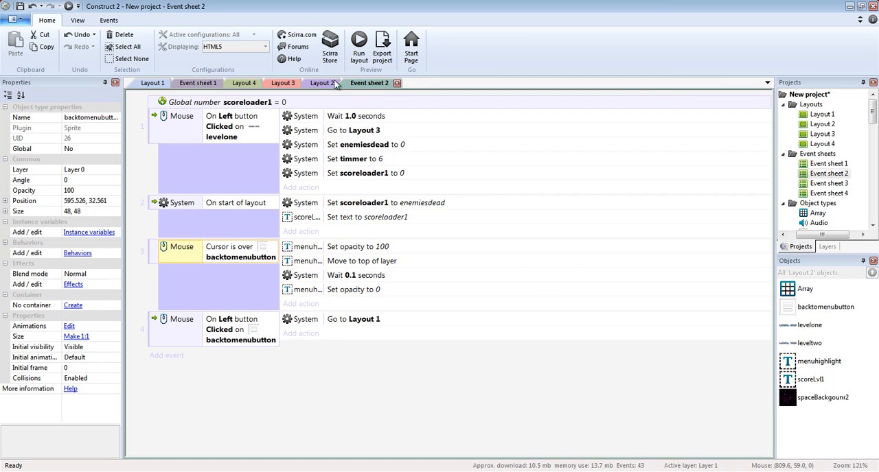
pyautogui.click(335, 82)
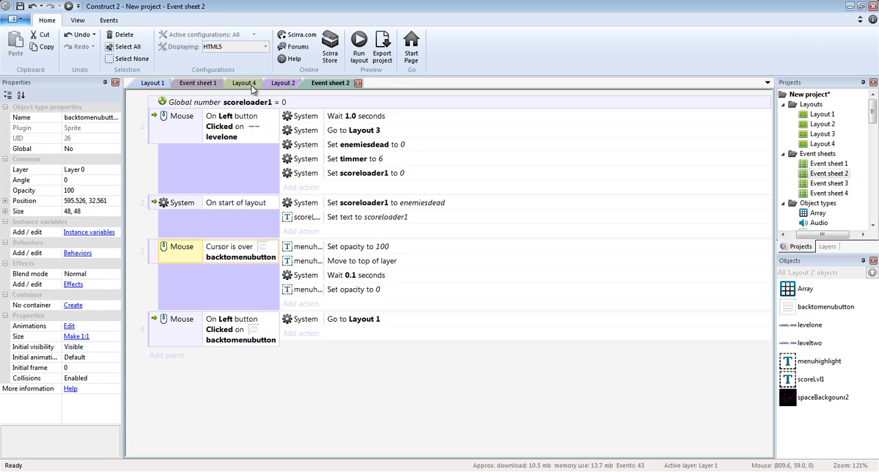
pyautogui.click(198, 82)
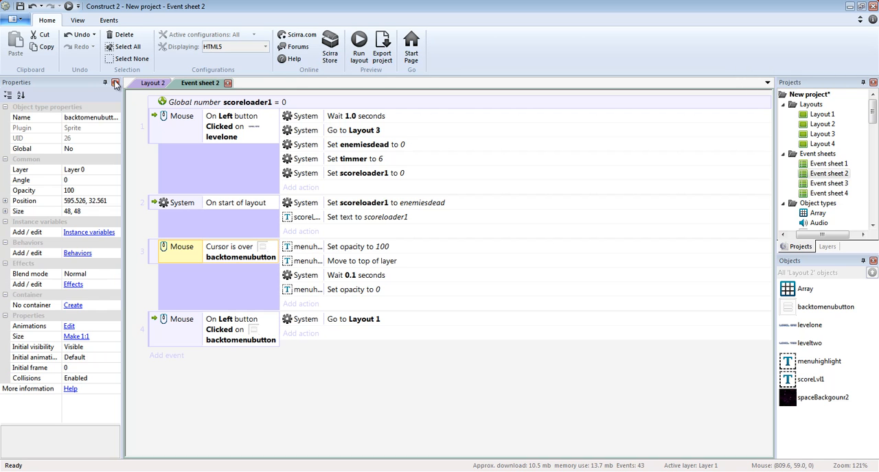
pyautogui.moveTo(228, 351)
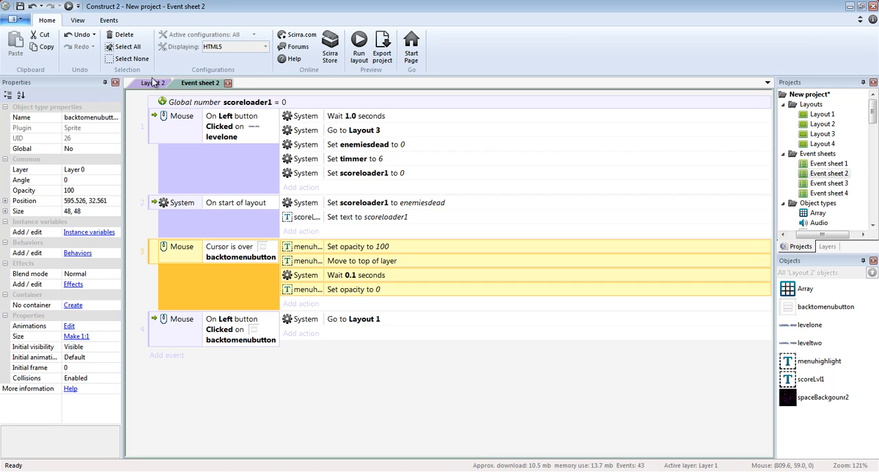
pyautogui.click(151, 82)
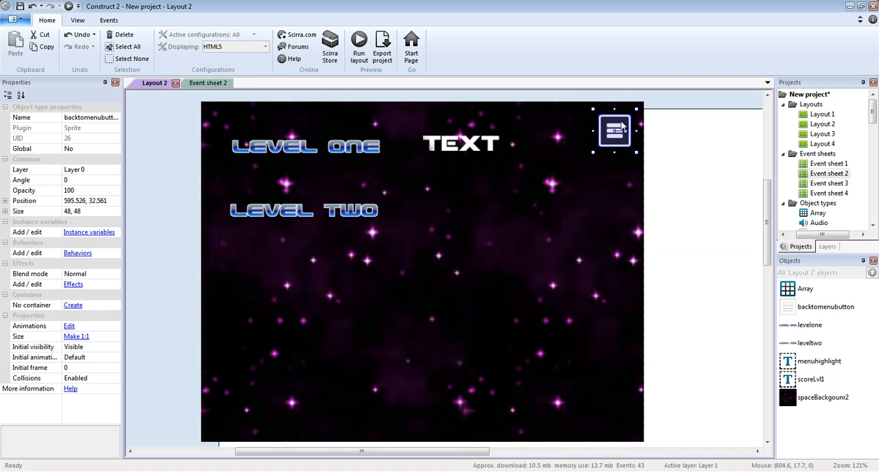
pyautogui.moveTo(652, 150)
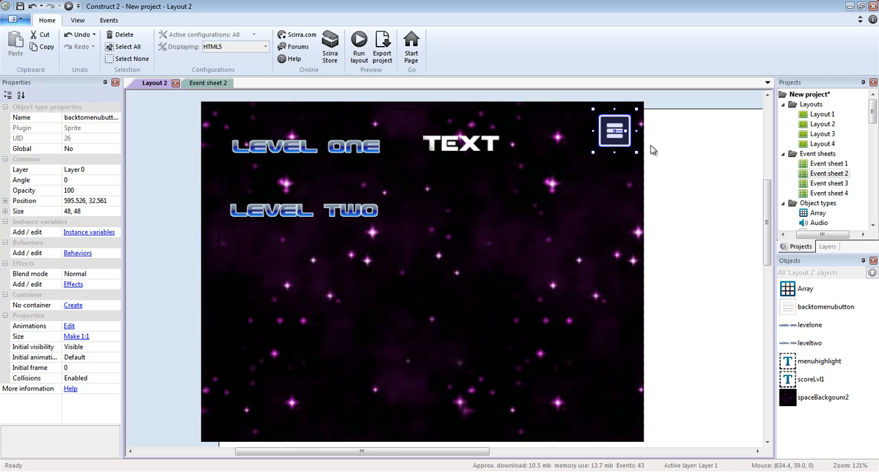
pyautogui.moveTo(612, 136)
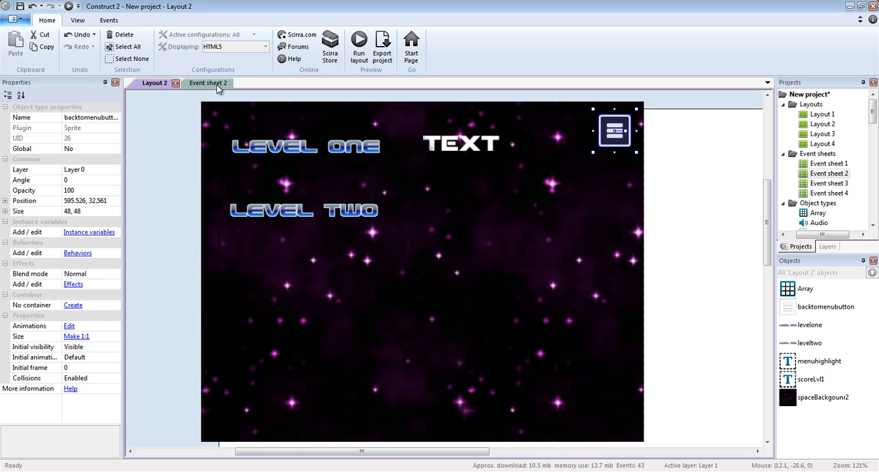
pyautogui.click(200, 83)
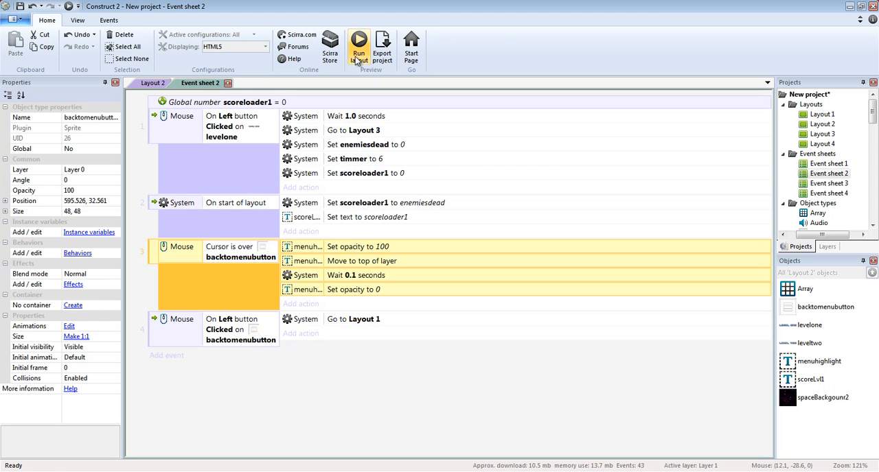
pyautogui.click(360, 41)
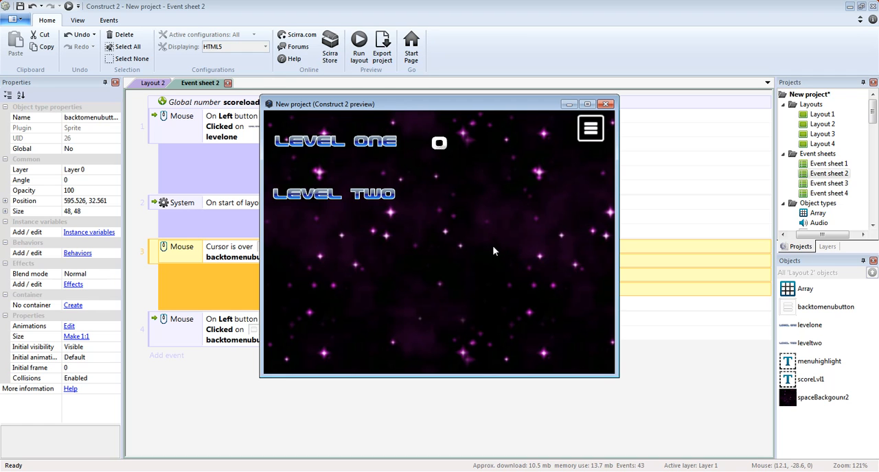
pyautogui.moveTo(579, 156)
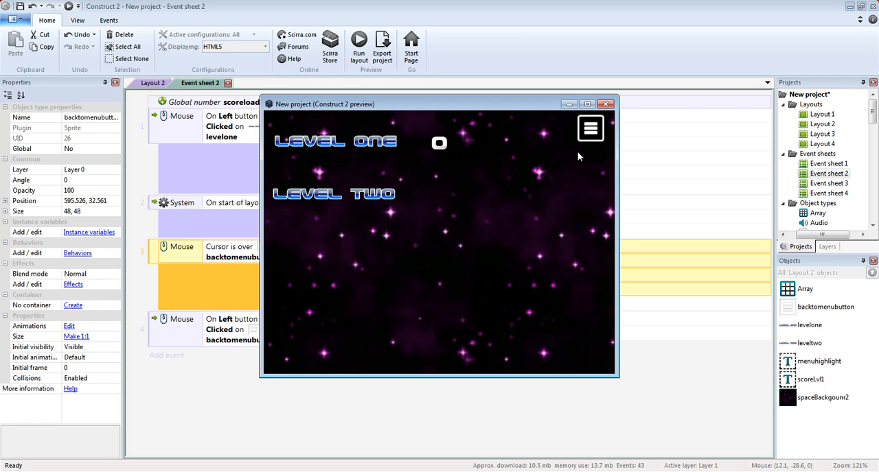
pyautogui.moveTo(586, 160)
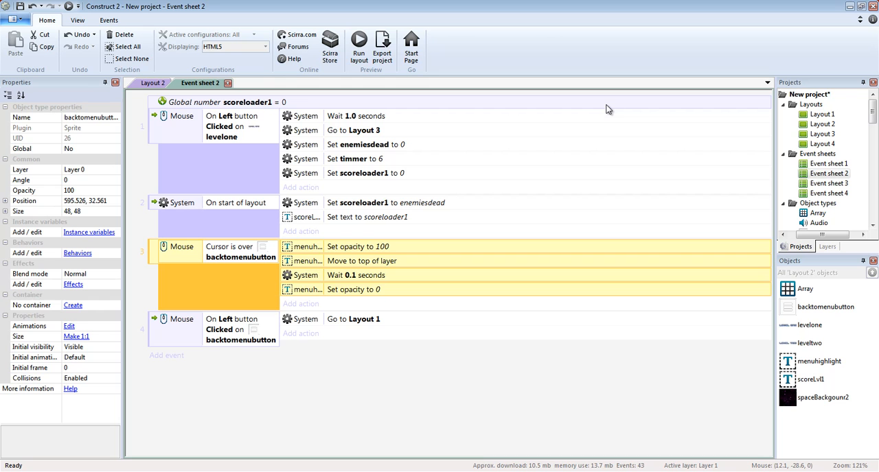
# Show the menu highlight label at opacity 100 on Layout 2
pyautogui.click(154, 82)
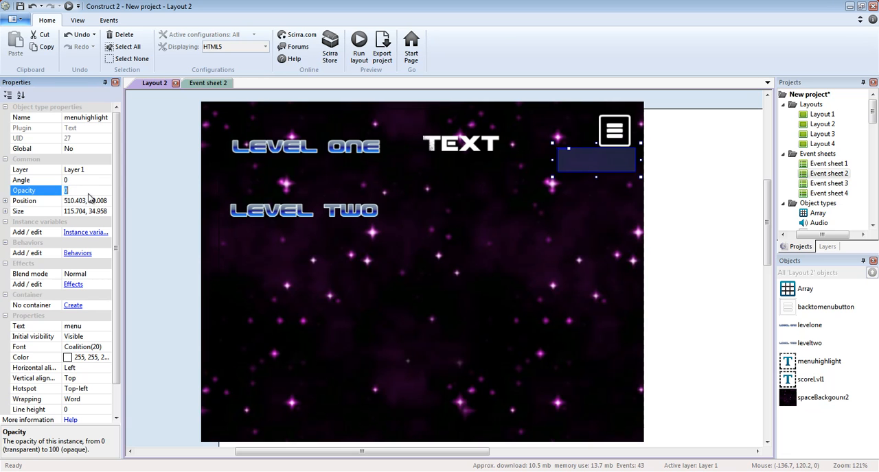
pyautogui.moveTo(717, 217)
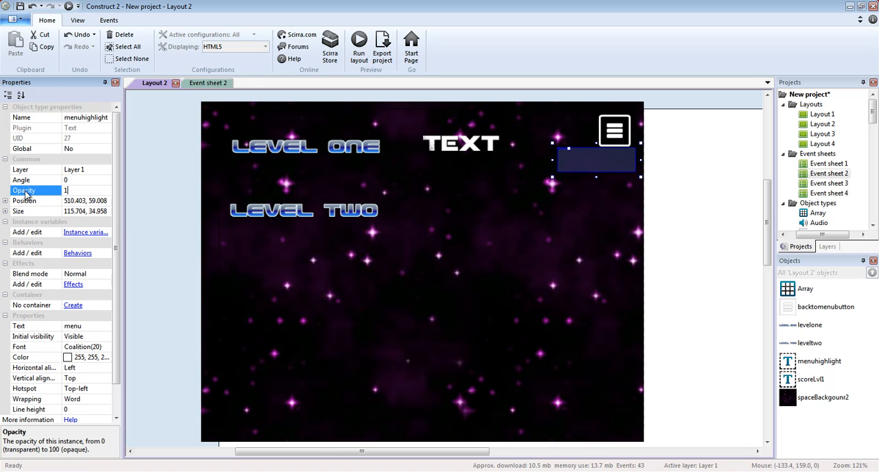
pyautogui.write('100')
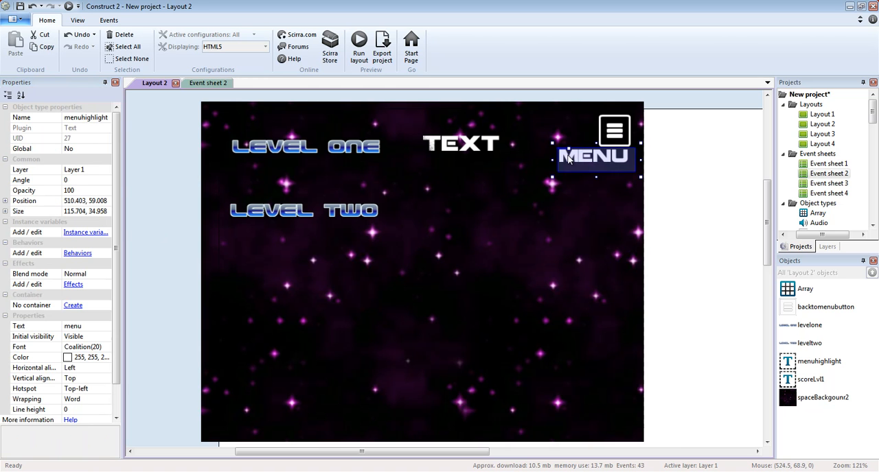
pyautogui.click(69, 190)
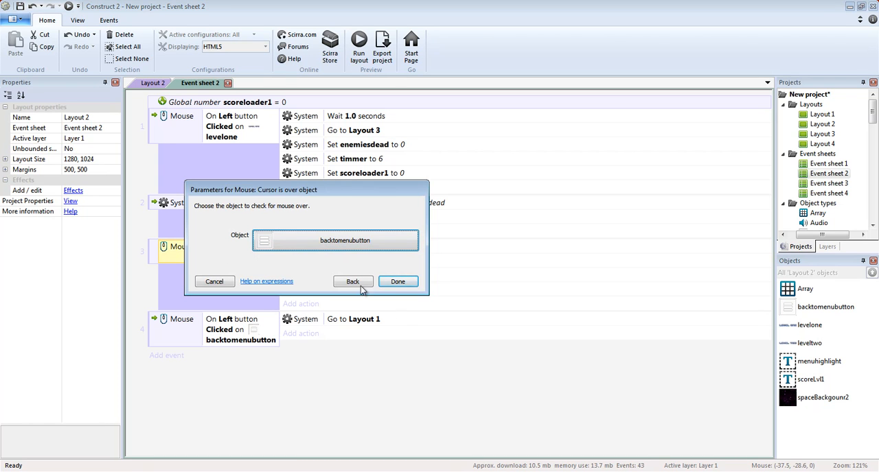
# Keep backtomenubutton as the cursor-over object and dismiss the parameters dialog
pyautogui.click(399, 281)
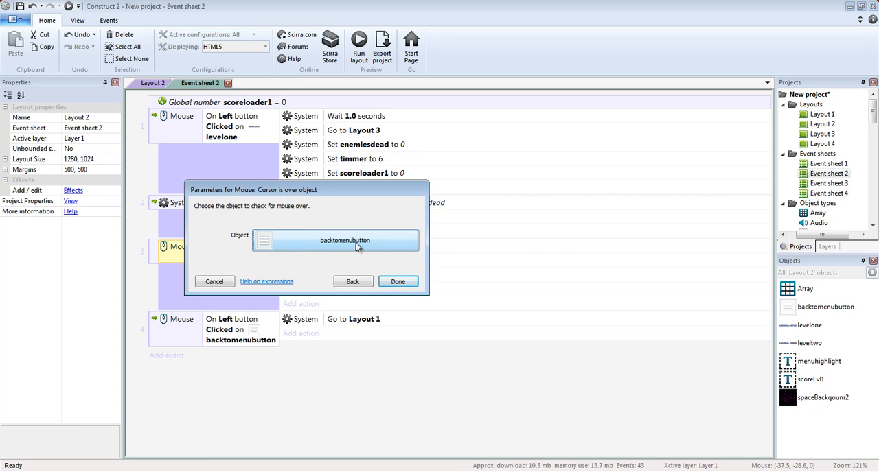
pyautogui.click(335, 240)
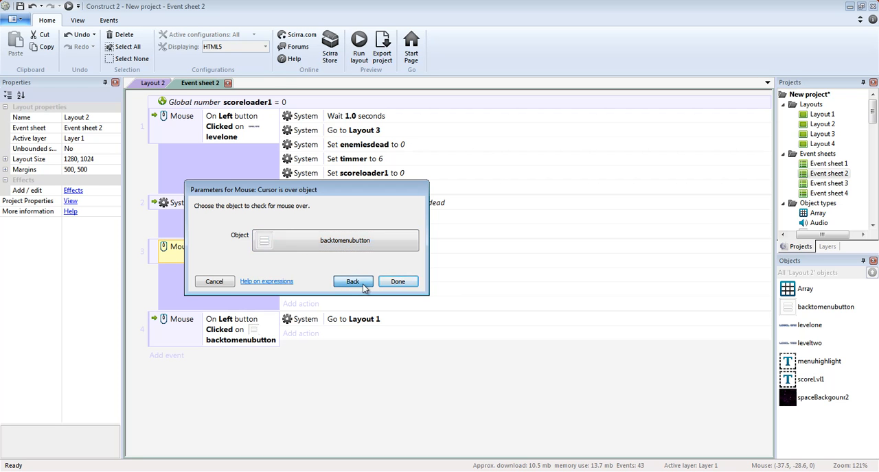
pyautogui.click(399, 281)
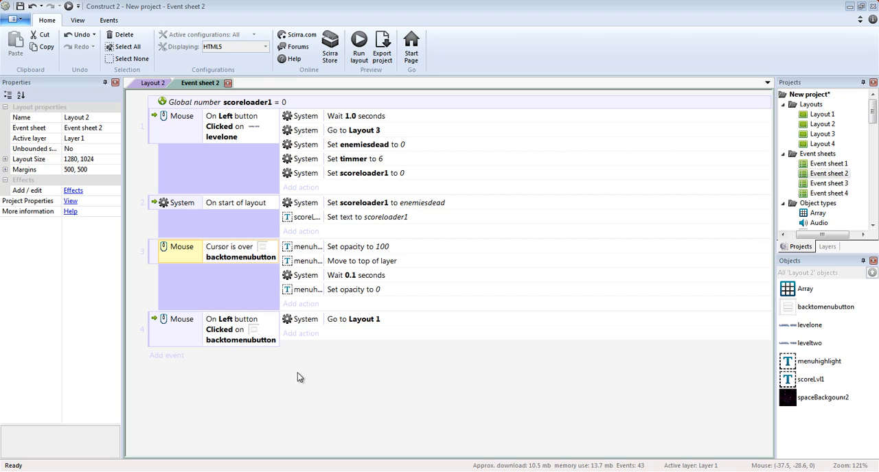
# Review the hover event's set-opacity-to-100 action unchanged, then reach its 0.1-second wait
pyautogui.click(370, 247)
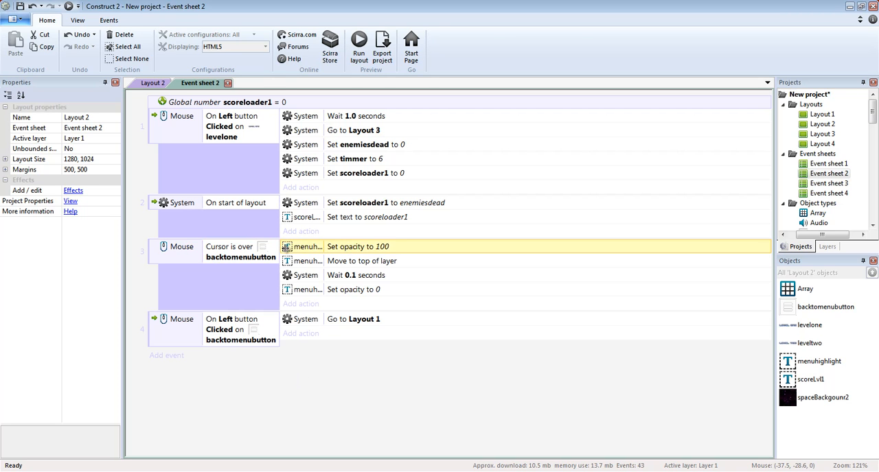
pyautogui.doubleClick(357, 248)
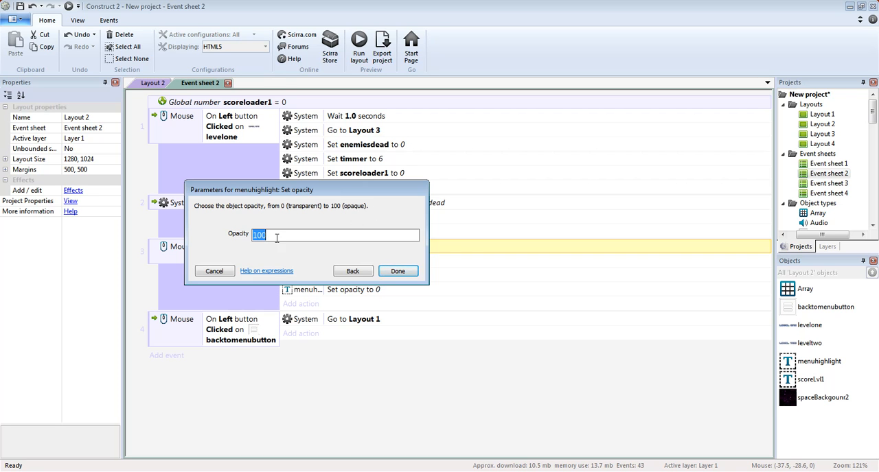
pyautogui.click(399, 272)
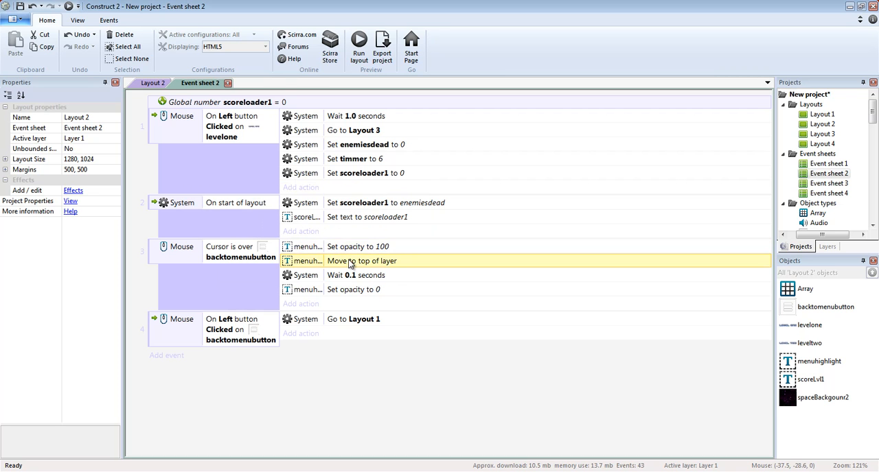
pyautogui.moveTo(299, 382)
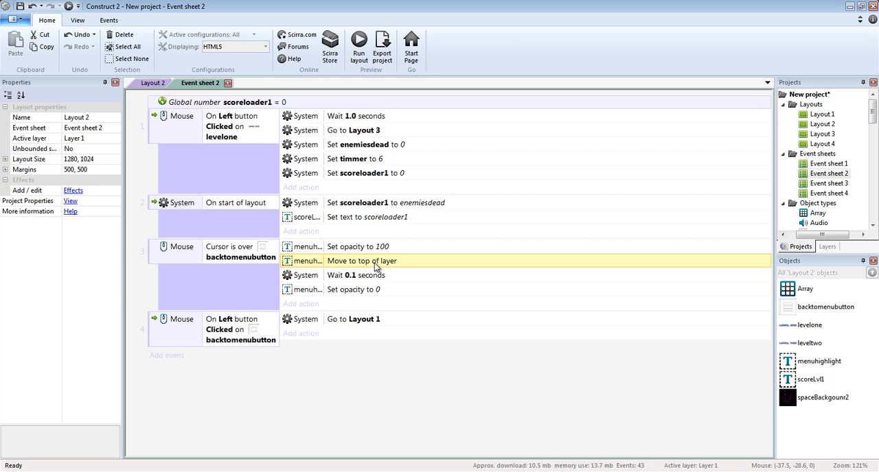
pyautogui.doubleClick(357, 274)
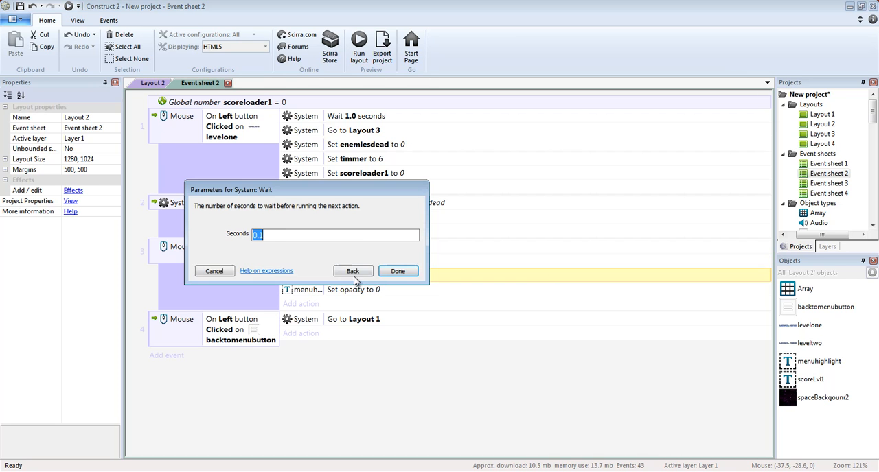
pyautogui.moveTo(371, 259)
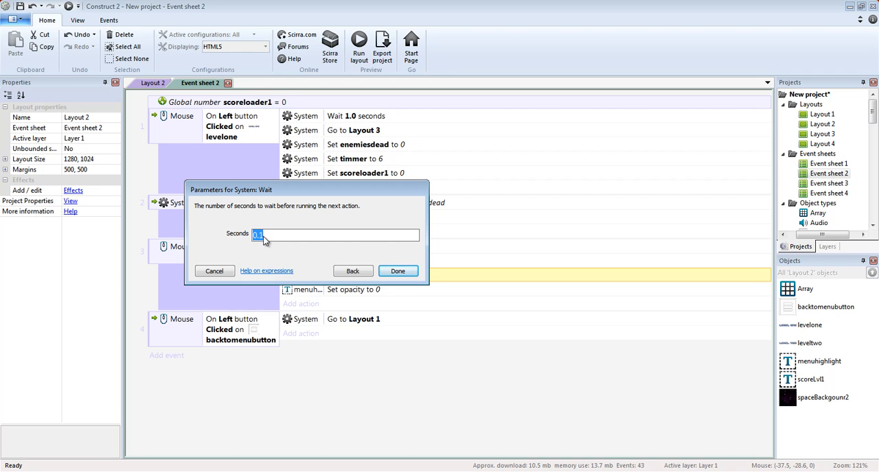
pyautogui.moveTo(283, 263)
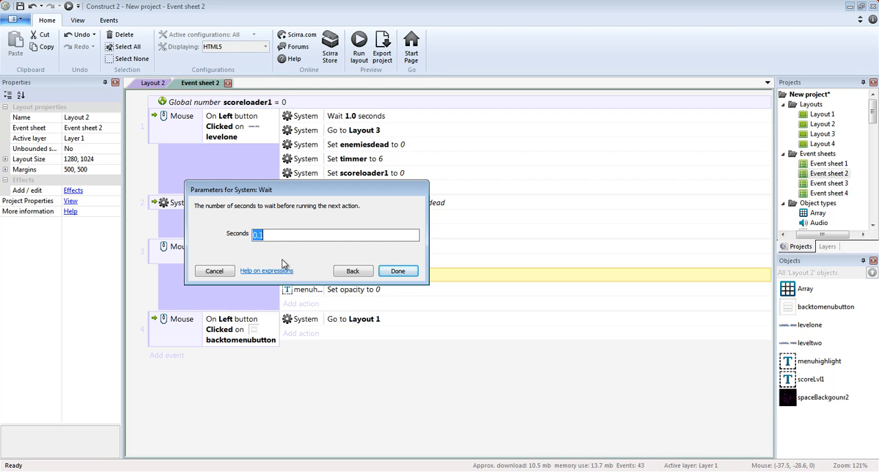
pyautogui.moveTo(350, 282)
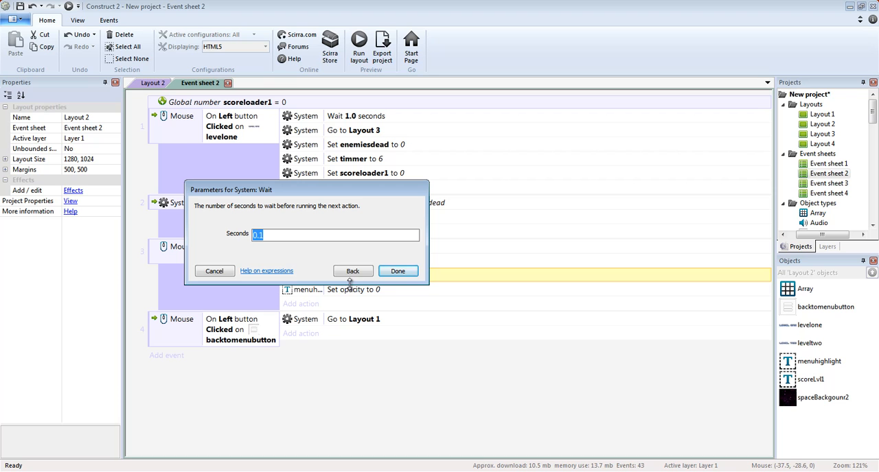
# Leave the hover event's wait at 0.1 seconds after reopening its settings
pyautogui.click(399, 271)
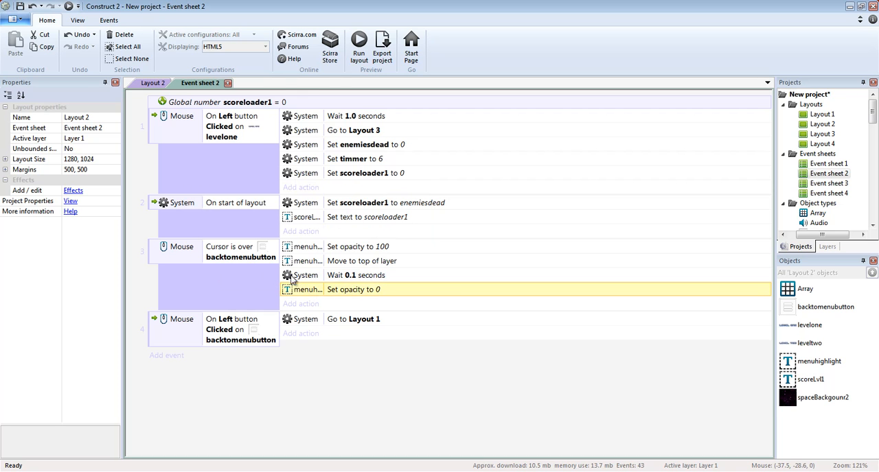
pyautogui.doubleClick(355, 275)
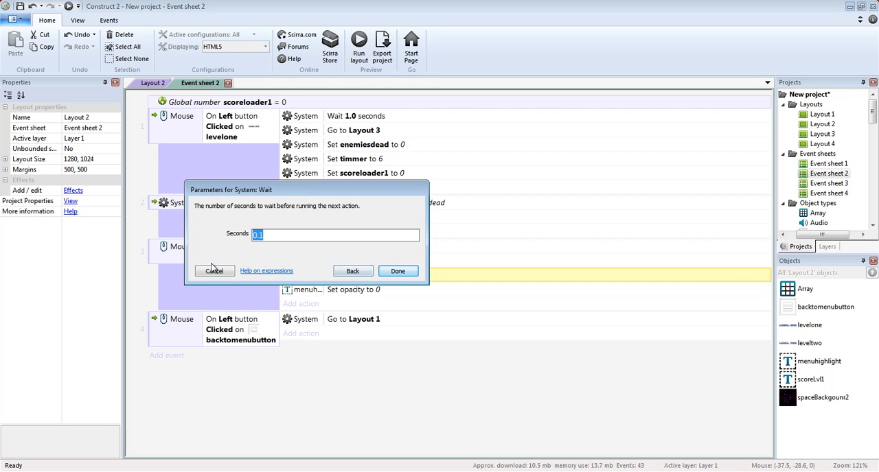
pyautogui.click(399, 270)
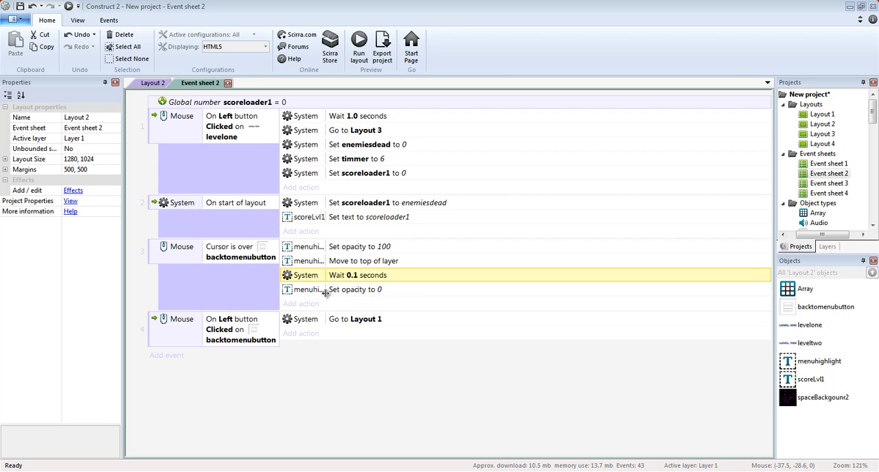
# Review the set-opacity-to-0 action unchanged and pick through the action rows
pyautogui.doubleClick(355, 290)
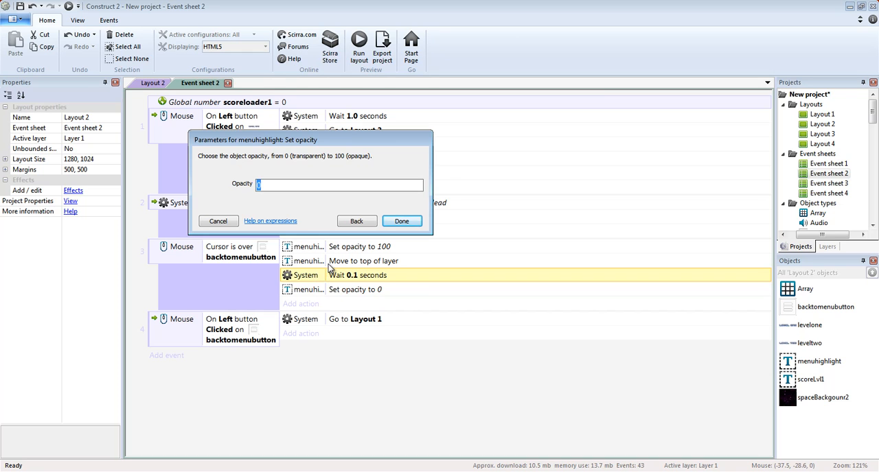
pyautogui.moveTo(346, 290)
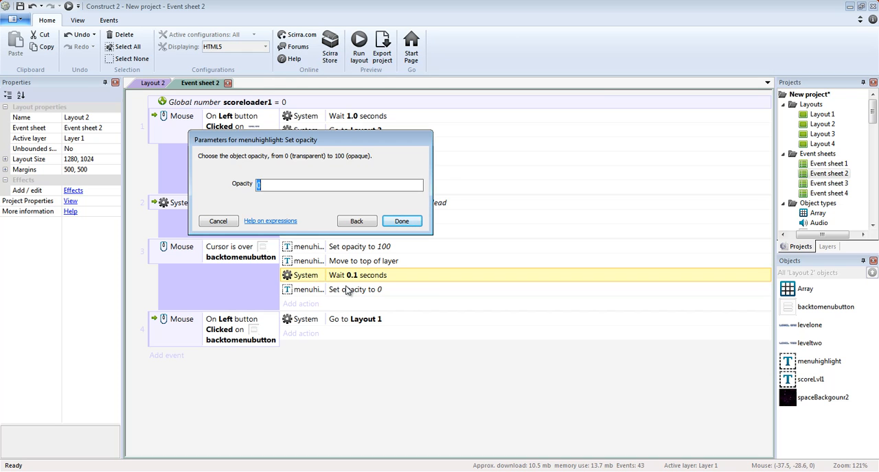
pyautogui.moveTo(345, 279)
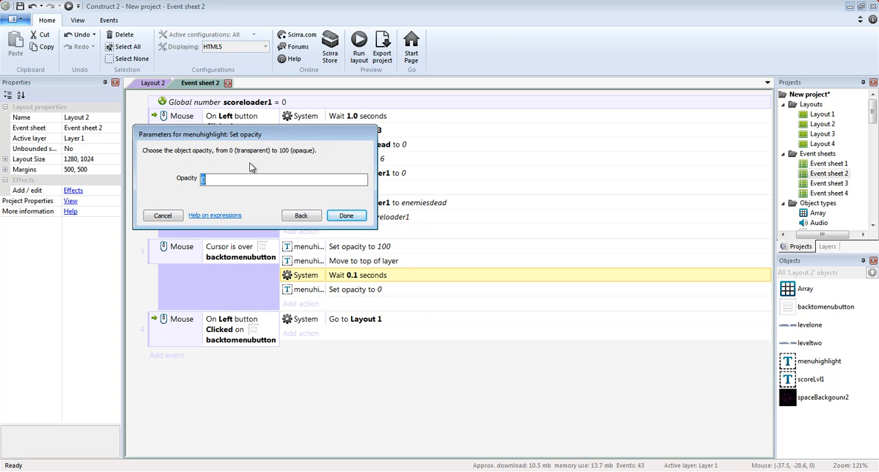
pyautogui.click(344, 214)
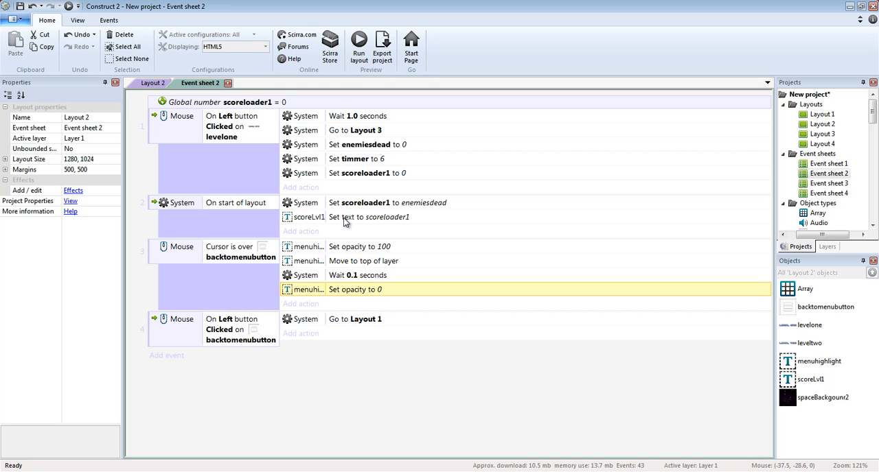
pyautogui.moveTo(401, 255)
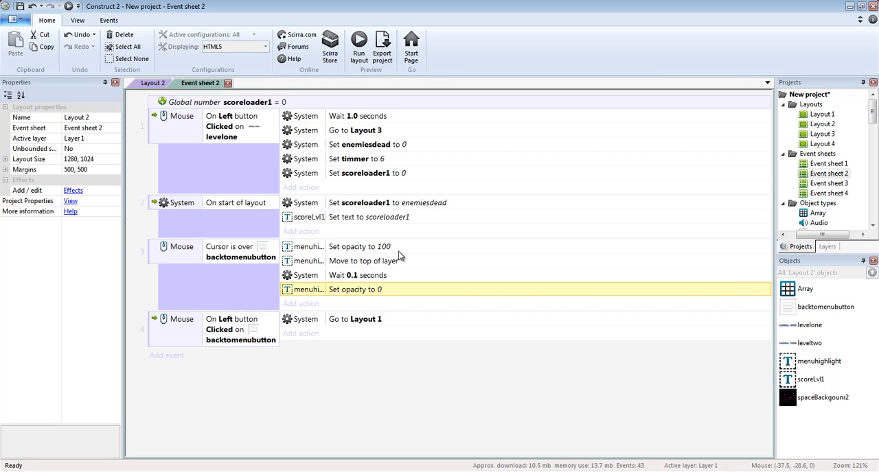
pyautogui.moveTo(383, 266)
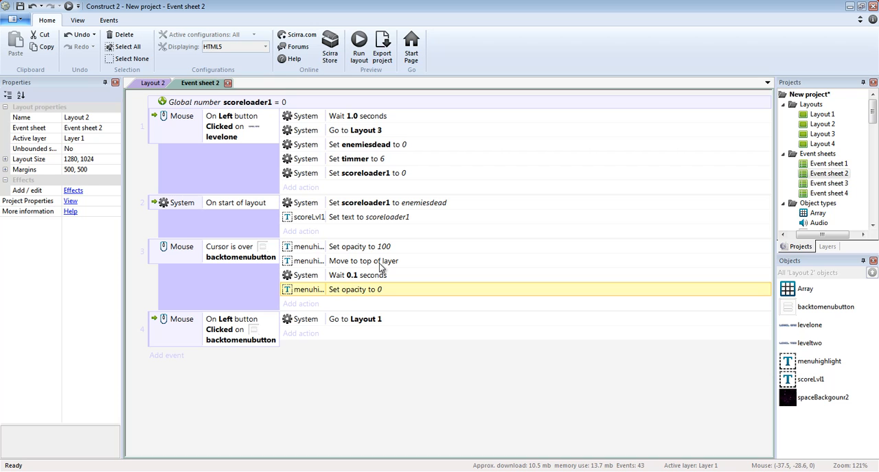
pyautogui.moveTo(410, 264)
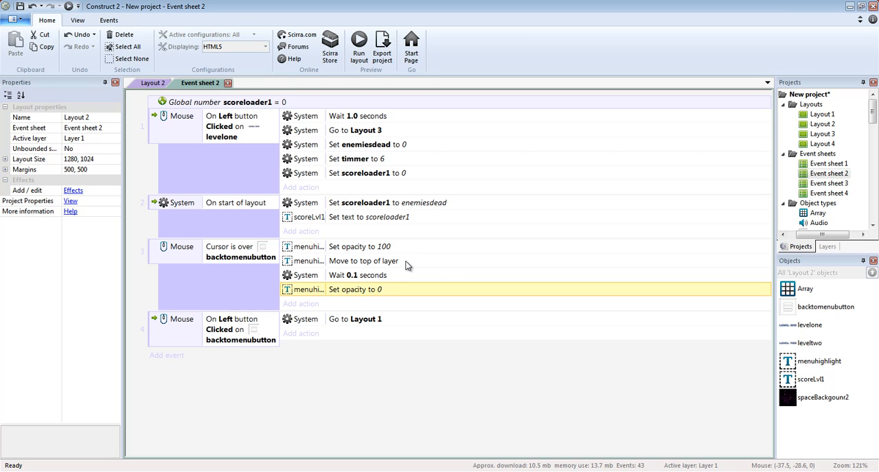
pyautogui.moveTo(354, 278)
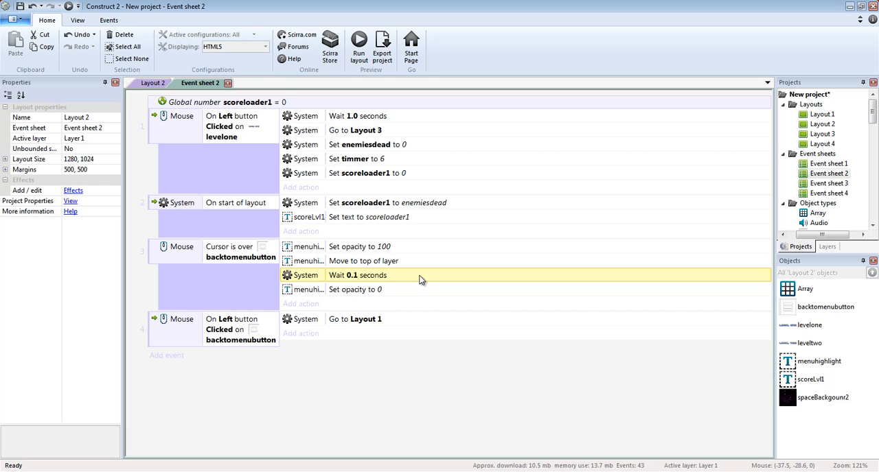
pyautogui.click(354, 290)
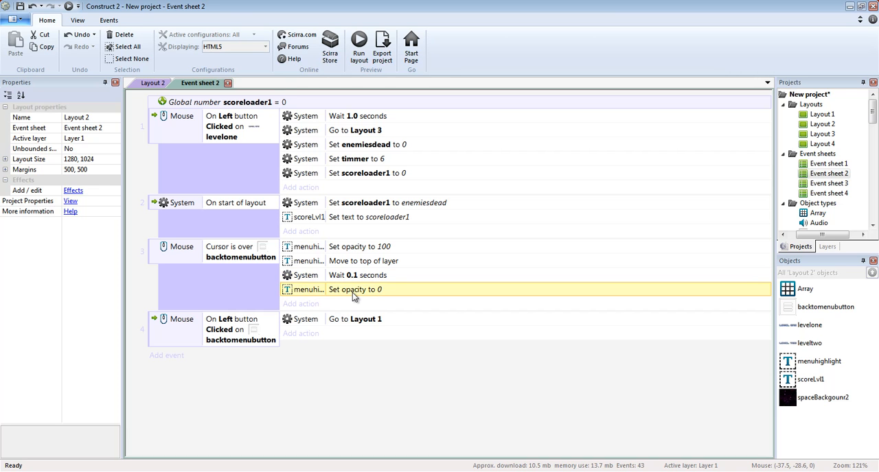
pyautogui.moveTo(363, 297)
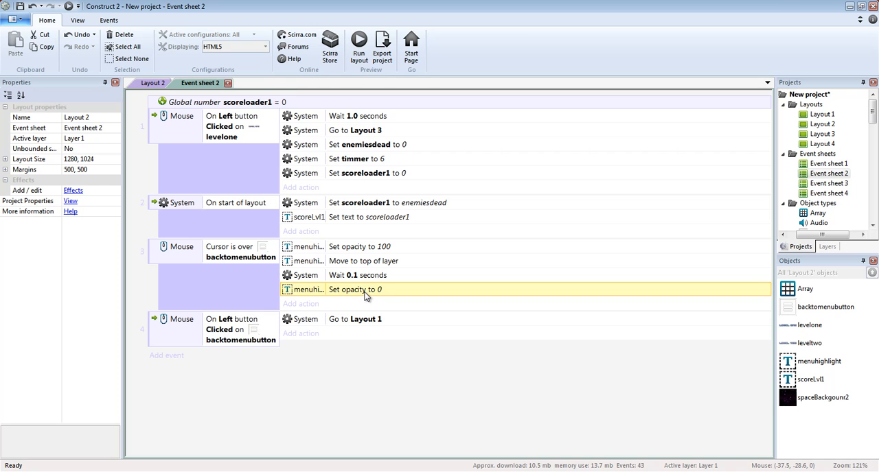
pyautogui.click(357, 275)
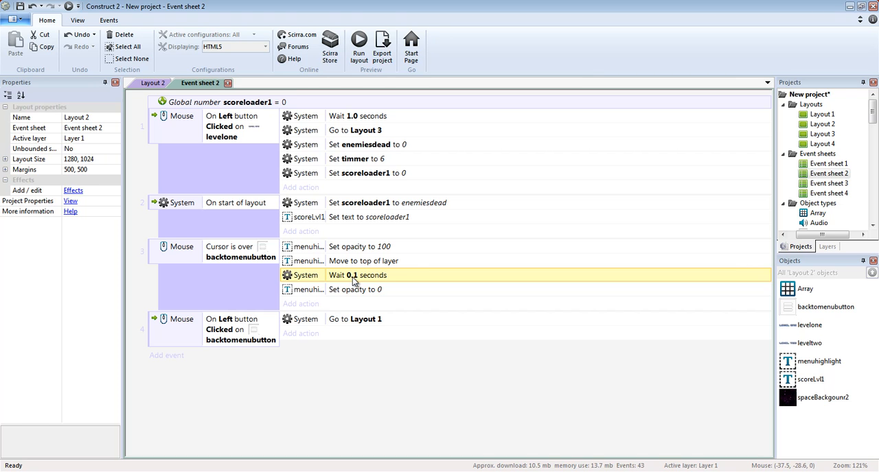
pyautogui.moveTo(358, 278)
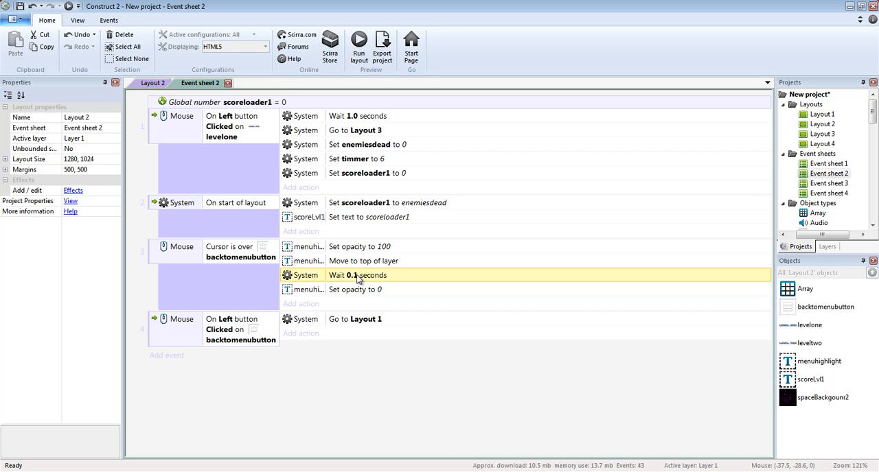
pyautogui.moveTo(360, 42)
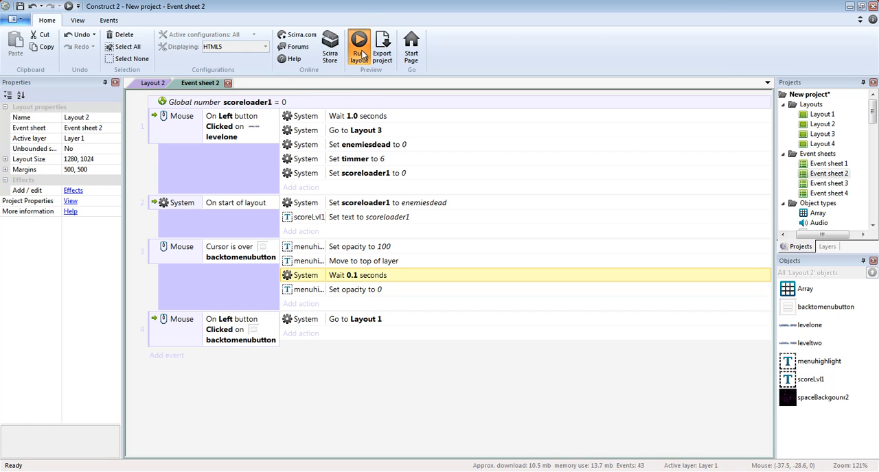
# Preview the game, view the OPTIONS screen's sound slider, and close the preview
pyautogui.click(363, 42)
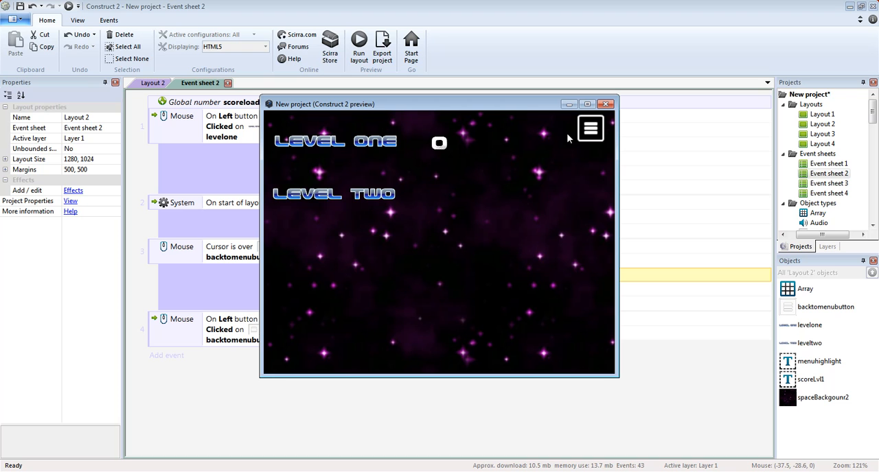
pyautogui.moveTo(577, 134)
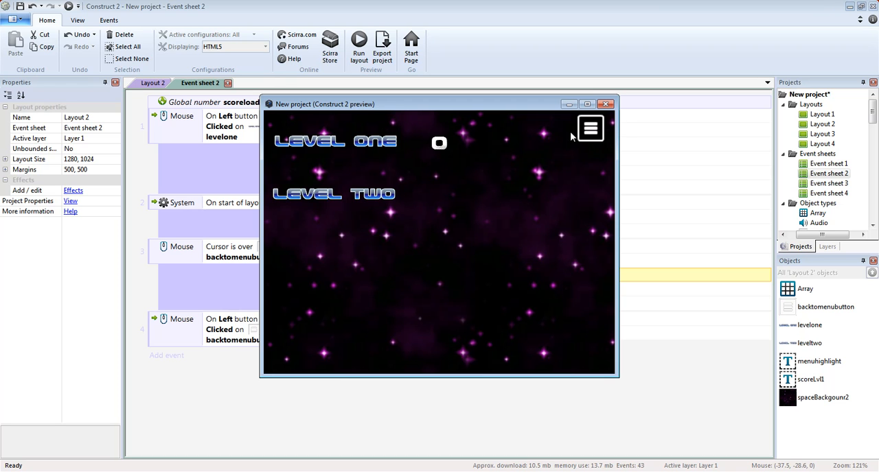
pyautogui.moveTo(606, 104)
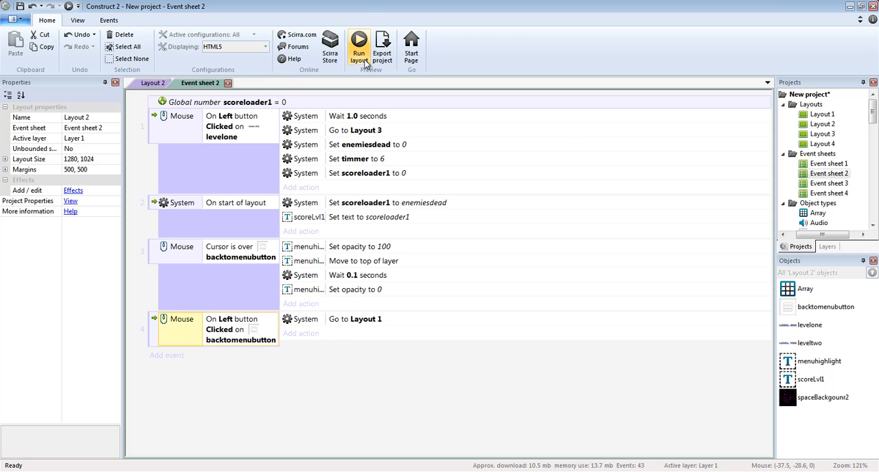
pyautogui.click(361, 38)
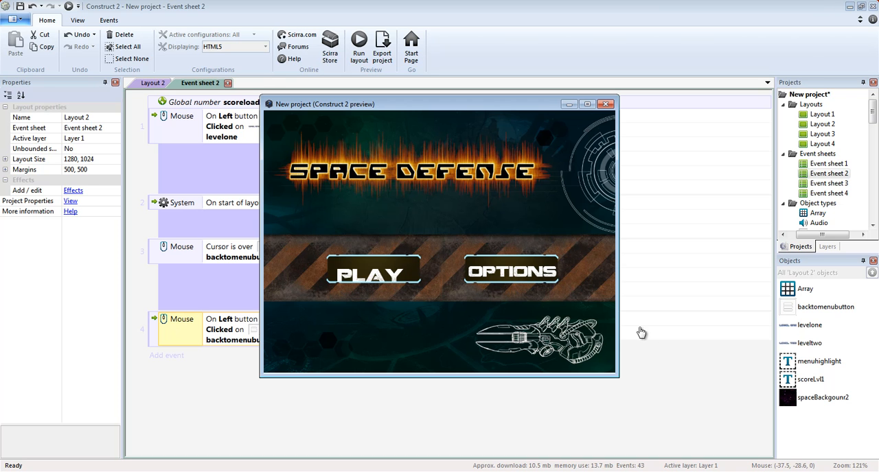
pyautogui.moveTo(355, 267)
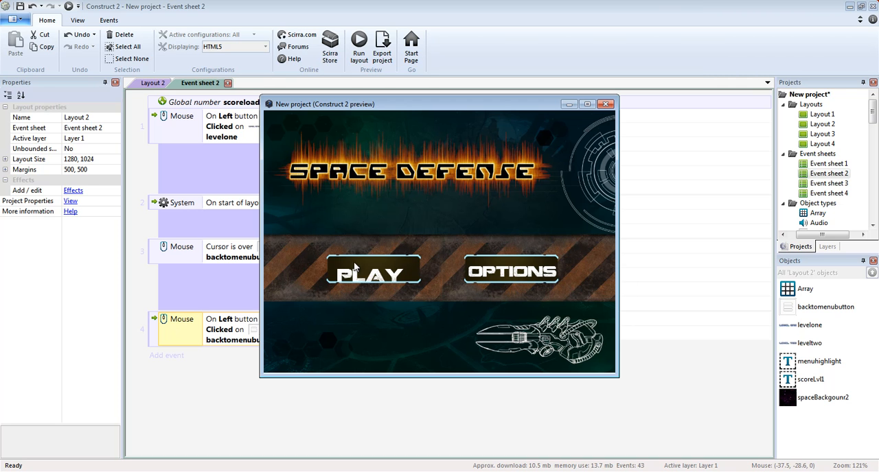
pyautogui.click(371, 271)
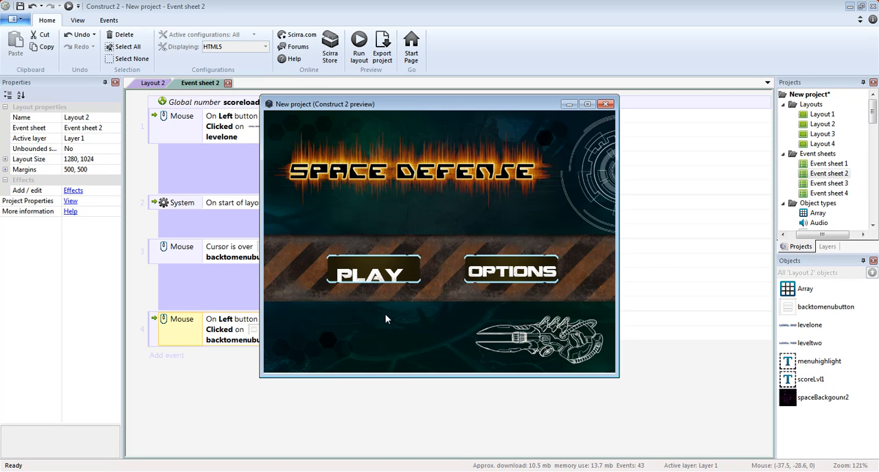
pyautogui.moveTo(513, 262)
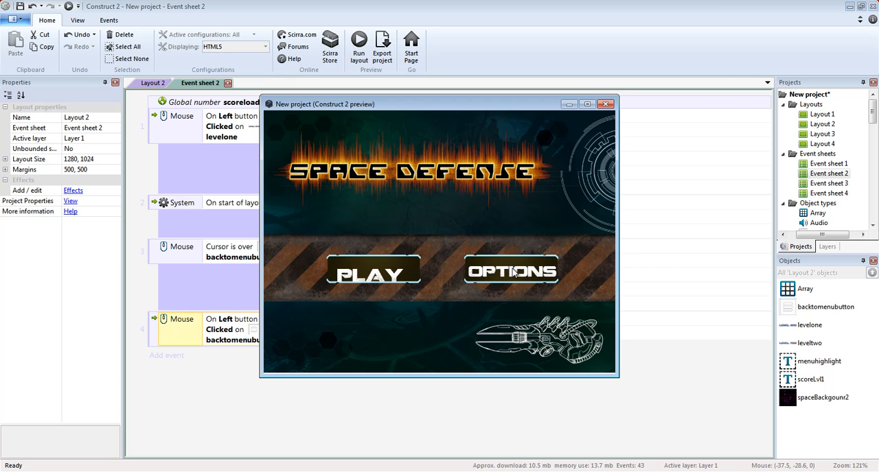
pyautogui.click(511, 269)
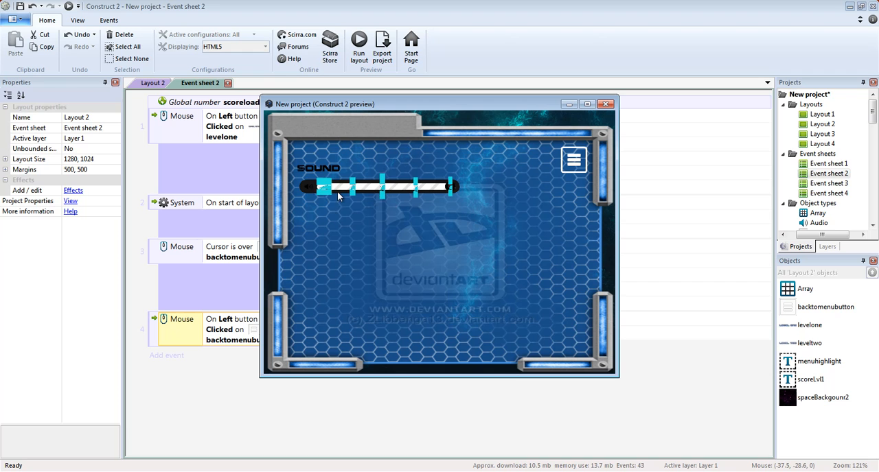
pyautogui.moveTo(445, 184)
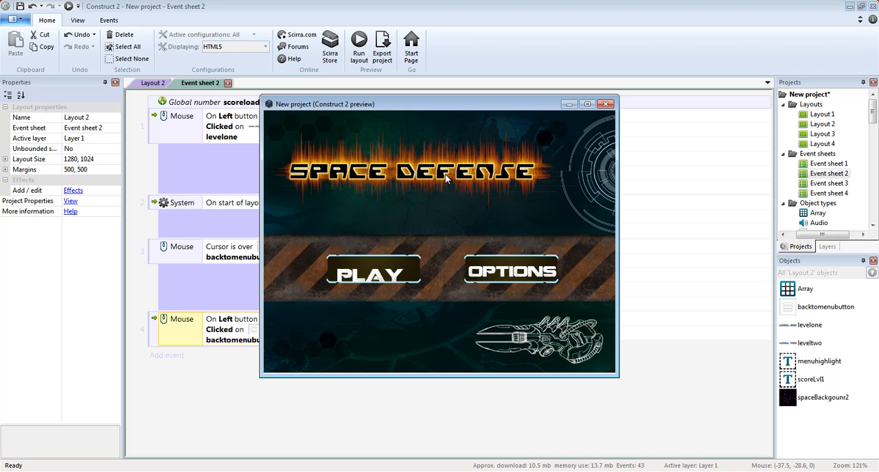
pyautogui.moveTo(606, 104)
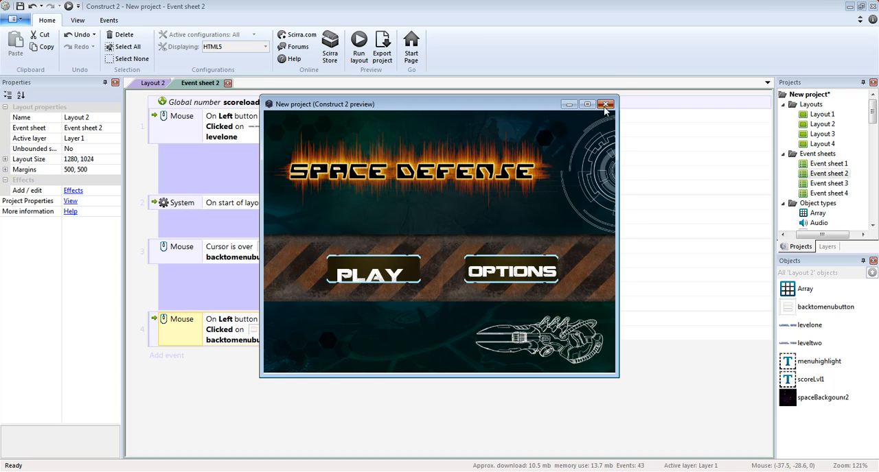
pyautogui.click(605, 104)
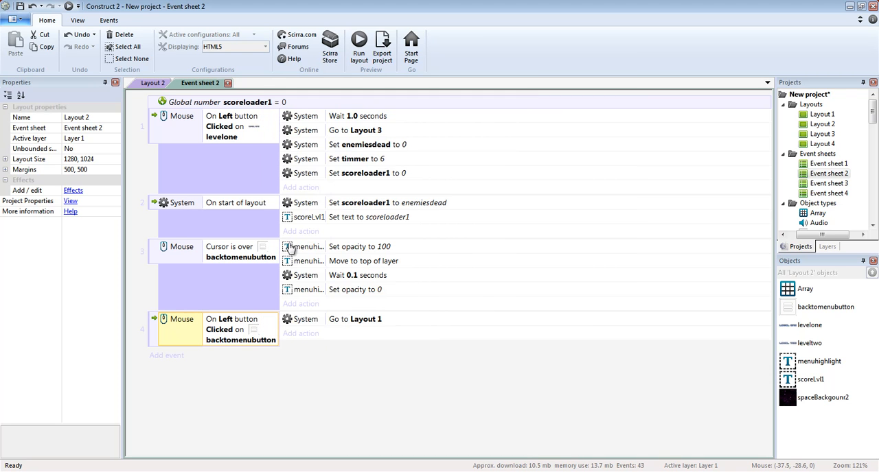
pyautogui.moveTo(214, 212)
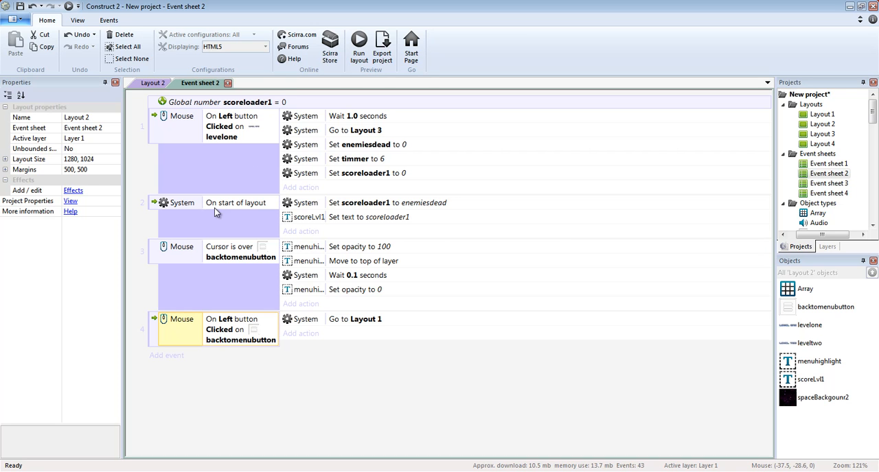
pyautogui.moveTo(195, 264)
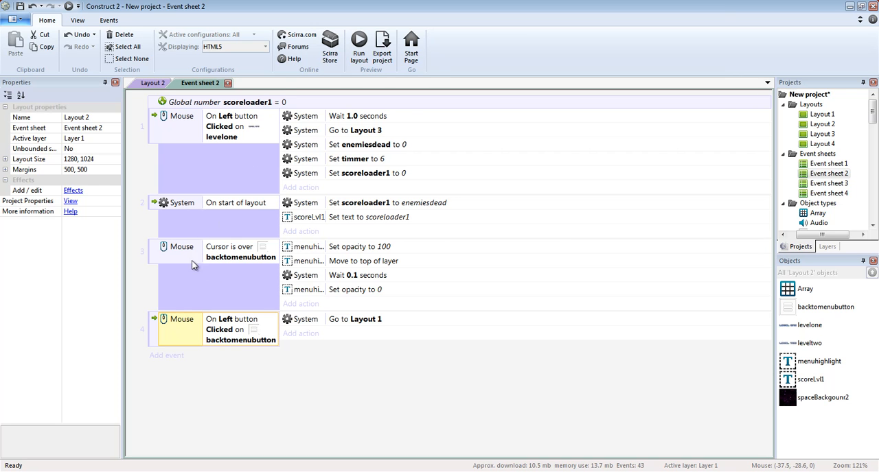
pyautogui.moveTo(240, 251)
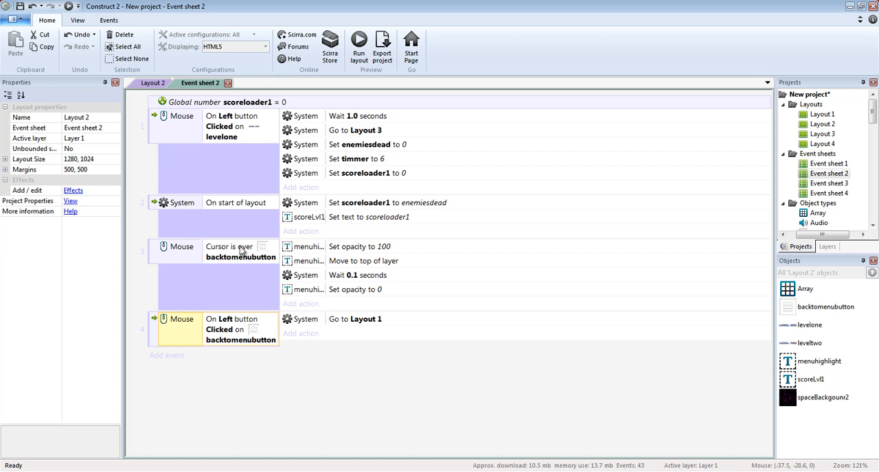
# Review Event sheet 2's hover events, then close Layout 2 and its event sheet
pyautogui.click(363, 248)
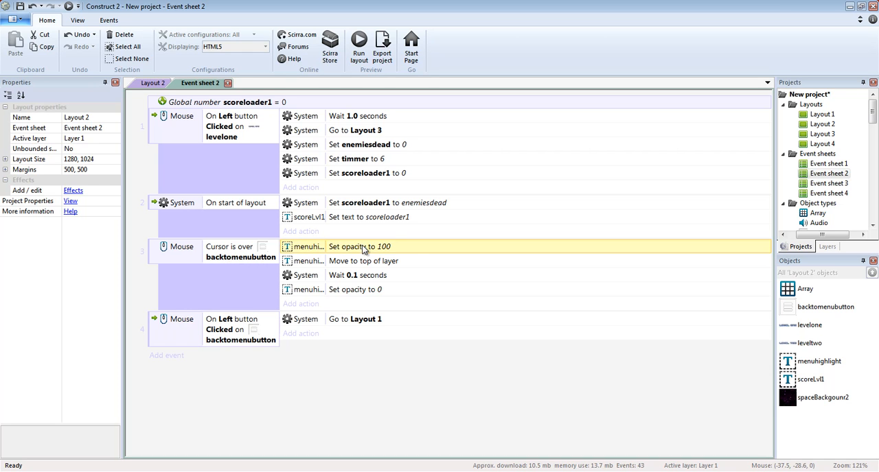
pyautogui.moveTo(270, 269)
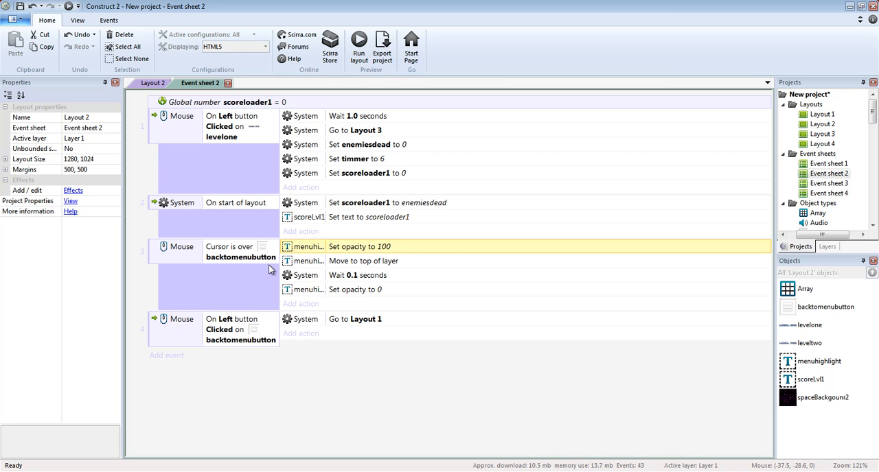
pyautogui.moveTo(412, 265)
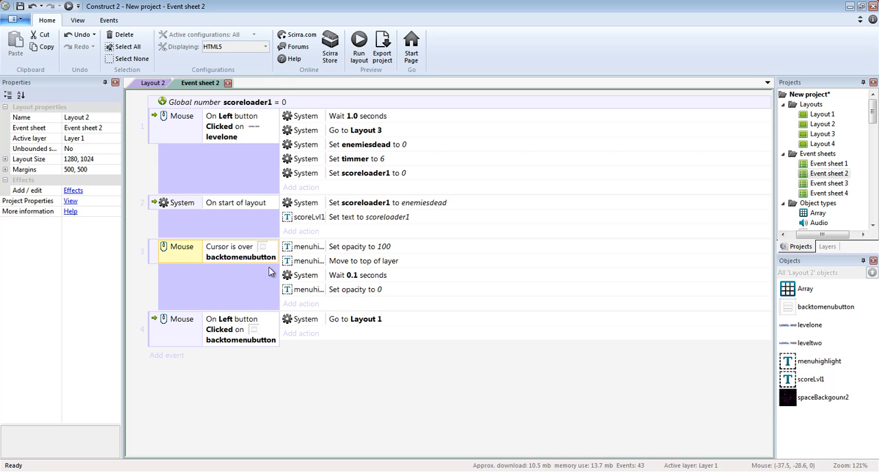
pyautogui.click(355, 288)
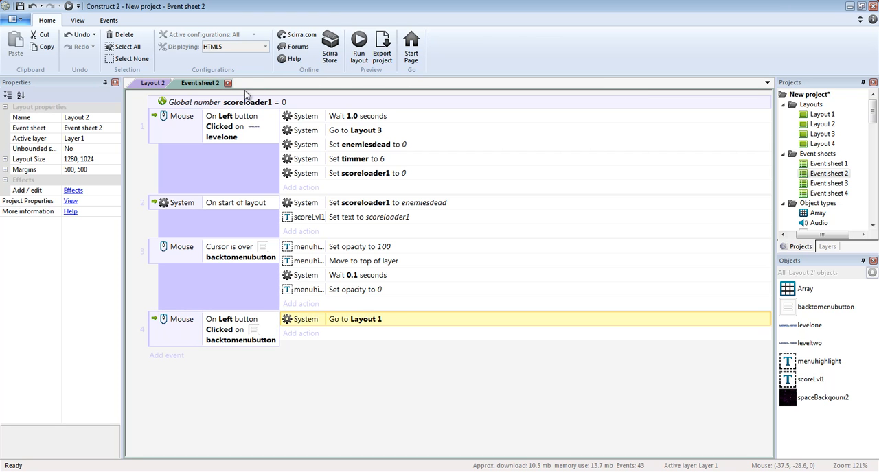
pyautogui.click(154, 83)
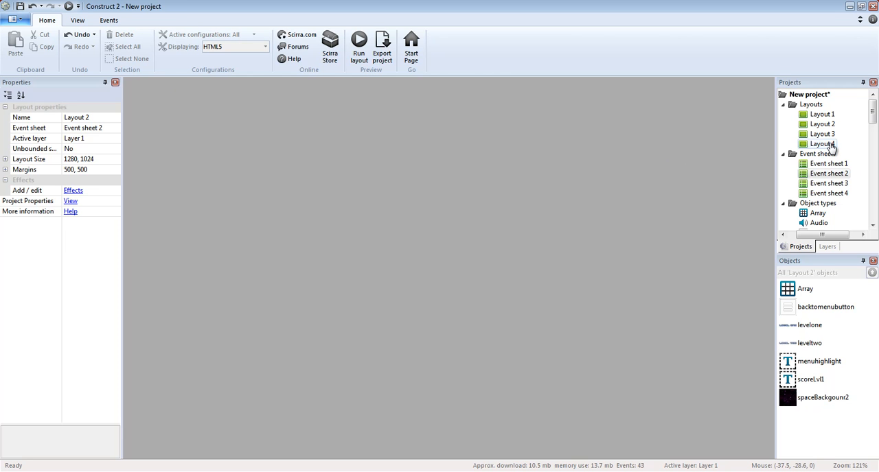
# Bring up Layout 4 and Event sheet 4 with the sound slider's volume events
pyautogui.doubleClick(822, 143)
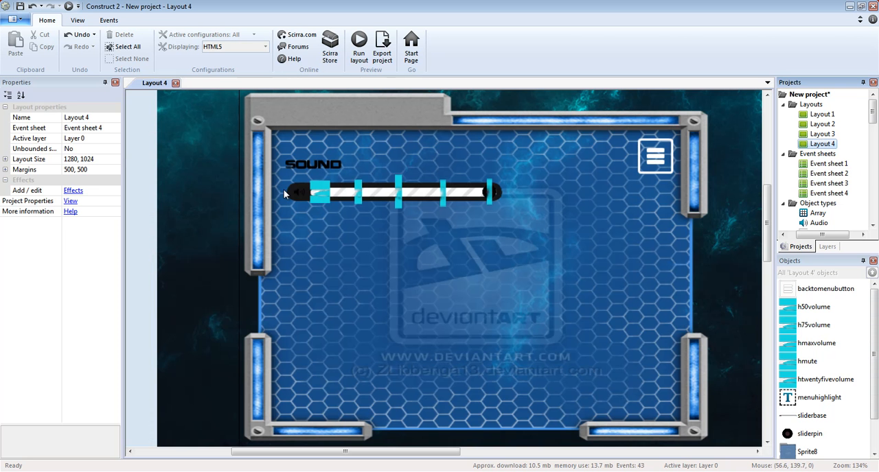
pyautogui.click(829, 192)
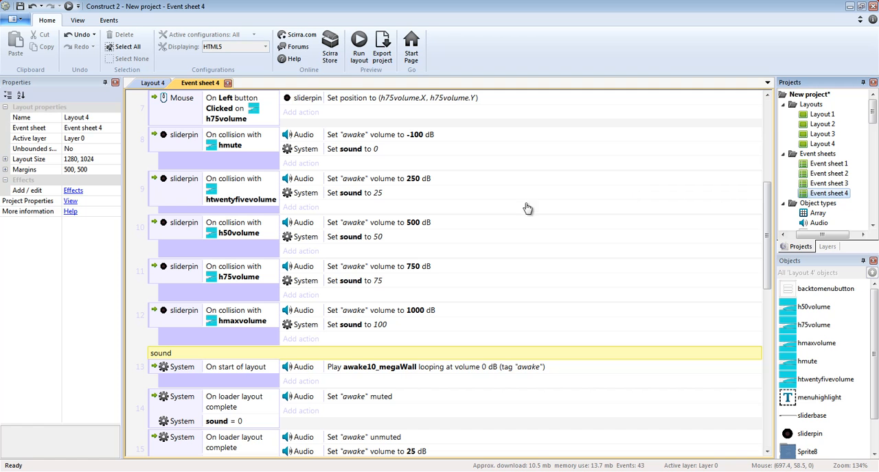
pyautogui.click(371, 236)
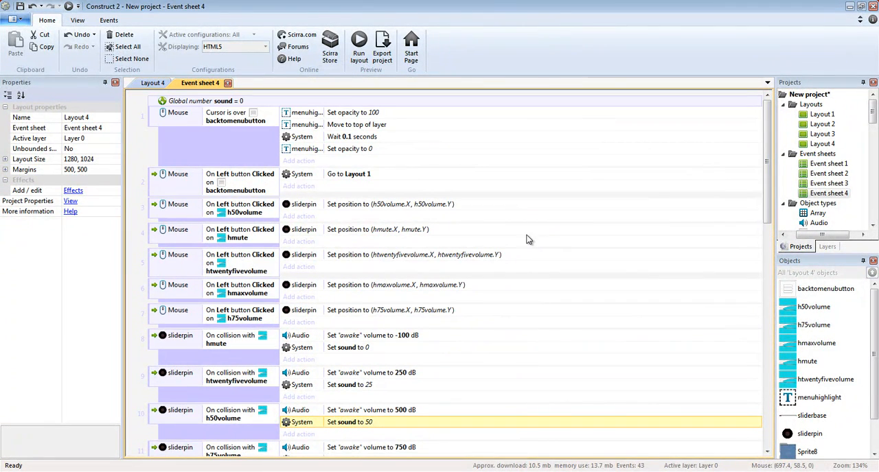
# Inspect the slider's 50, max and mute volume markers and its pin on Layout 4
pyautogui.click(154, 82)
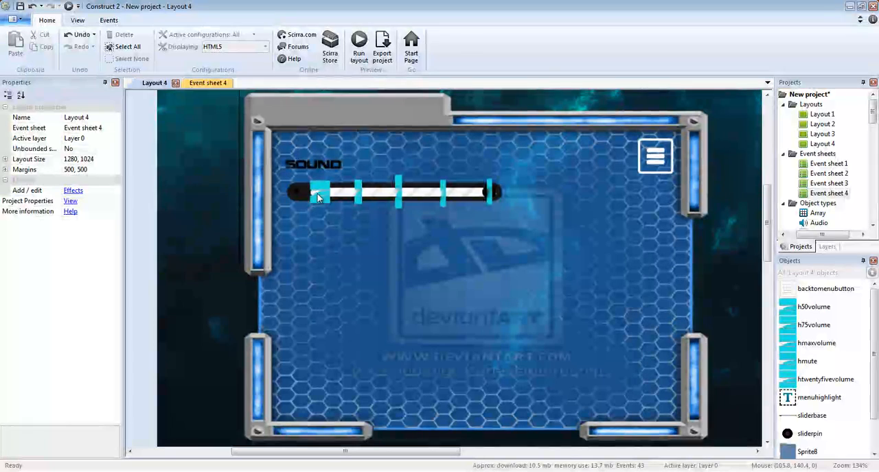
pyautogui.click(399, 191)
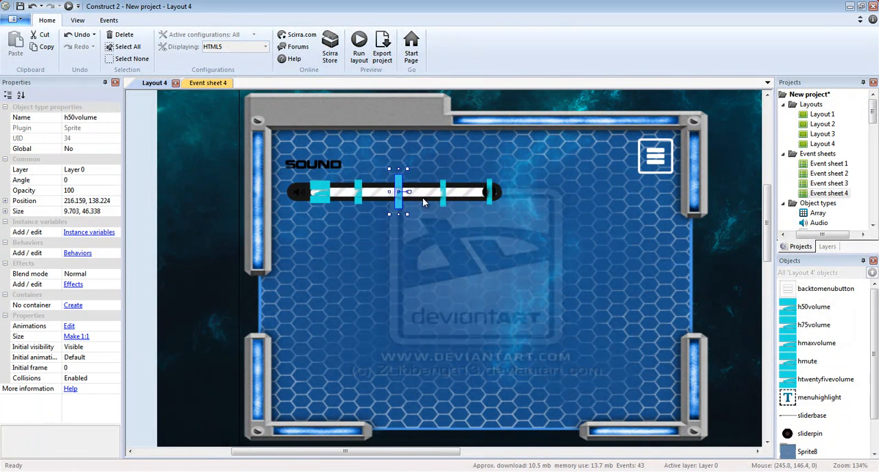
pyautogui.click(492, 193)
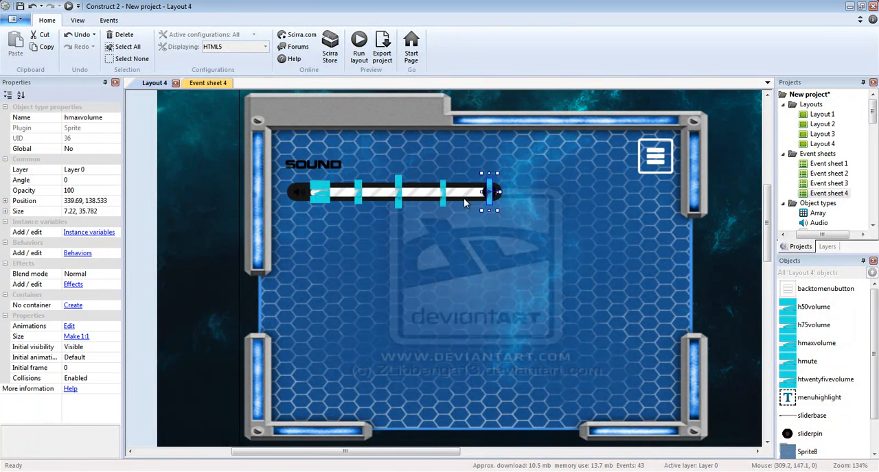
pyautogui.click(319, 192)
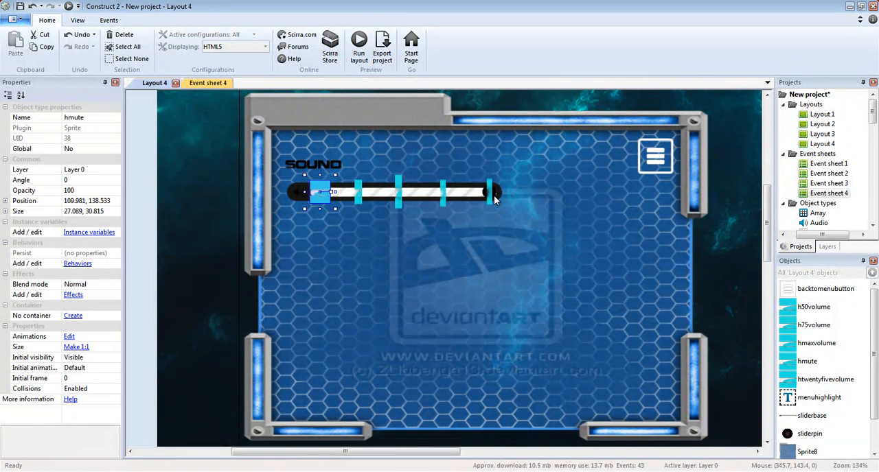
pyautogui.moveTo(323, 192)
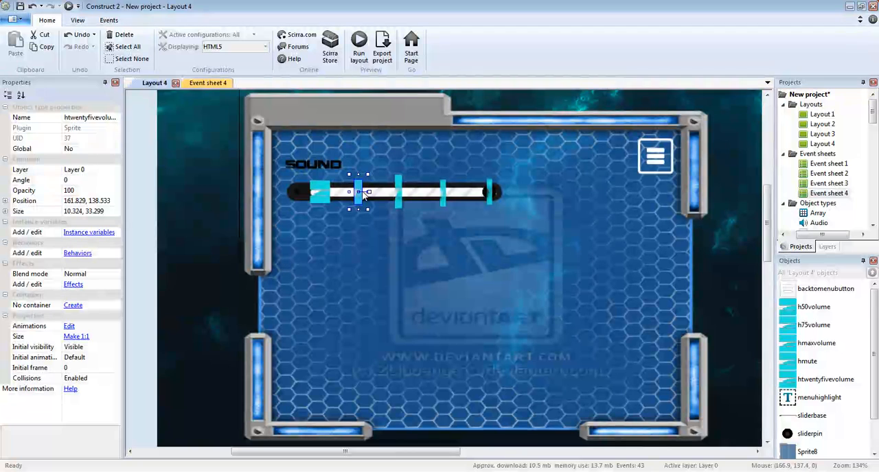
pyautogui.click(492, 190)
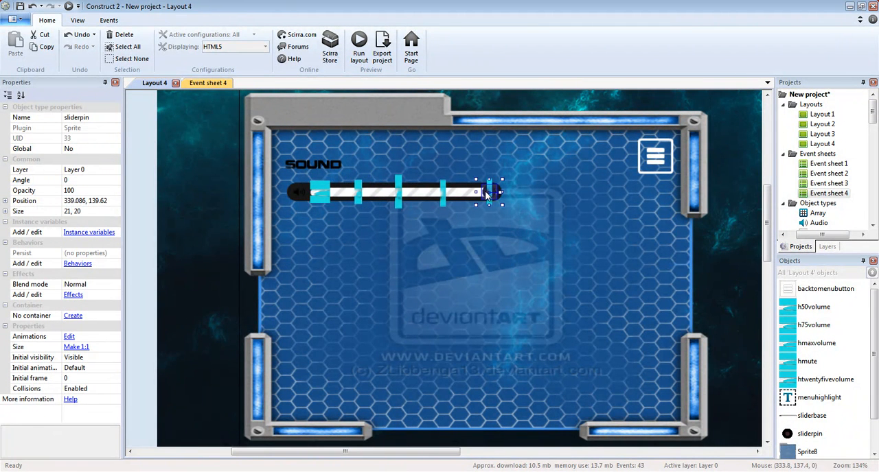
pyautogui.moveTo(392, 181)
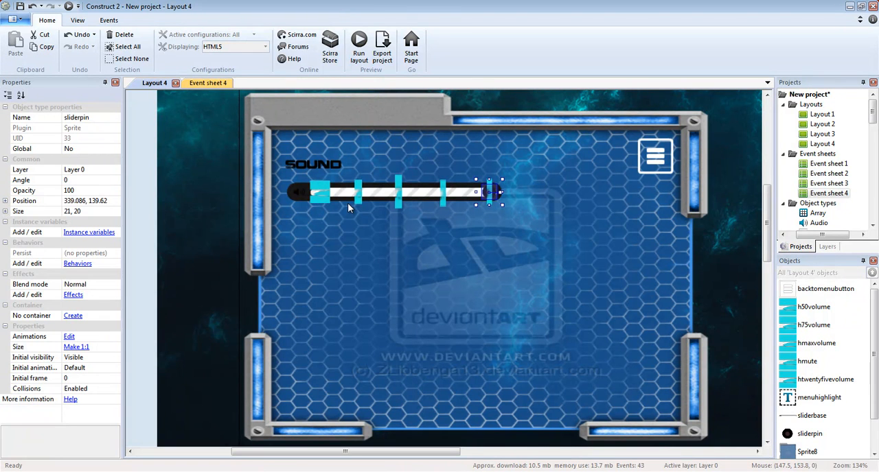
pyautogui.moveTo(285, 253)
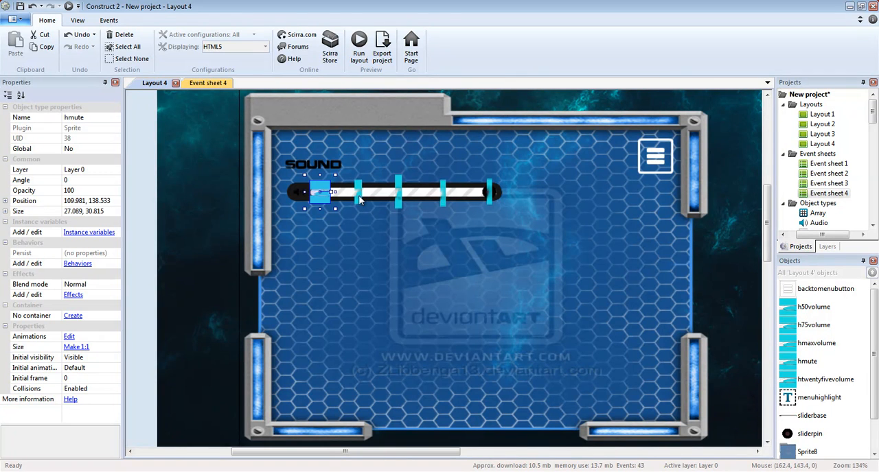
pyautogui.click(400, 193)
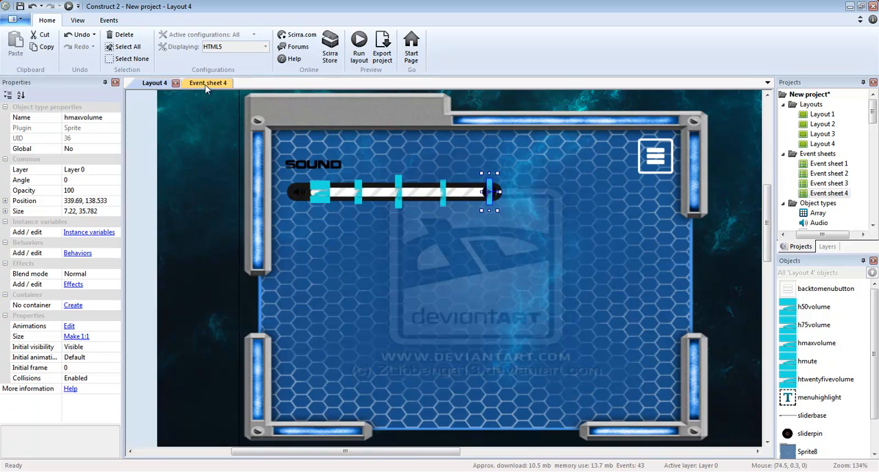
pyautogui.click(206, 83)
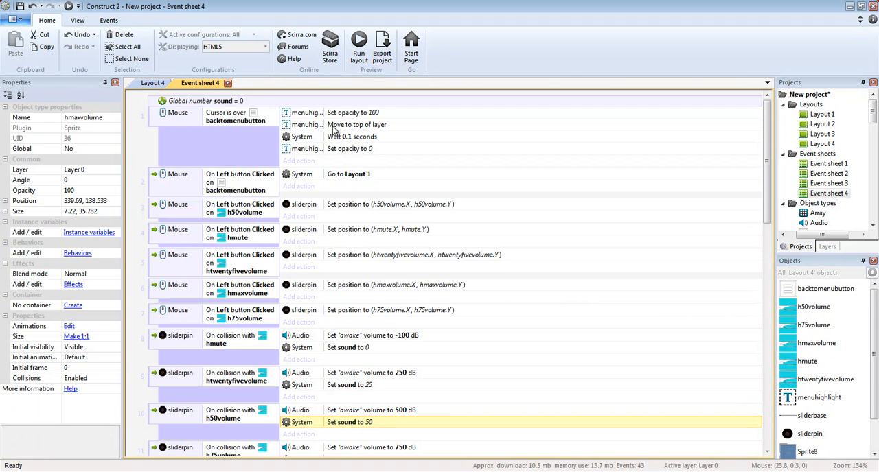
pyautogui.moveTo(272, 132)
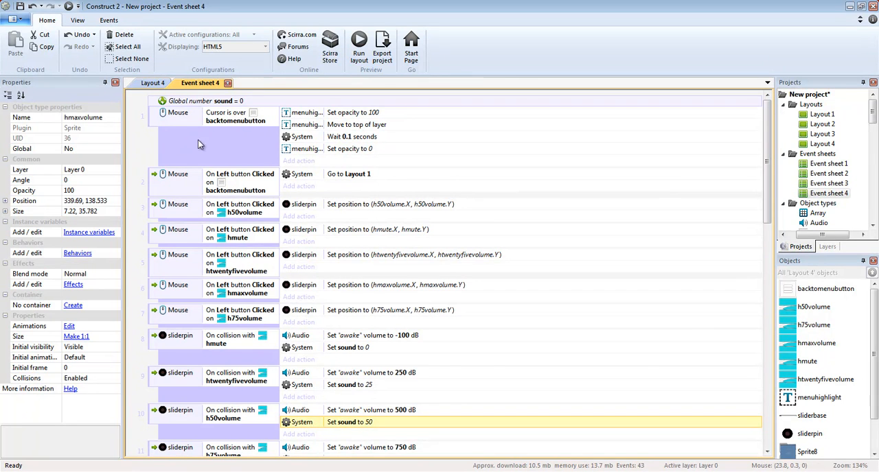
pyautogui.scroll(-3)
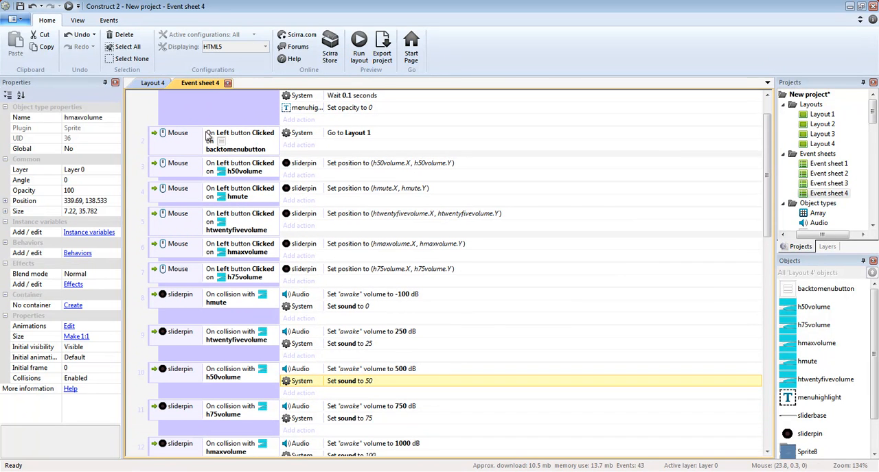
pyautogui.scroll(-3)
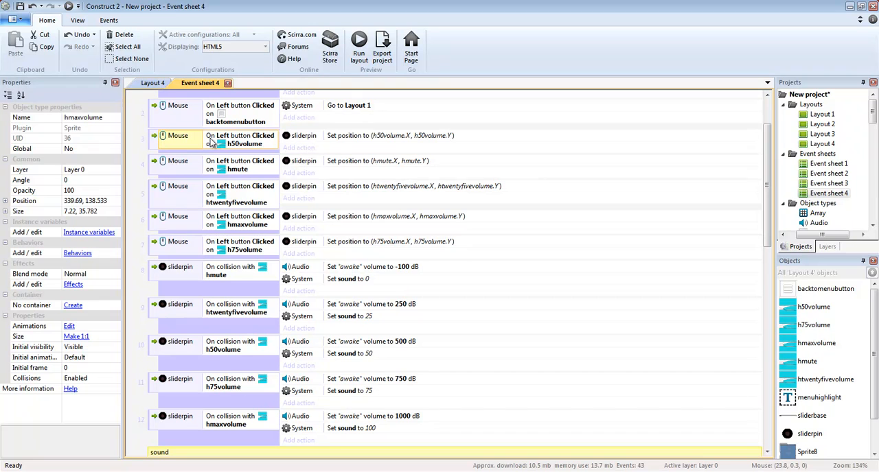
pyautogui.moveTo(249, 144)
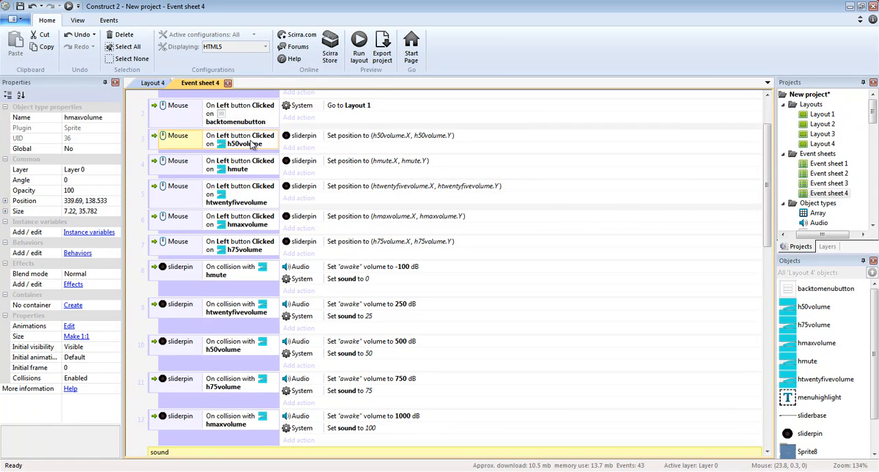
pyautogui.moveTo(236, 150)
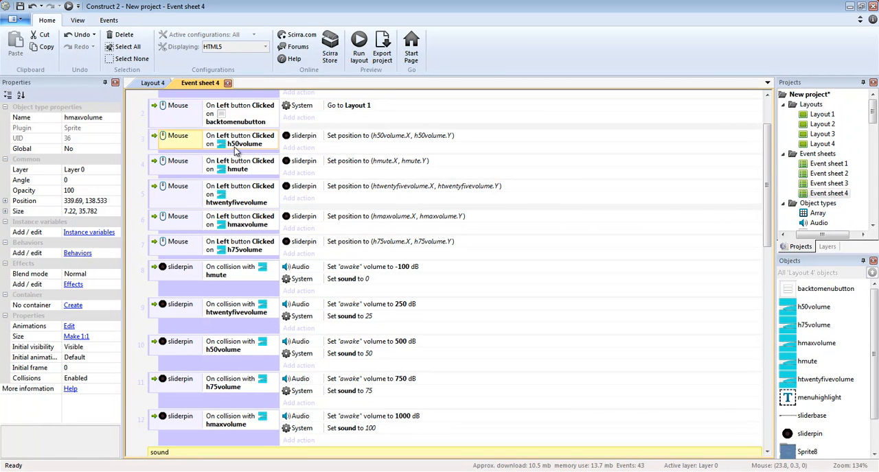
pyautogui.moveTo(250, 148)
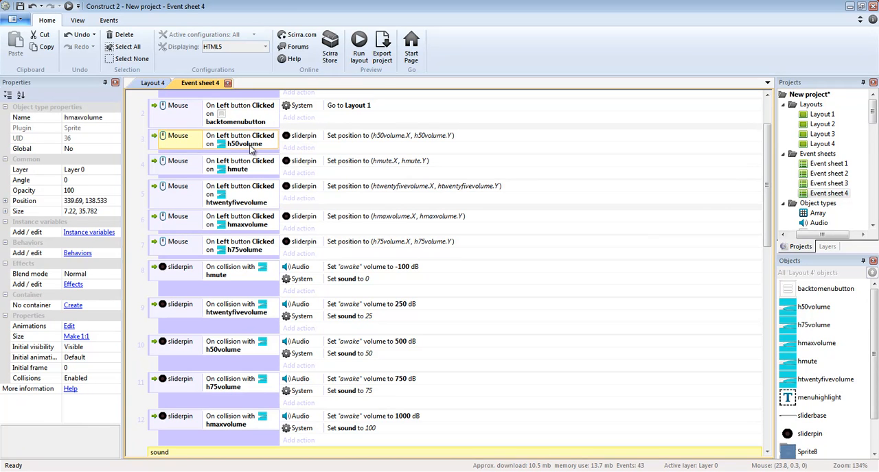
pyautogui.moveTo(344, 138)
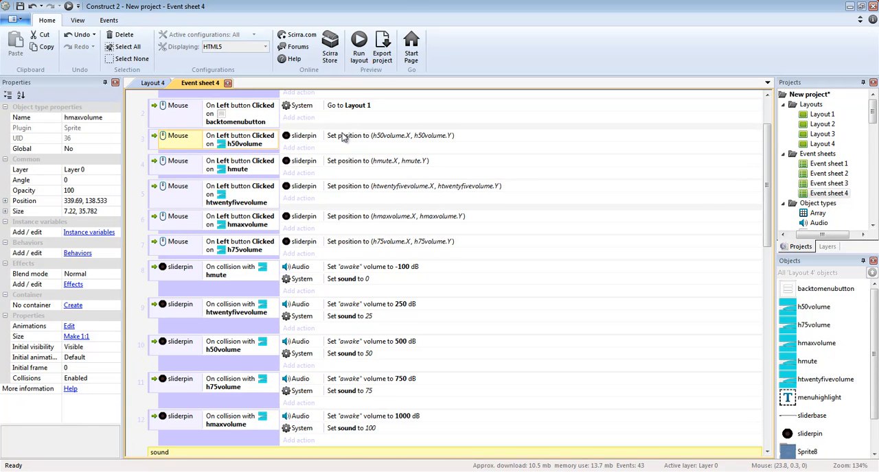
pyautogui.doubleClick(390, 135)
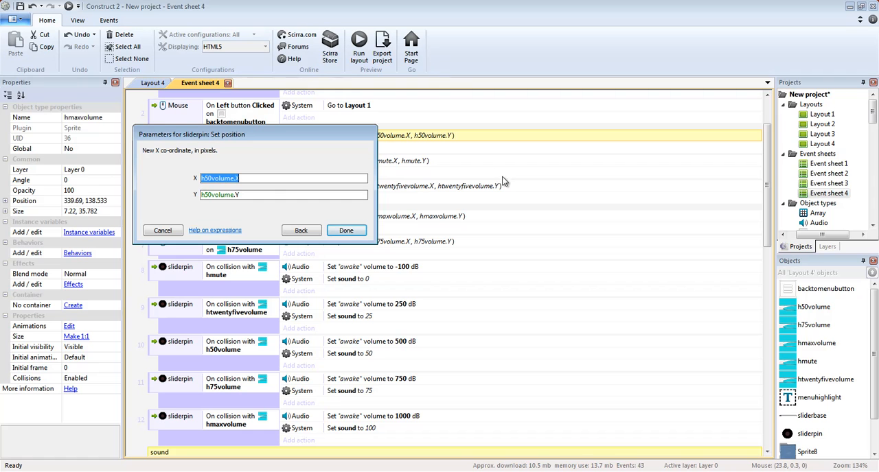
pyautogui.moveTo(555, 195)
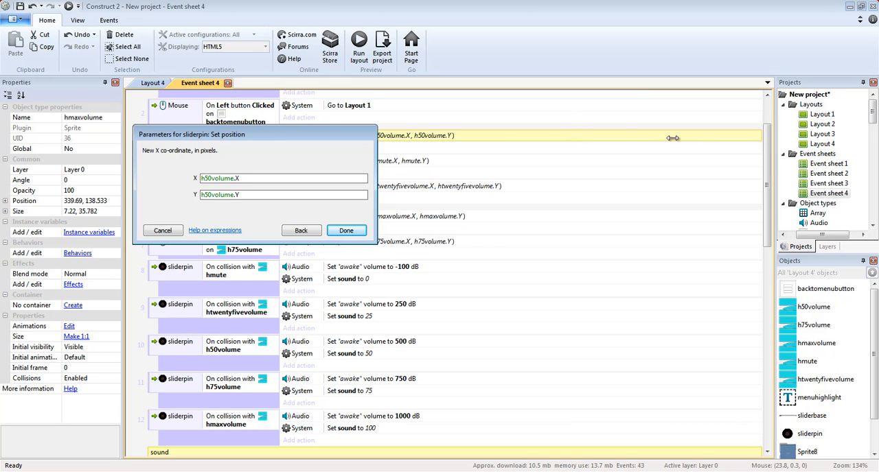
pyautogui.moveTo(675, 172)
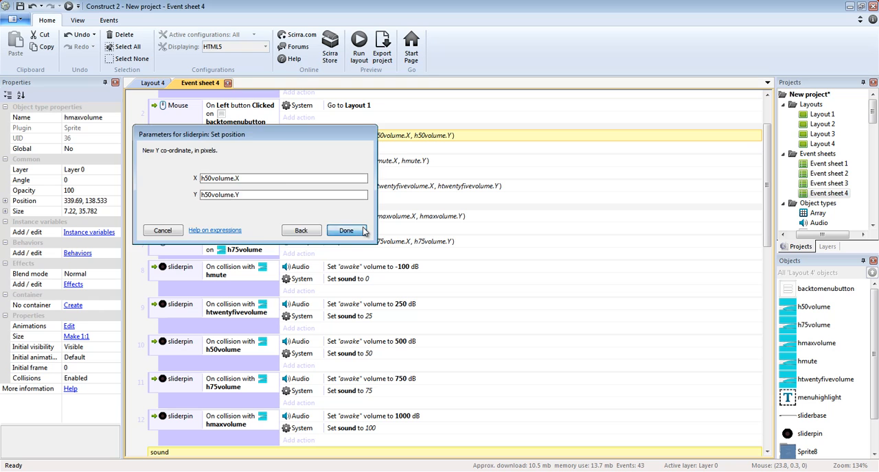
pyautogui.click(346, 231)
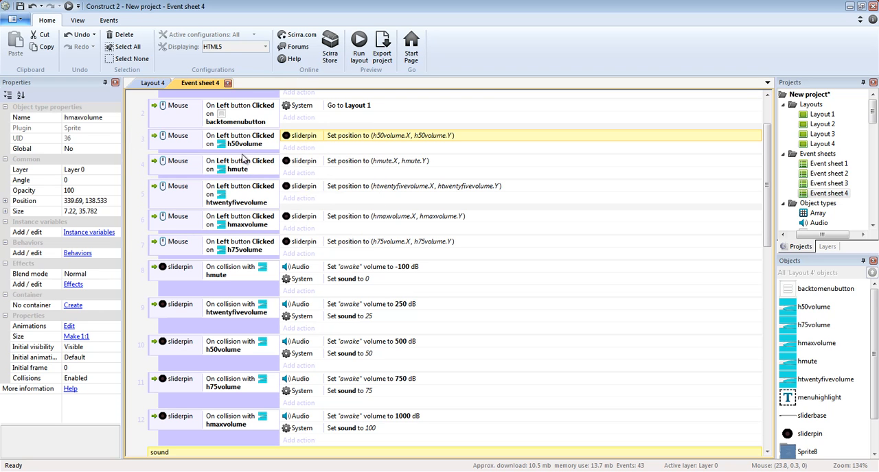
pyautogui.moveTo(255, 151)
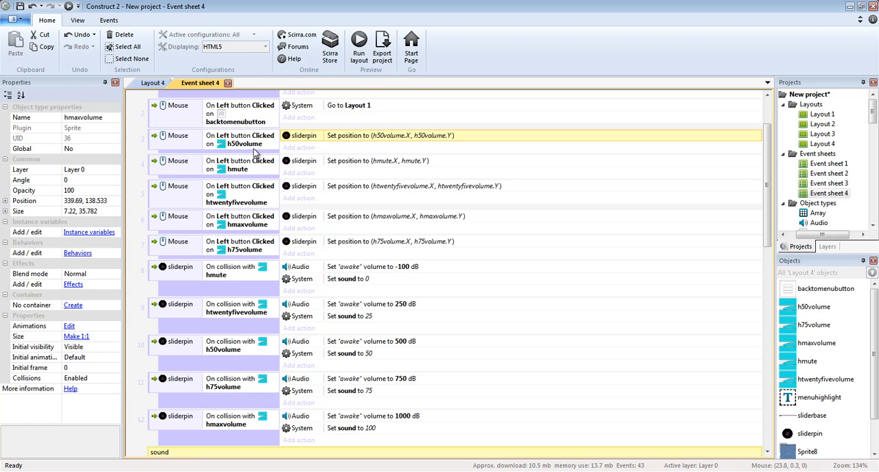
# Open the hmute collision event's 'Set awake volume to -100 dB' action parameters
pyautogui.scroll(-3)
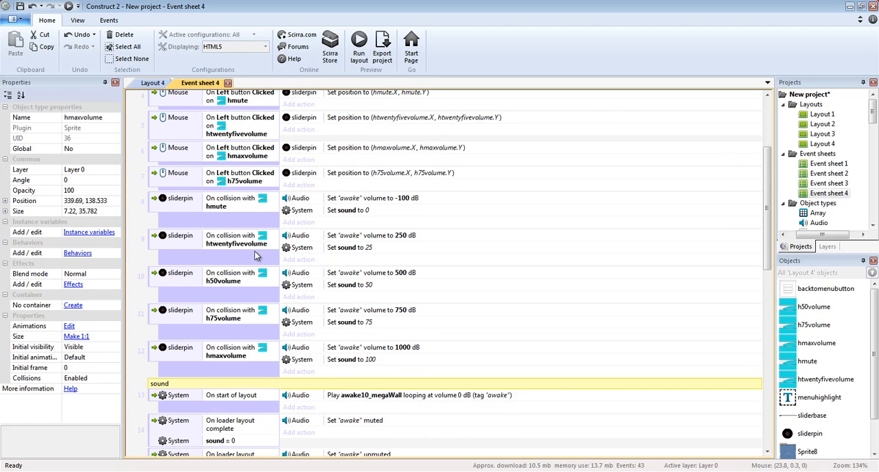
pyautogui.scroll(-3)
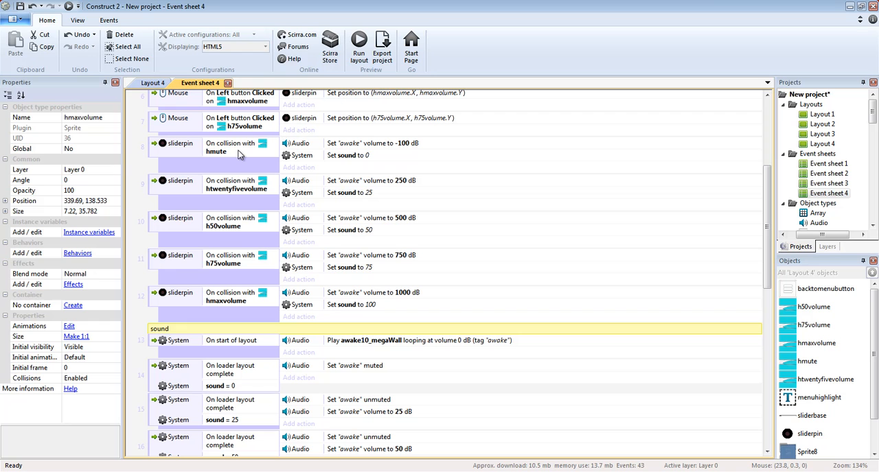
pyautogui.click(206, 147)
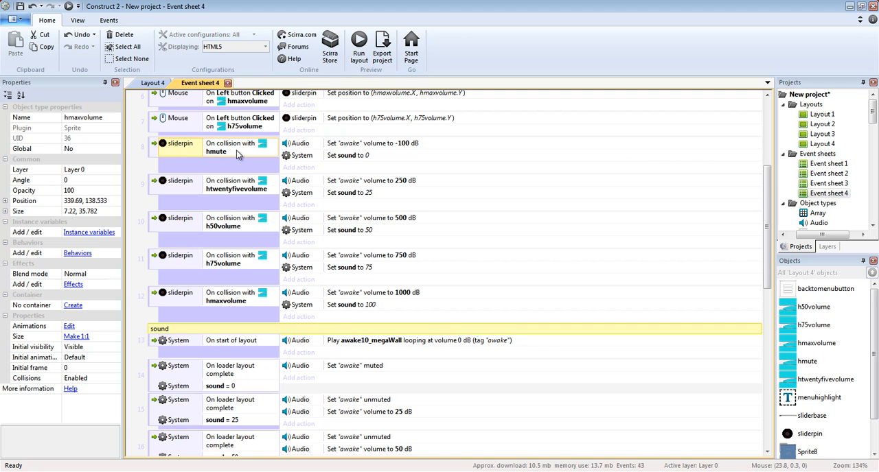
pyautogui.moveTo(196, 154)
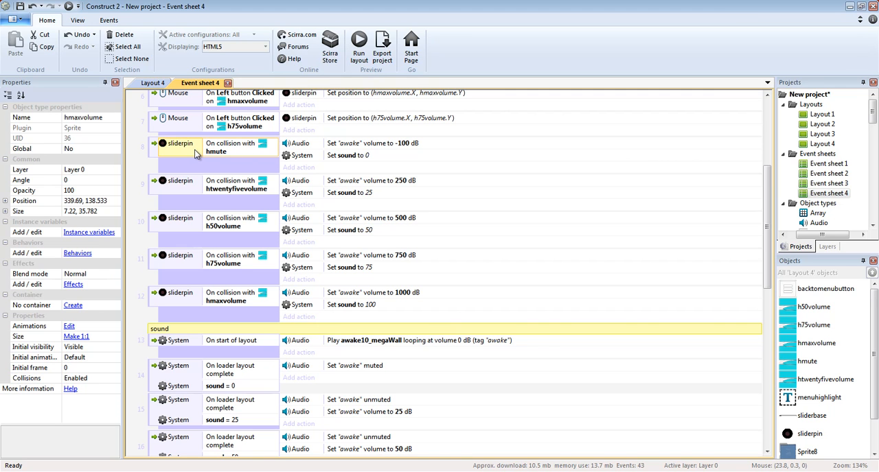
pyautogui.moveTo(259, 156)
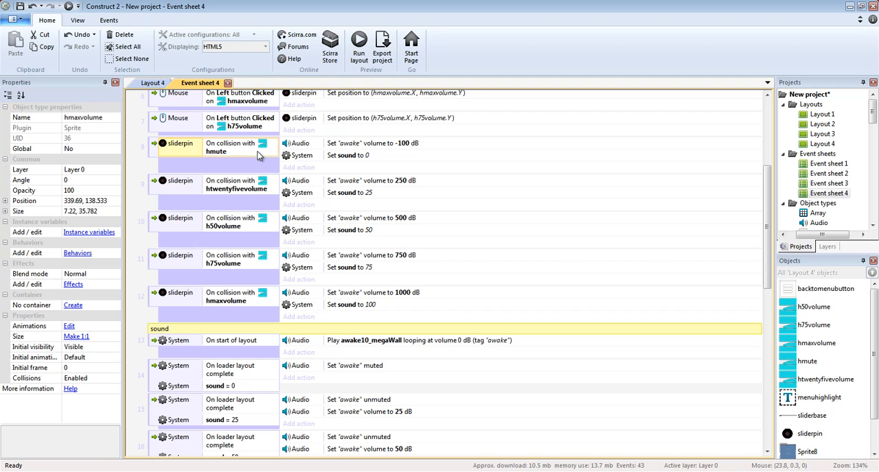
pyautogui.moveTo(261, 259)
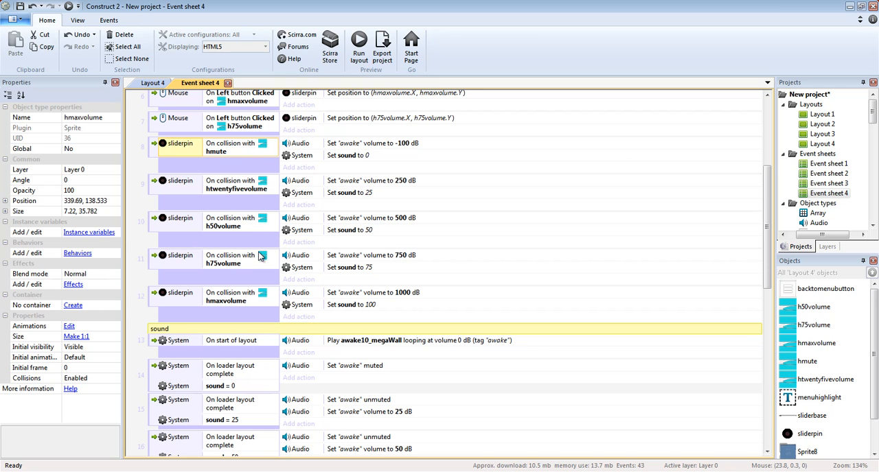
pyautogui.moveTo(260, 251)
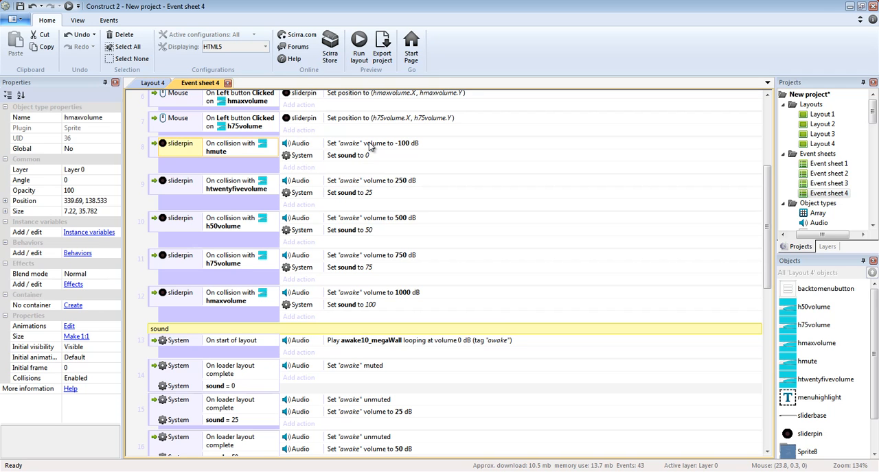
pyautogui.click(376, 143)
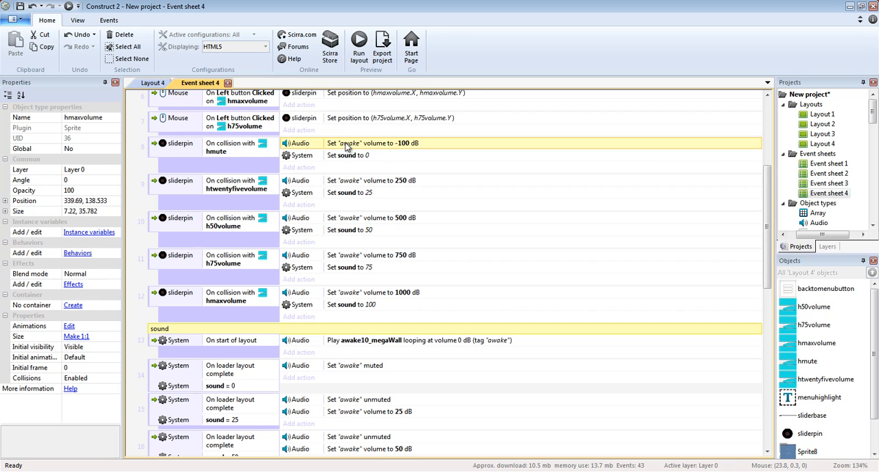
pyautogui.doubleClick(349, 143)
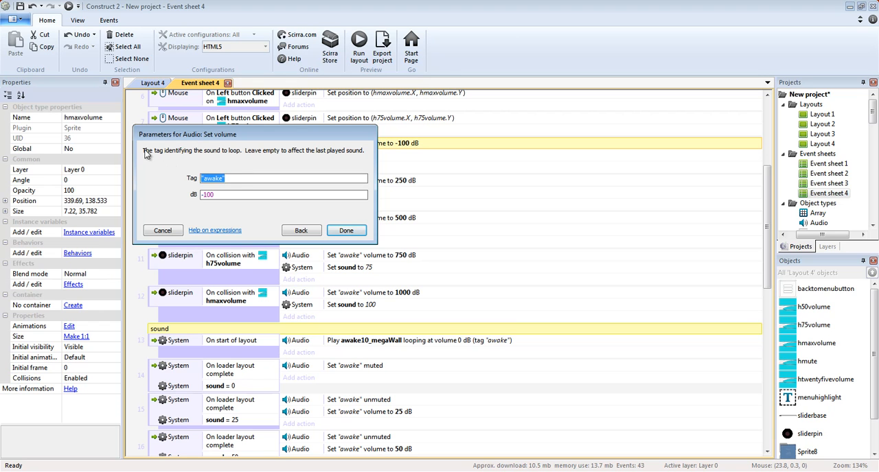
# Confirm the Audio set-volume parameters unchanged: tag "awake" at -100 dB
pyautogui.click(231, 178)
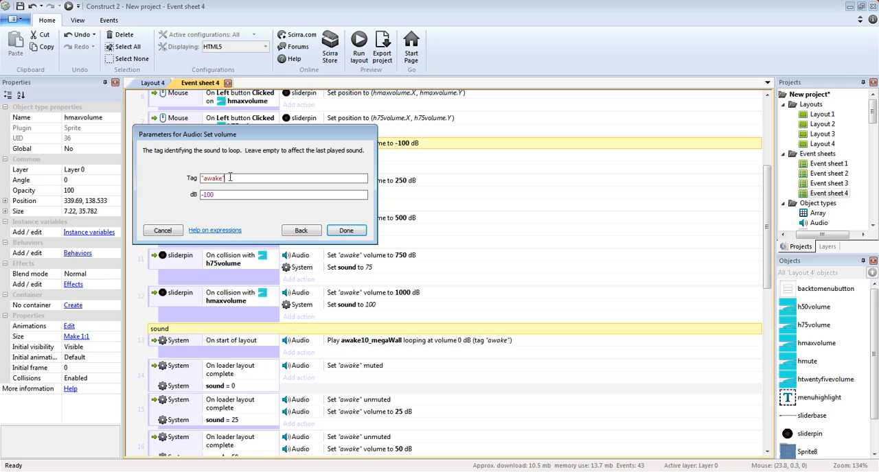
pyautogui.moveTo(181, 170)
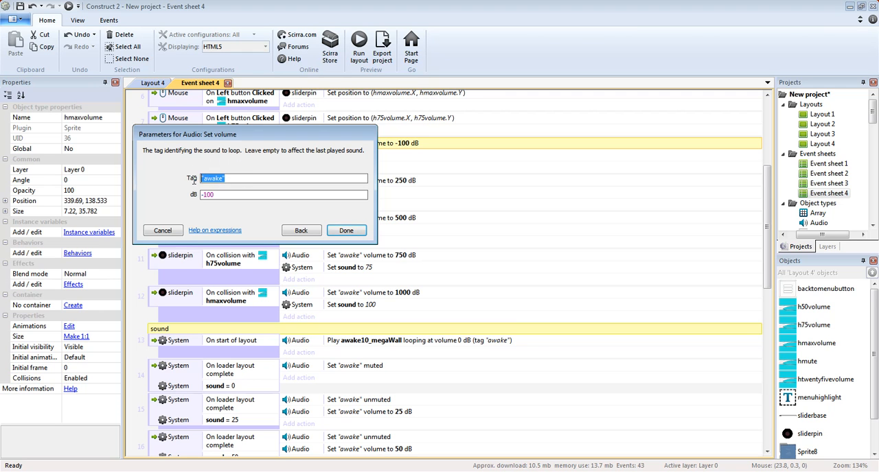
pyautogui.click(281, 195)
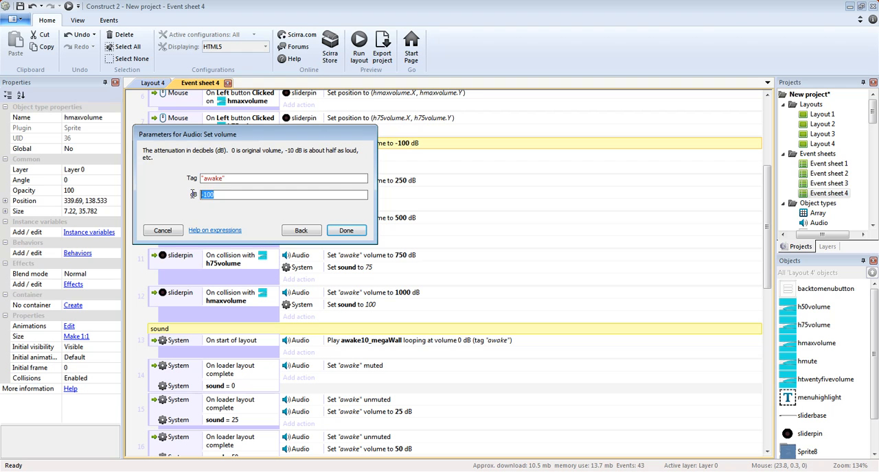
pyautogui.moveTo(214, 204)
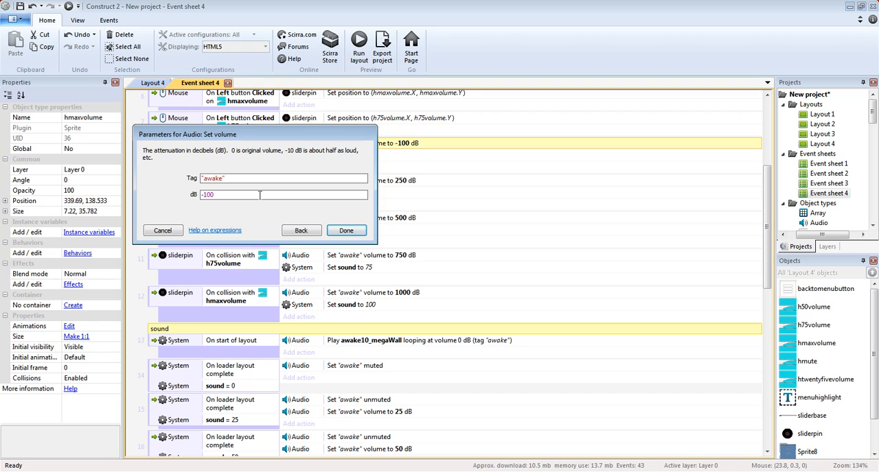
pyautogui.click(240, 195)
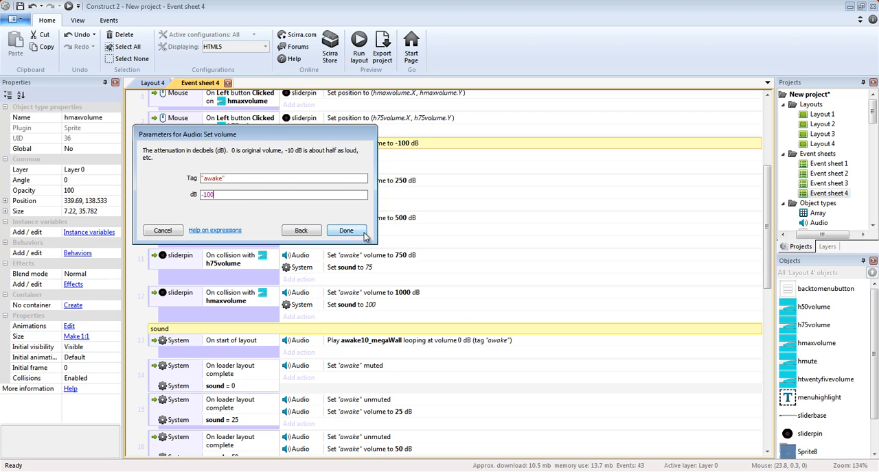
pyautogui.click(346, 231)
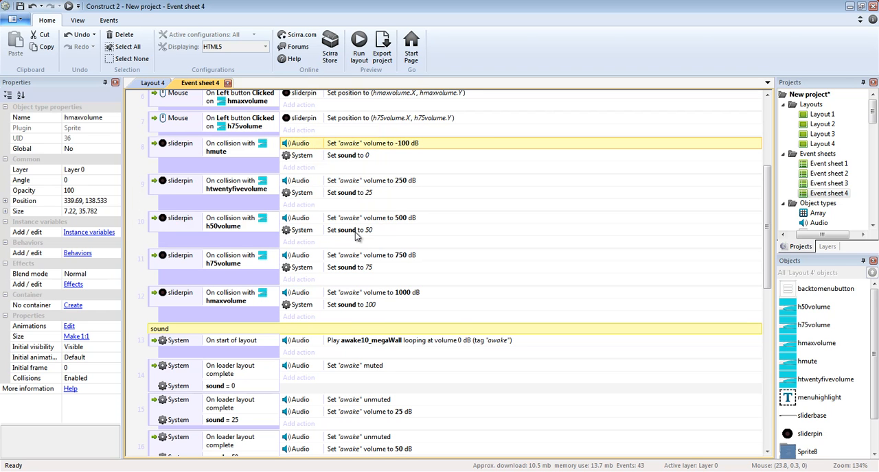
pyautogui.moveTo(236, 192)
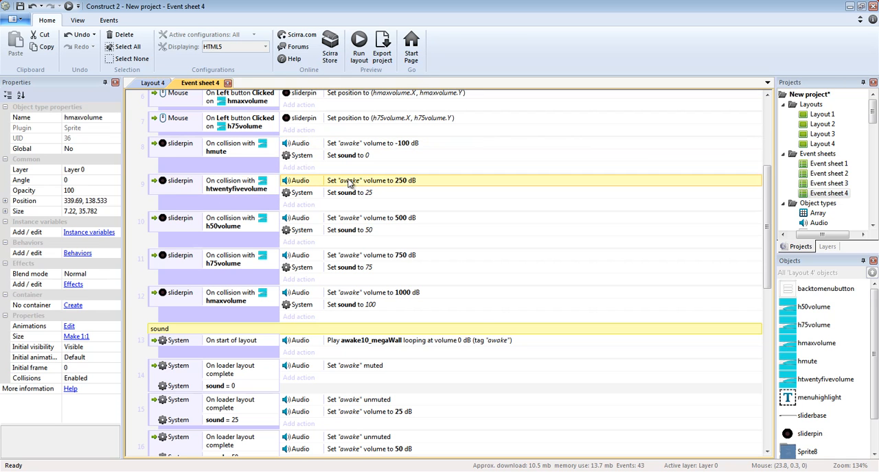
# Reopen the sound-value 25 comparison and the 750 dB awake volume action, cancelling both unchanged
pyautogui.doubleClick(381, 181)
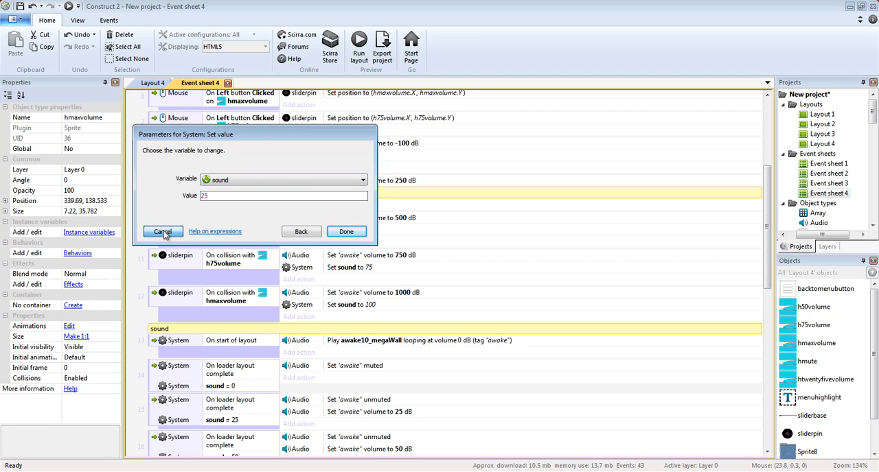
pyautogui.click(162, 231)
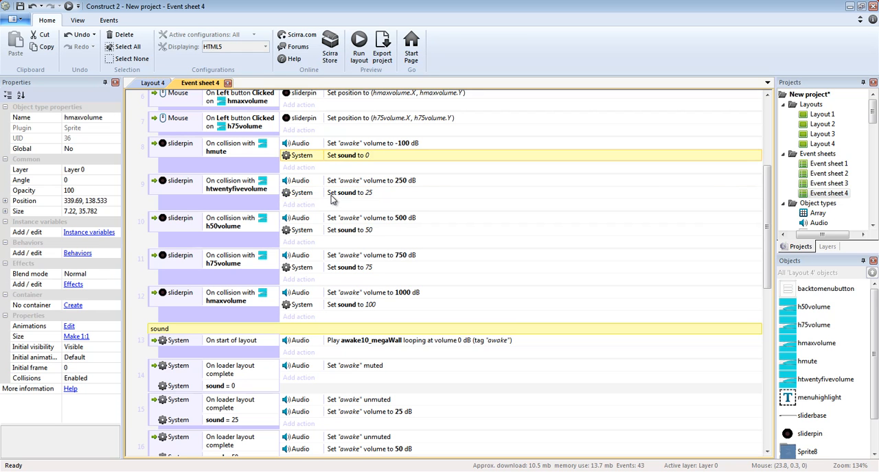
pyautogui.click(347, 267)
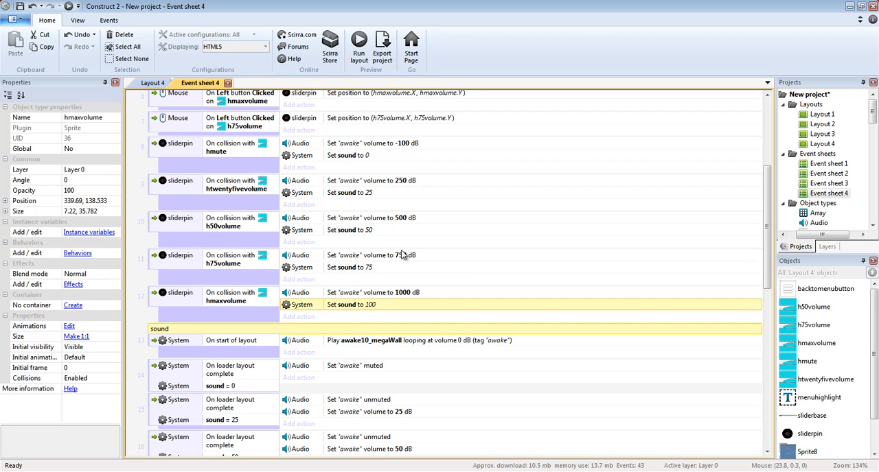
pyautogui.doubleClick(383, 255)
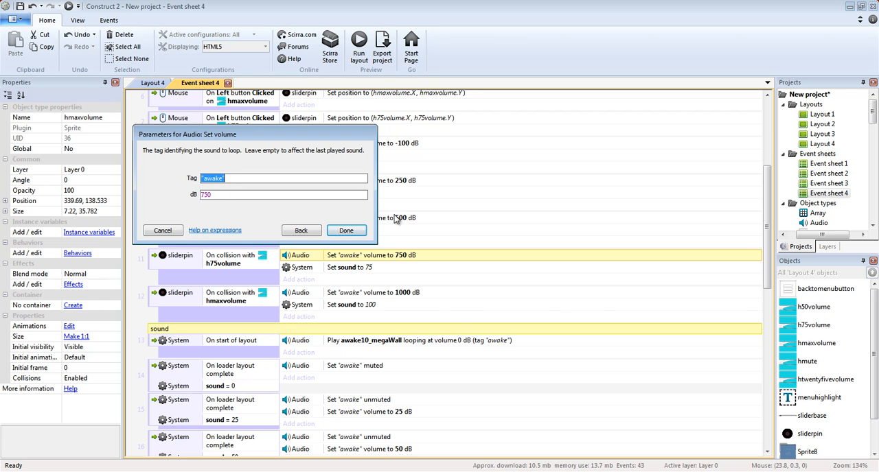
pyautogui.moveTo(157, 242)
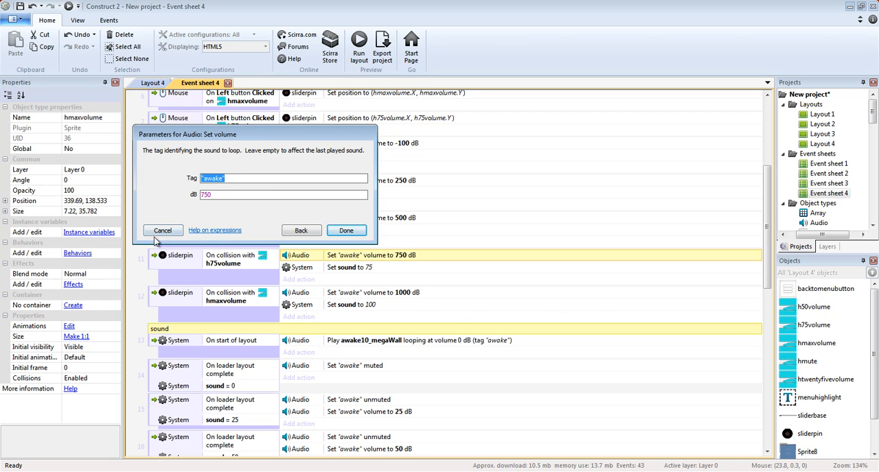
pyautogui.click(346, 231)
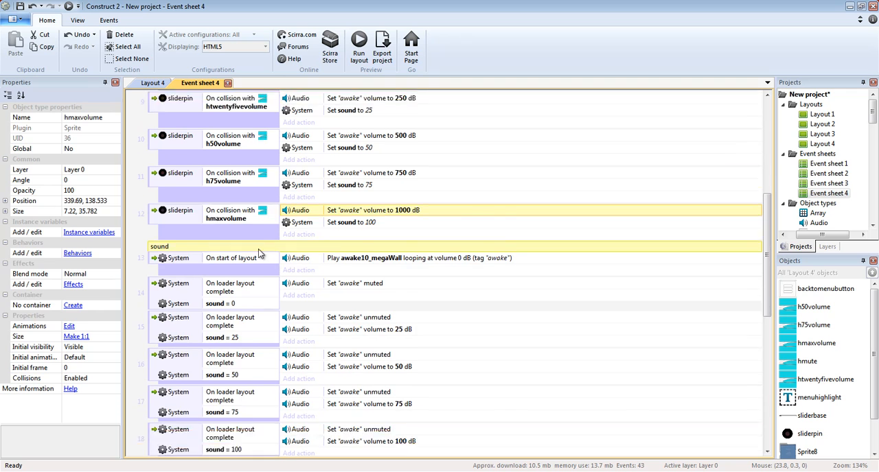
# Scroll the event sheet and launch a preview run of the game
pyautogui.scroll(-3)
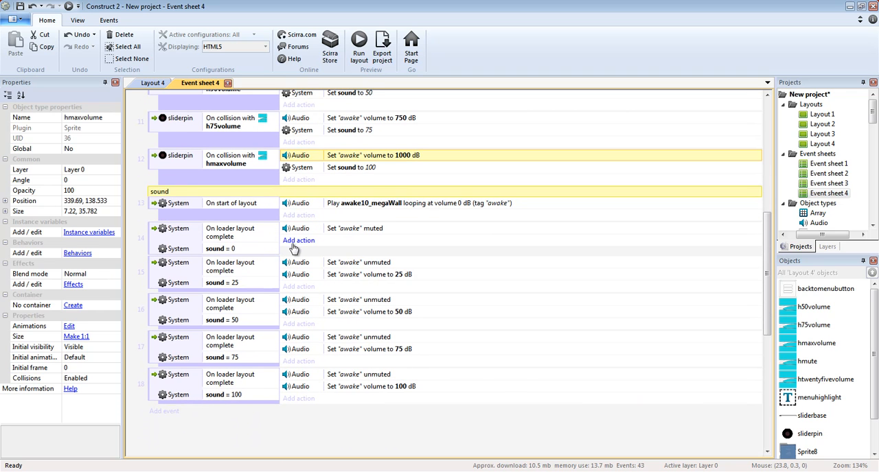
pyautogui.moveTo(265, 204)
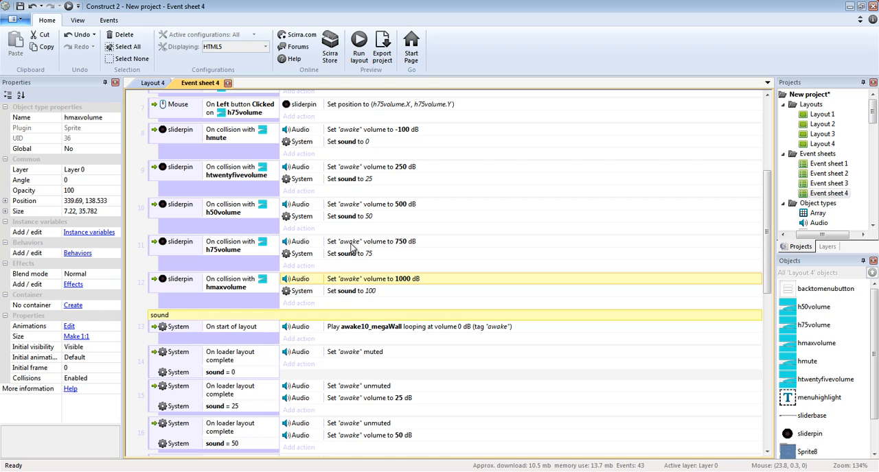
pyautogui.click(387, 38)
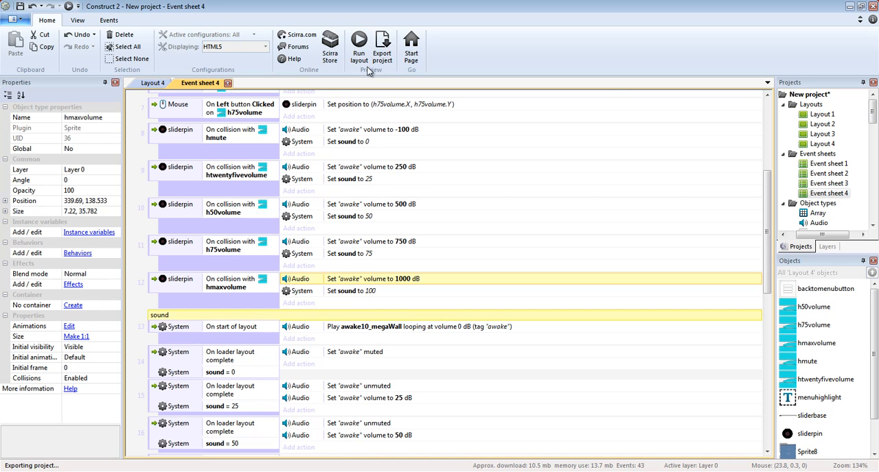
# In the preview, open Options, drag the volume slider to another level and return to the title menu
pyautogui.click(358, 39)
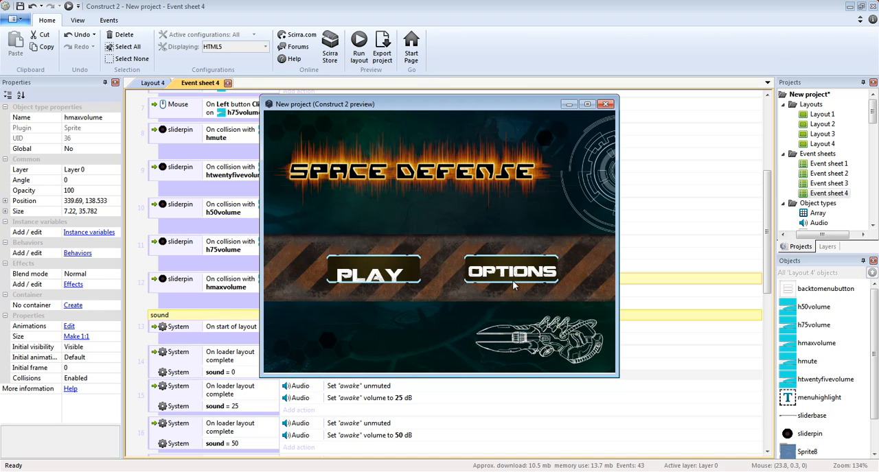
pyautogui.click(511, 272)
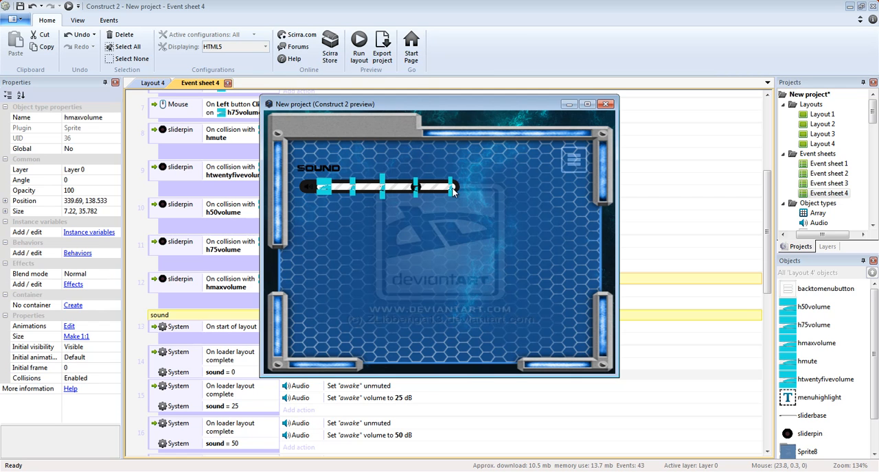
pyautogui.moveTo(452, 187); pyautogui.dragTo(323, 187)
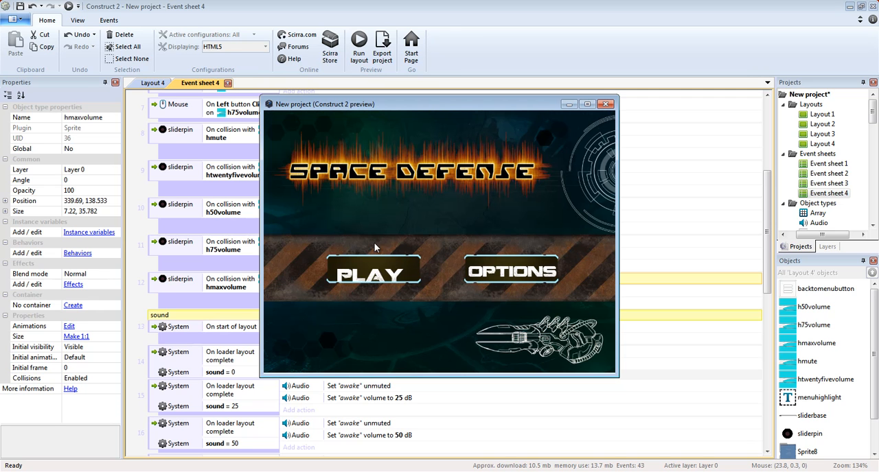
pyautogui.click(607, 104)
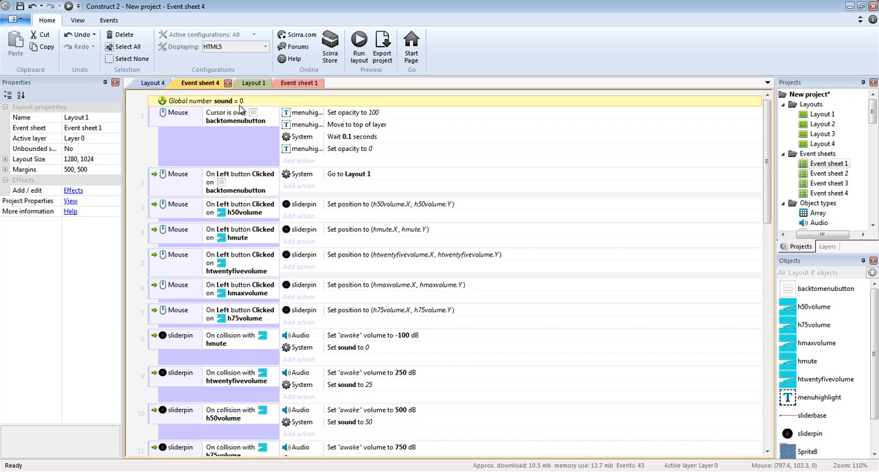
# Select the Set sound to 0 action, then switch to Layout 1's Space Defense title screen
pyautogui.scroll(-3)
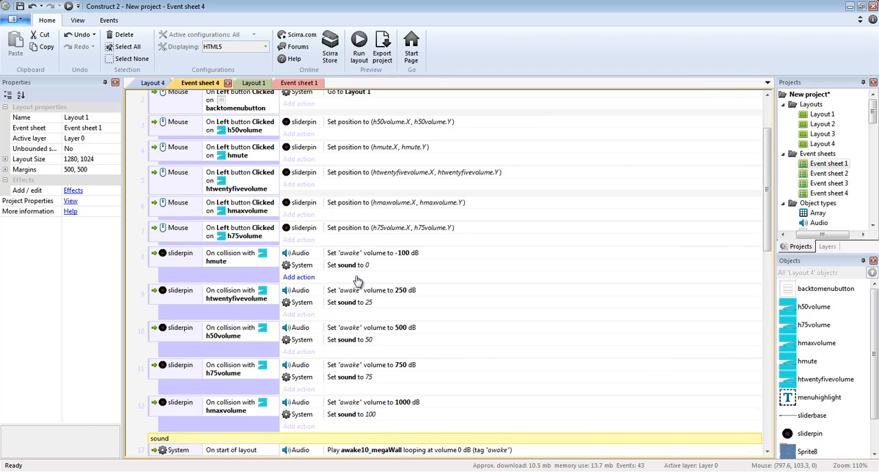
pyautogui.click(347, 265)
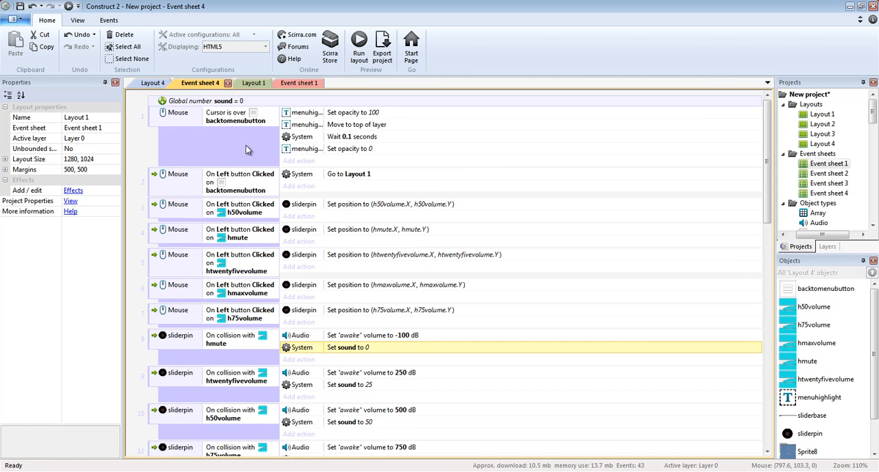
pyautogui.click(244, 83)
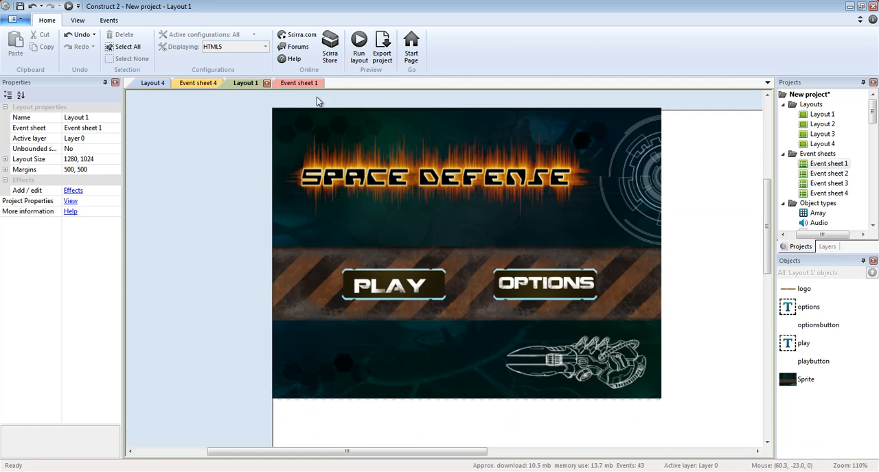
# Review Event sheet 1's loader sound comparisons and their mute and 25 dB volume actions, unchanged
pyautogui.click(298, 83)
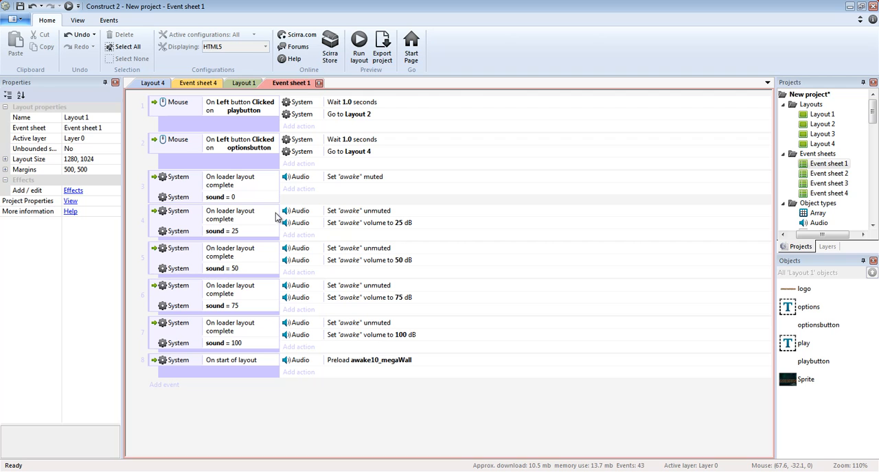
pyautogui.moveTo(258, 198)
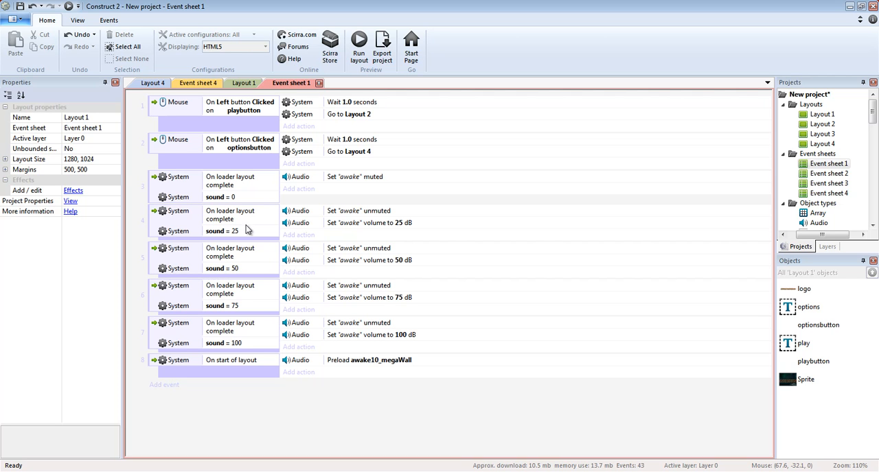
pyautogui.moveTo(229, 371)
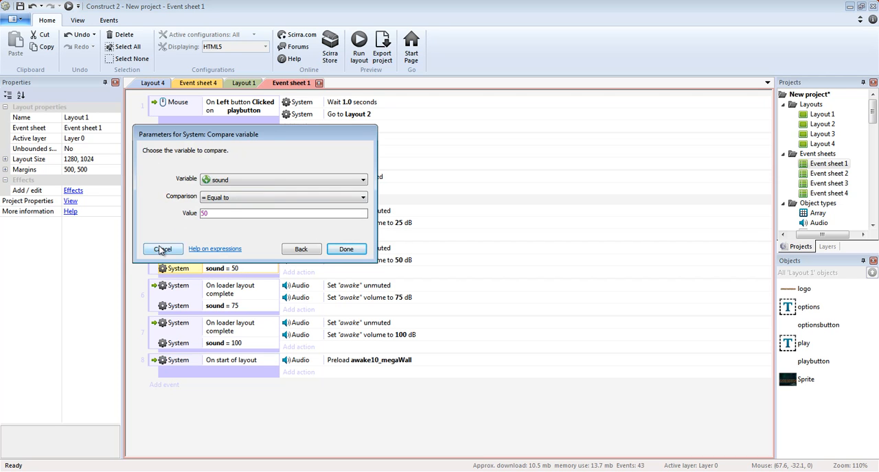
pyautogui.click(162, 249)
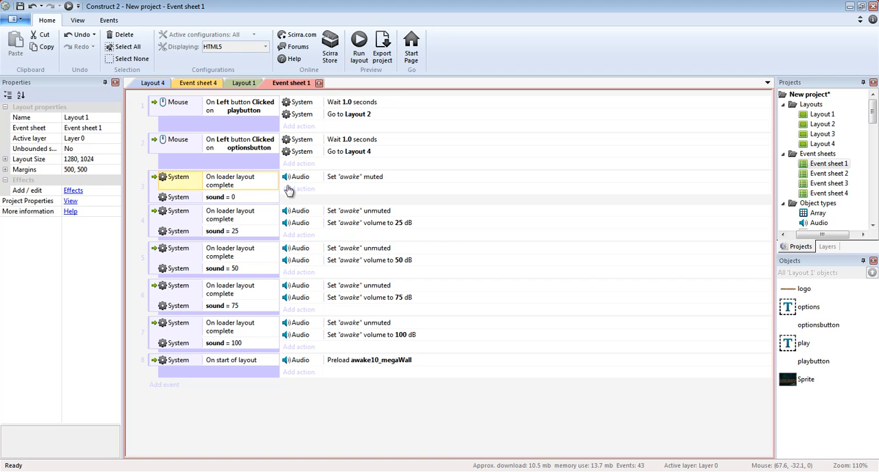
pyautogui.click(354, 176)
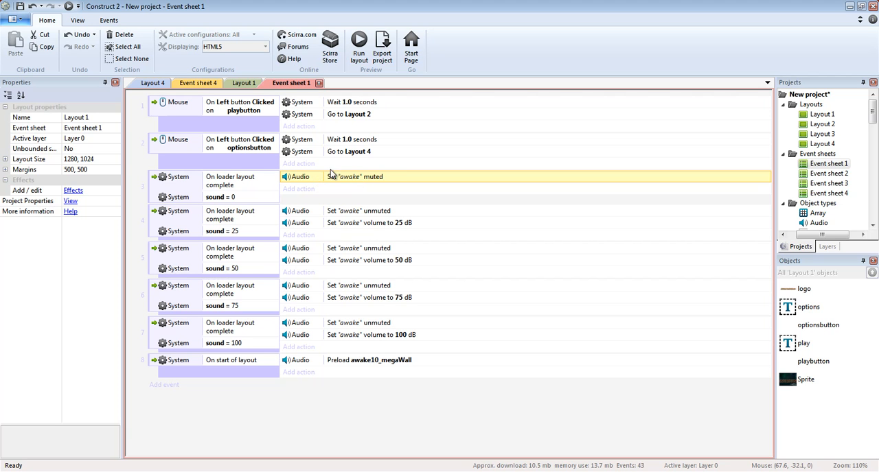
pyautogui.moveTo(339, 182)
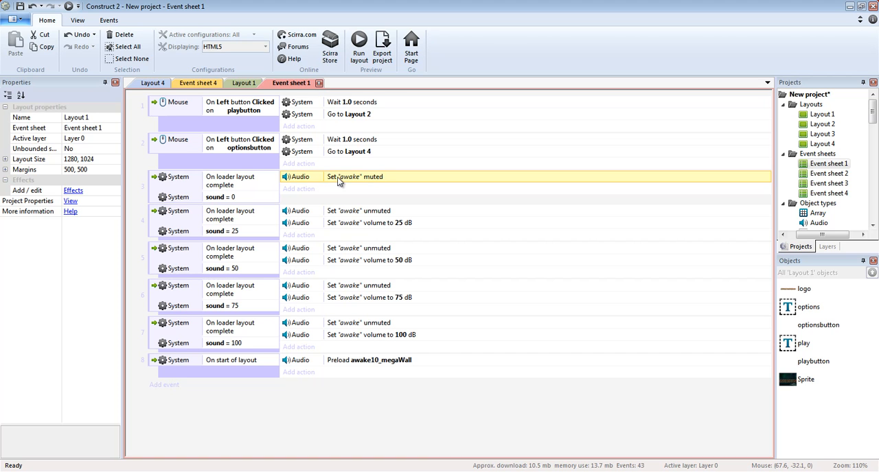
pyautogui.moveTo(254, 199)
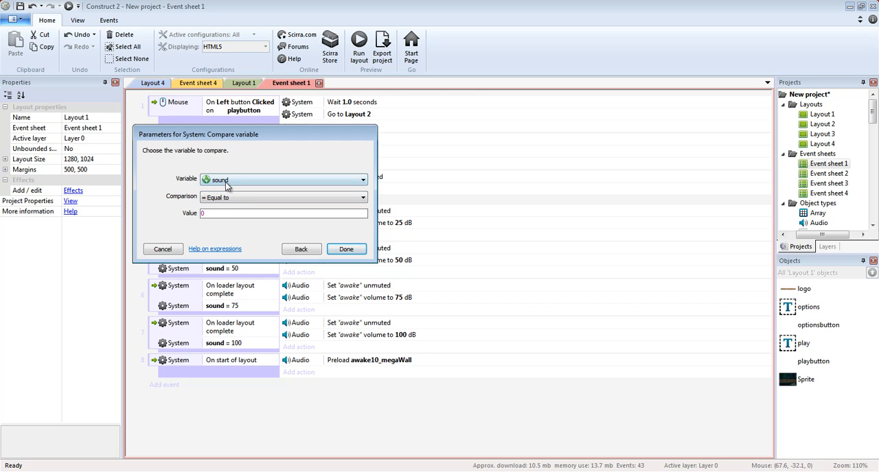
pyautogui.moveTo(213, 197)
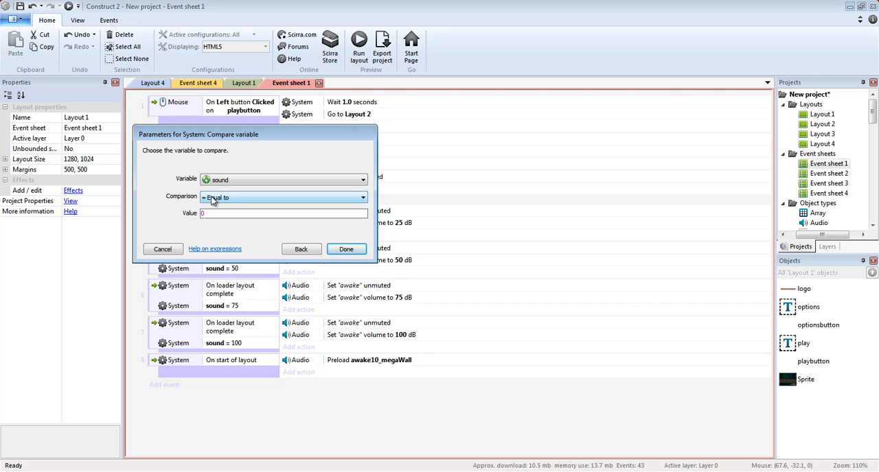
pyautogui.click(346, 248)
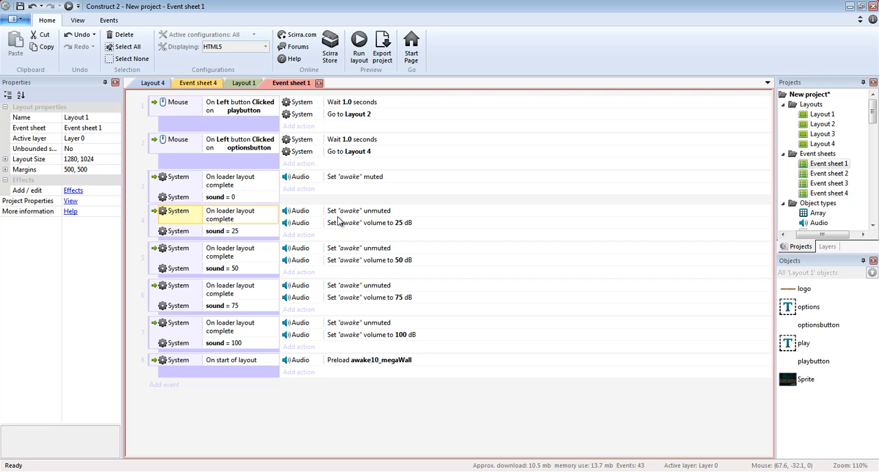
pyautogui.click(371, 211)
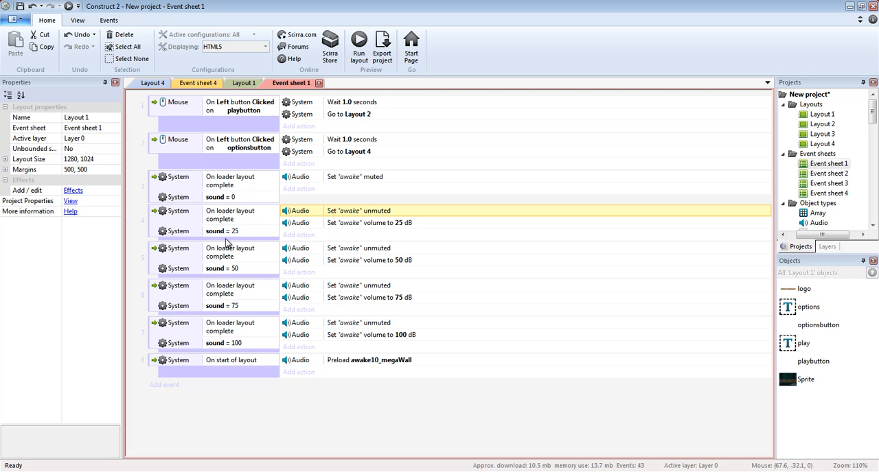
pyautogui.moveTo(280, 206)
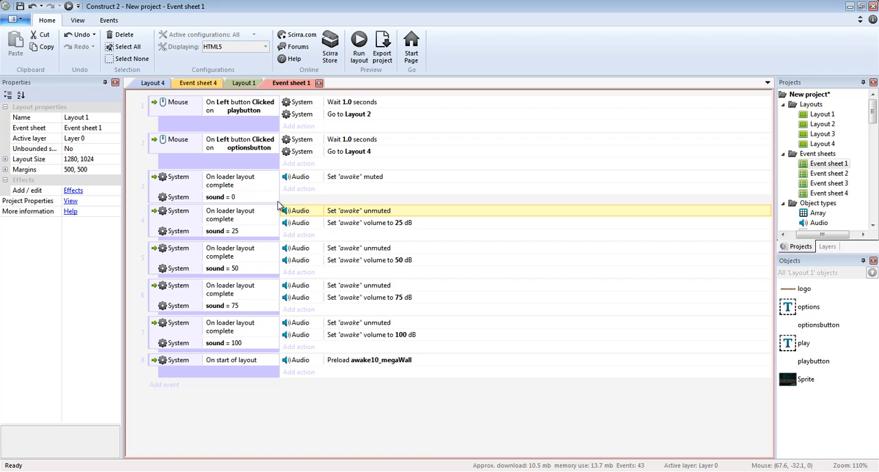
pyautogui.moveTo(230, 230)
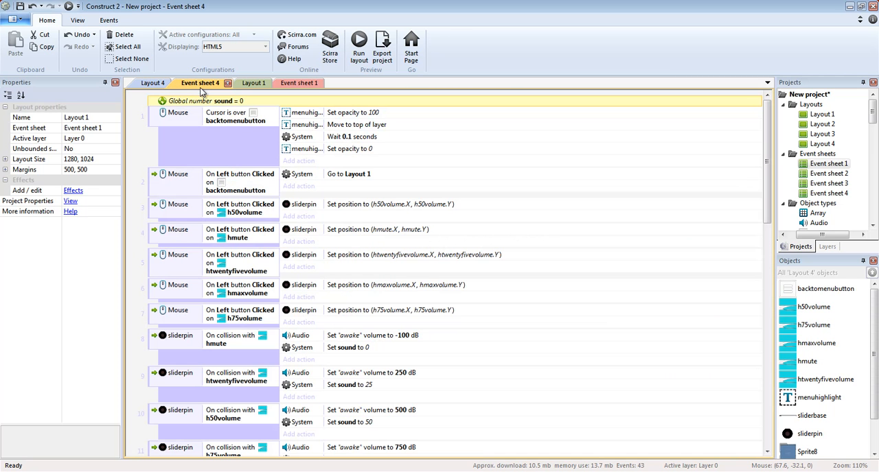
pyautogui.scroll(-3)
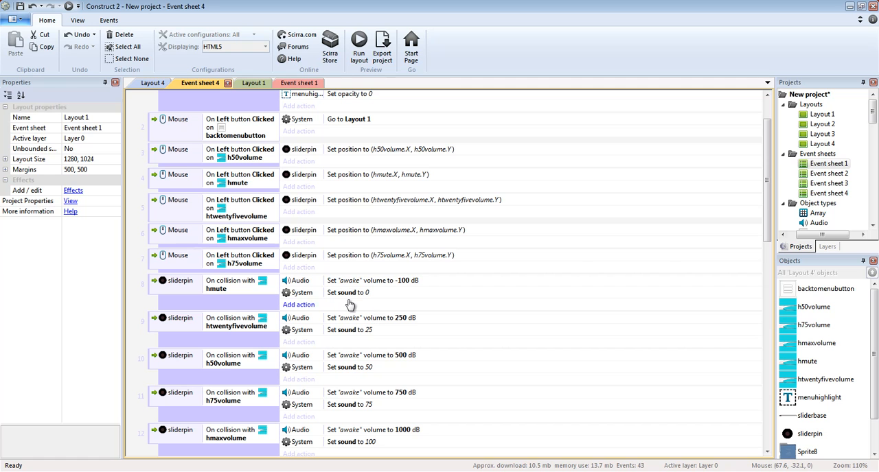
pyautogui.moveTo(340, 298)
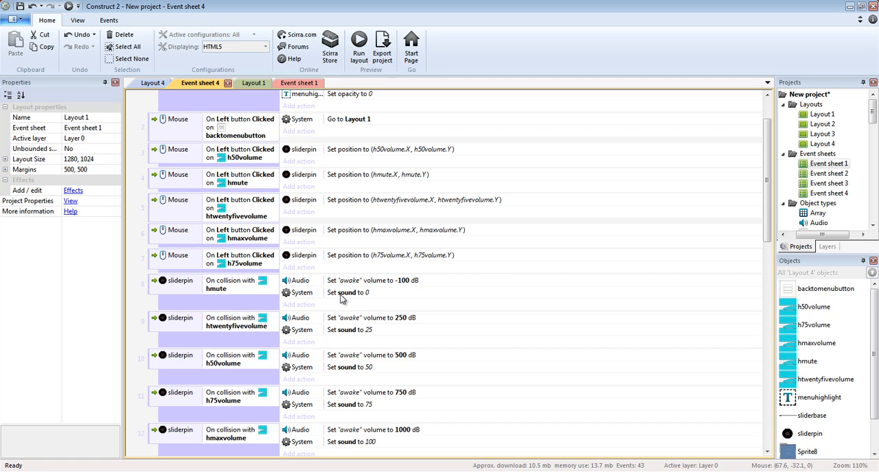
pyautogui.moveTo(346, 327)
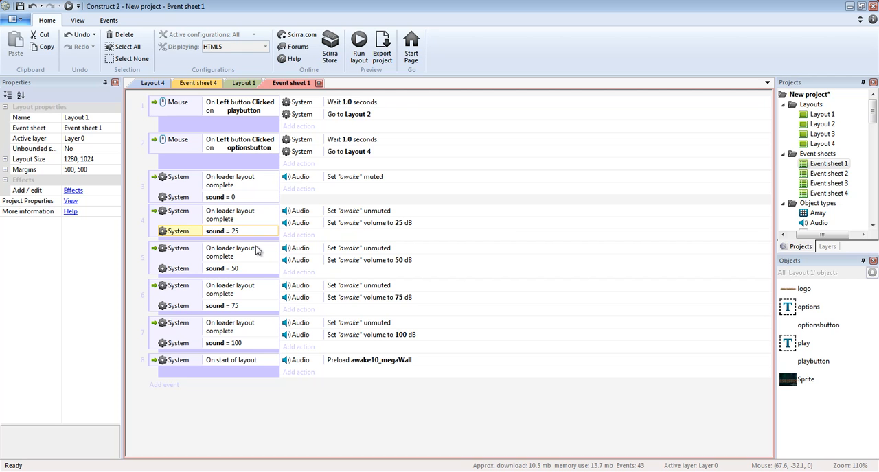
pyautogui.moveTo(339, 230)
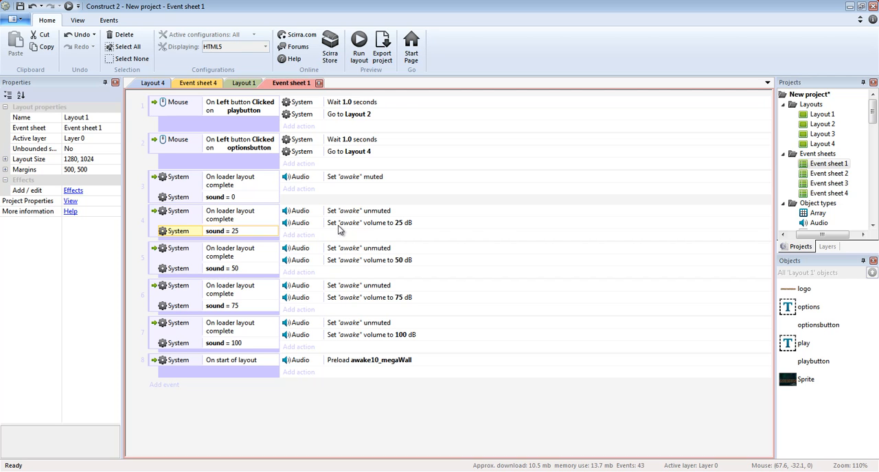
# Edit the loader event's awake volume action and confirm its 750 dB value
pyautogui.click(371, 222)
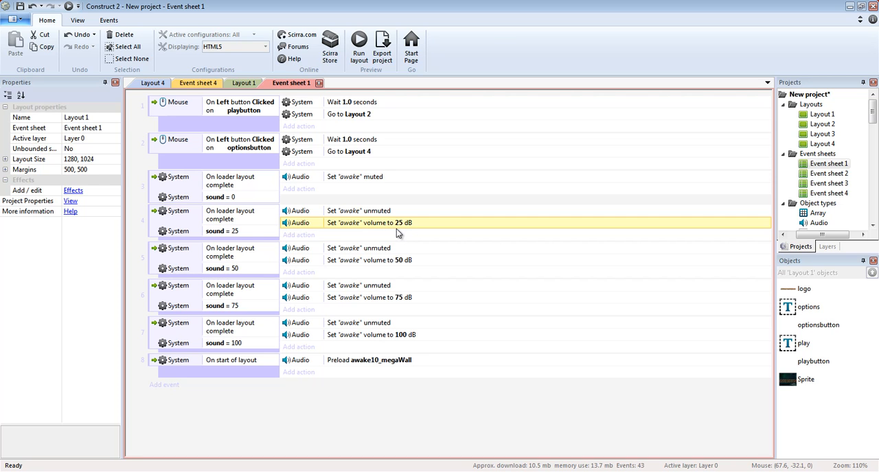
pyautogui.doubleClick(383, 222)
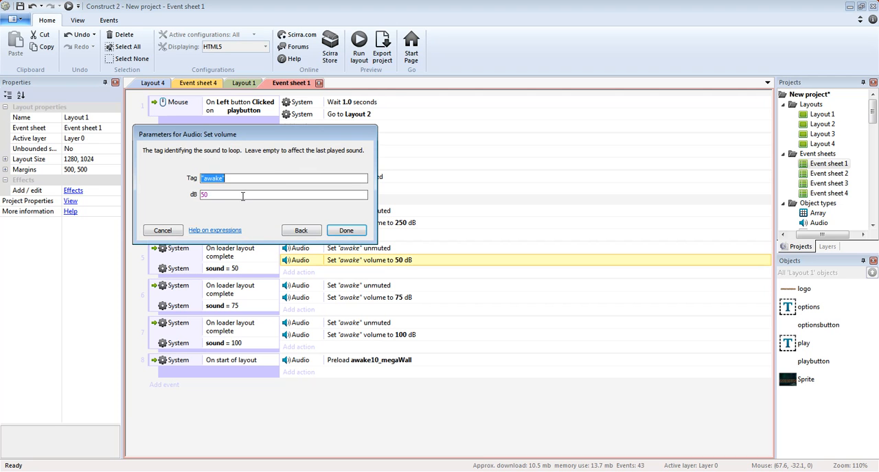
pyautogui.click(346, 231)
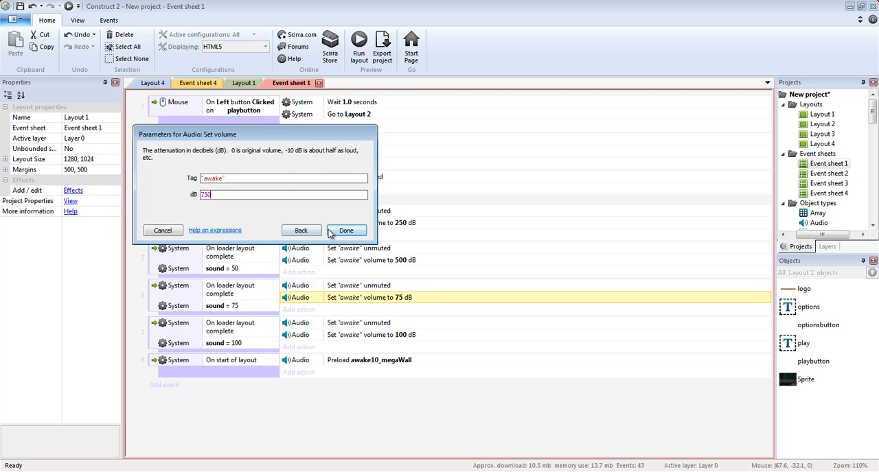
pyautogui.click(346, 230)
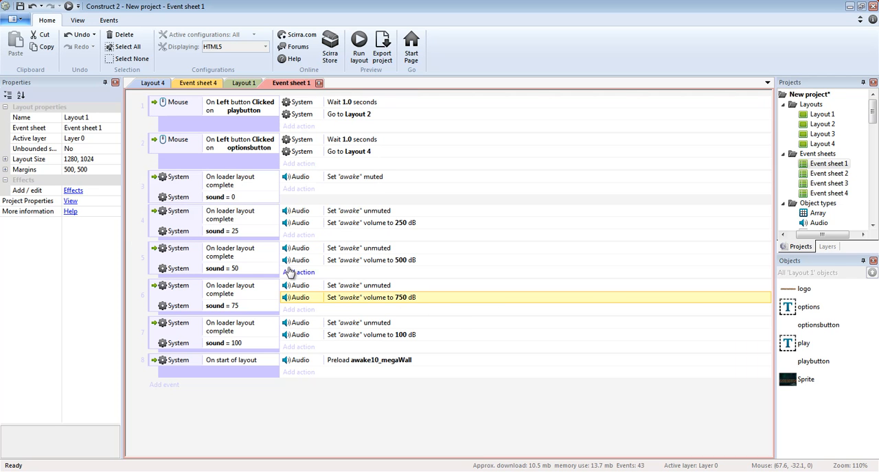
pyautogui.moveTo(234, 275)
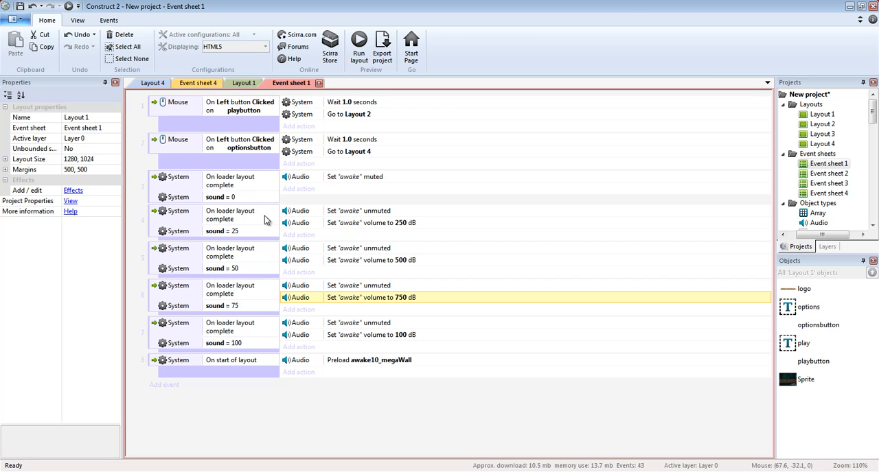
pyautogui.moveTo(248, 376)
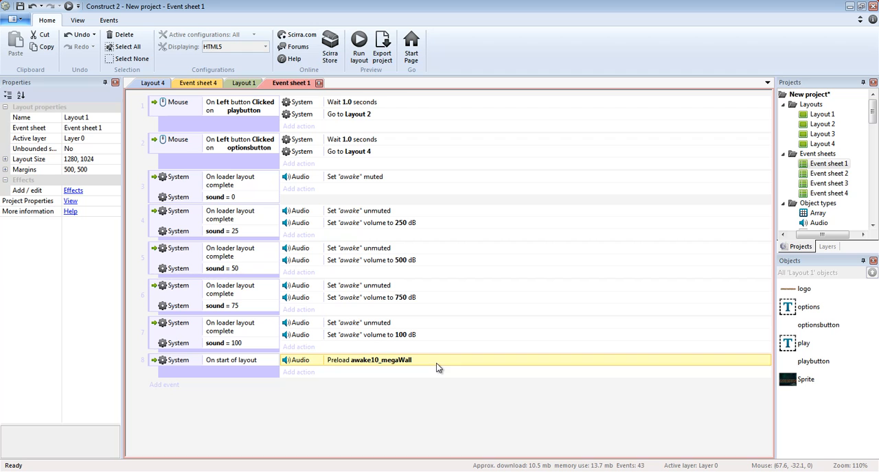
pyautogui.moveTo(224, 267)
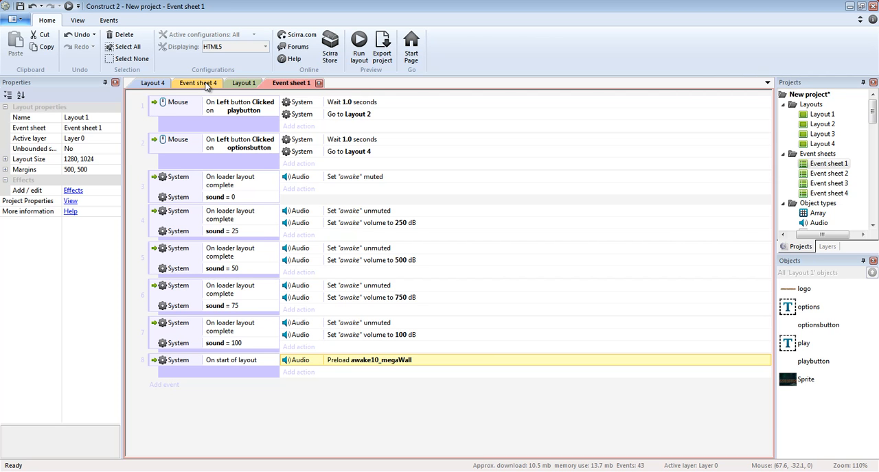
# Preview from Layout 1, visiting the options sound screen and level select twice, then close the preview
pyautogui.click(244, 82)
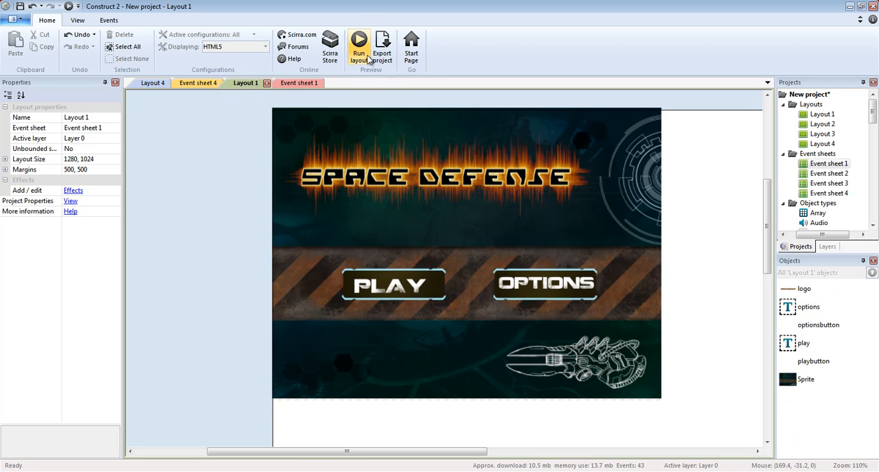
pyautogui.click(360, 43)
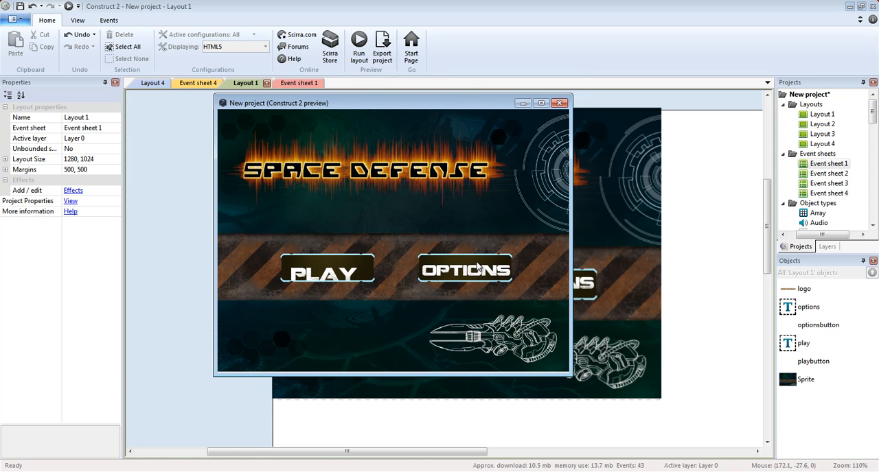
pyautogui.click(464, 269)
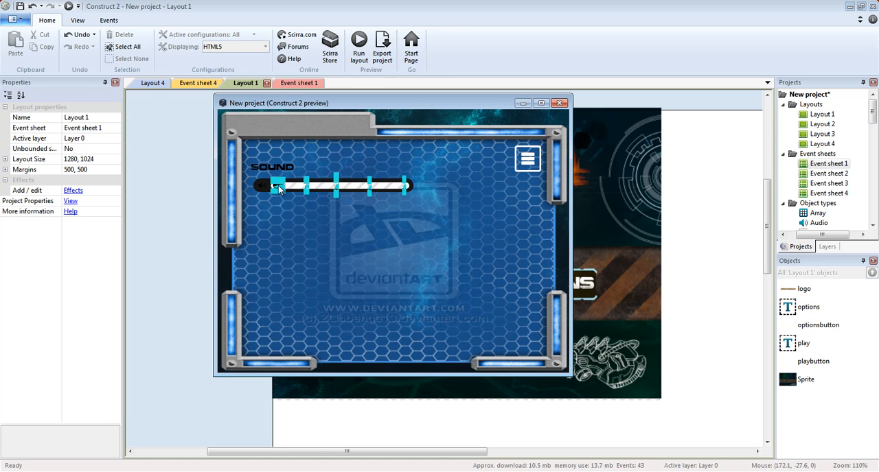
pyautogui.moveTo(335, 192)
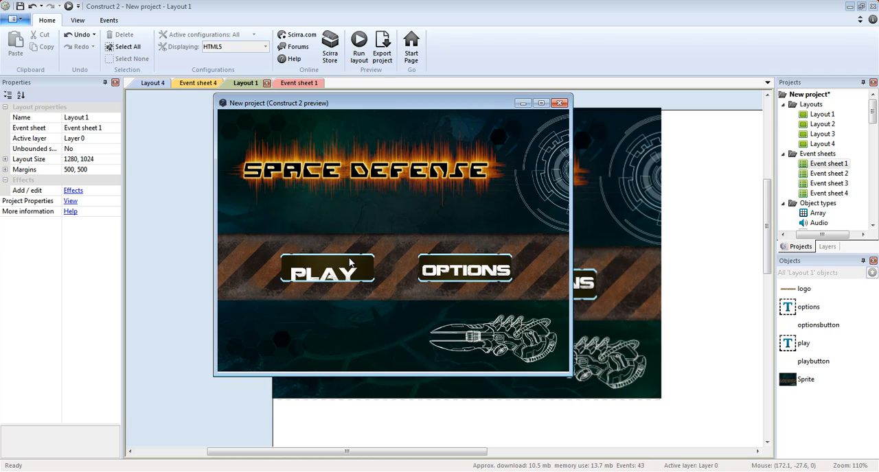
pyautogui.click(322, 269)
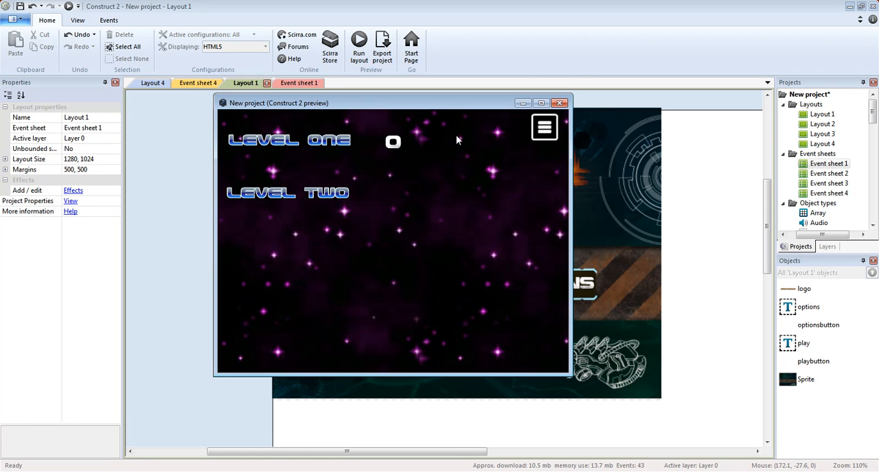
pyautogui.moveTo(341, 145)
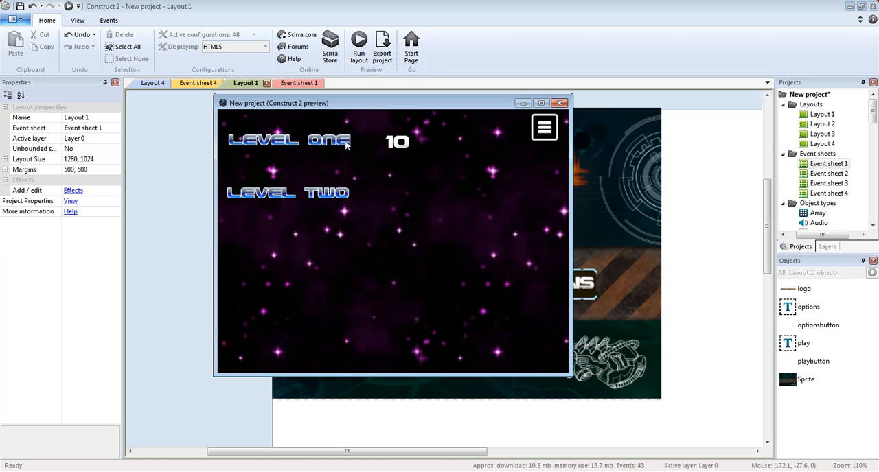
pyautogui.moveTo(418, 143)
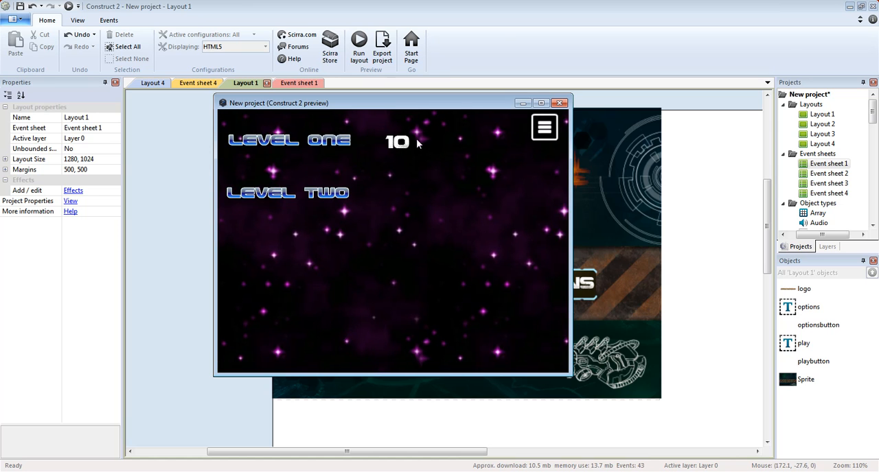
pyautogui.moveTo(332, 150)
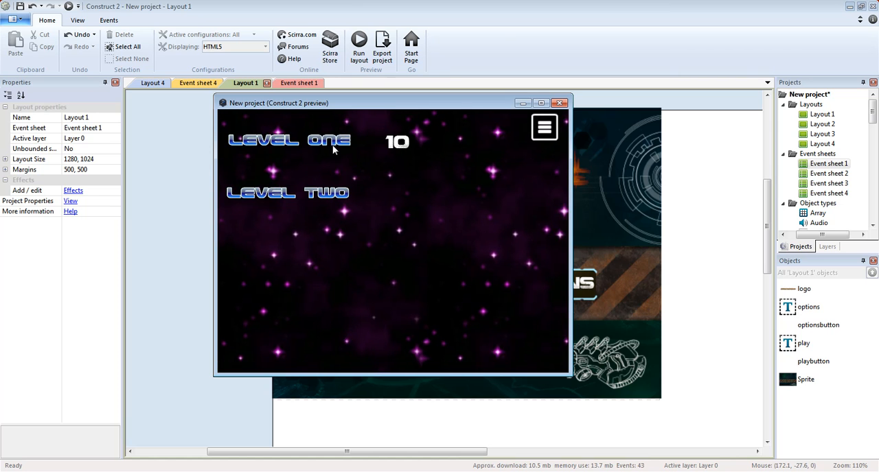
pyautogui.moveTo(330, 144)
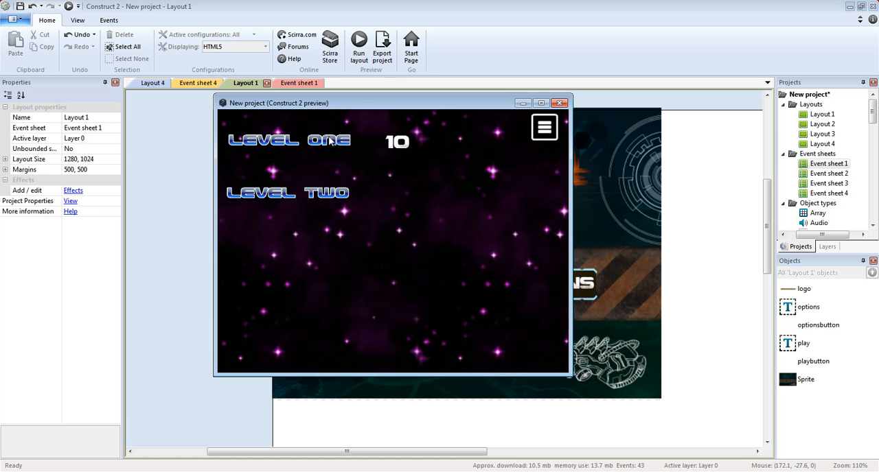
pyautogui.moveTo(337, 145)
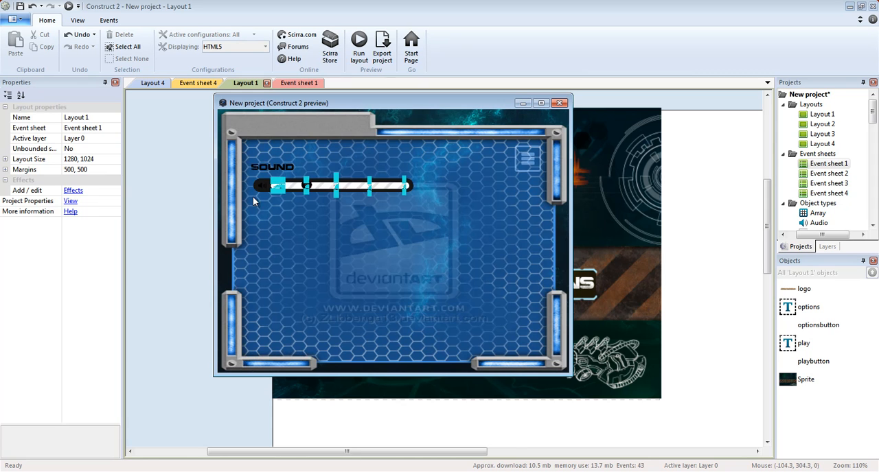
pyautogui.moveTo(284, 206)
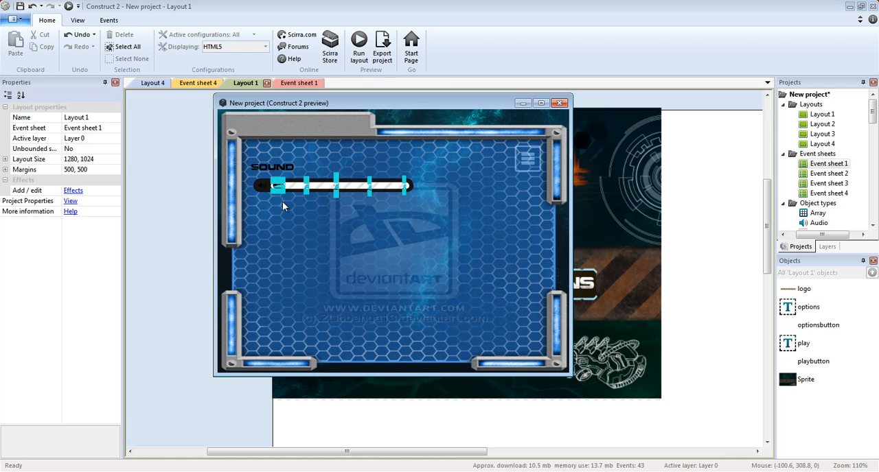
pyautogui.moveTo(511, 288)
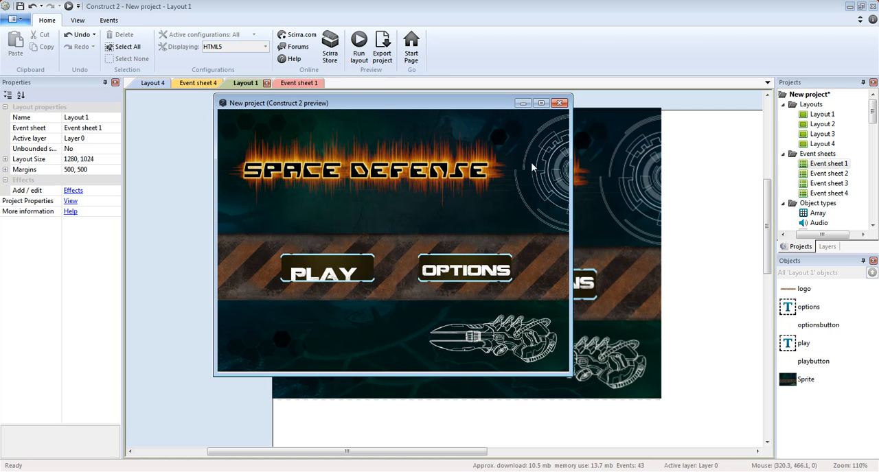
pyautogui.moveTo(333, 264)
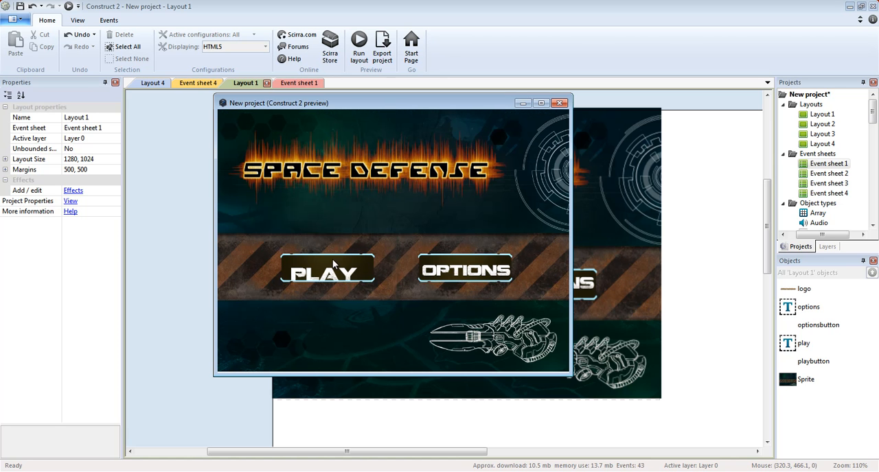
pyautogui.click(329, 269)
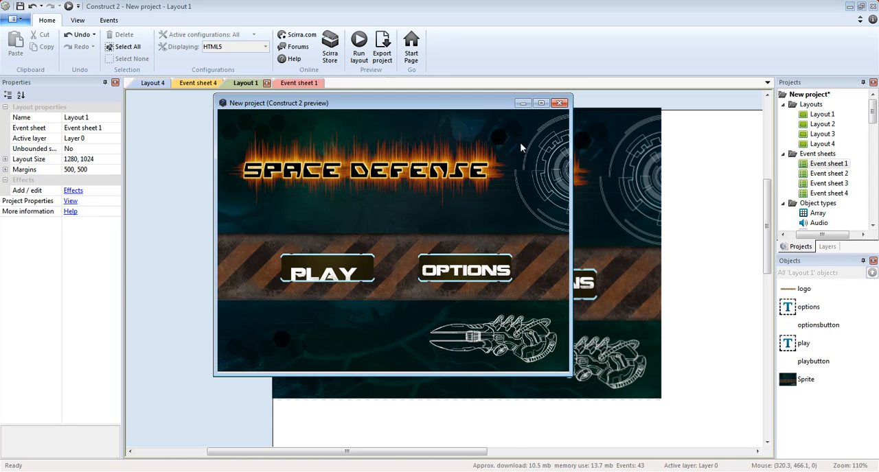
pyautogui.moveTo(464, 274)
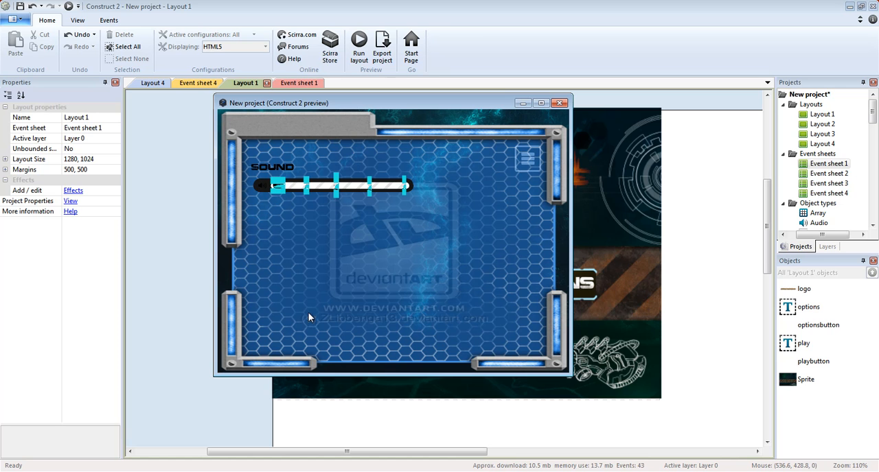
pyautogui.moveTo(349, 168)
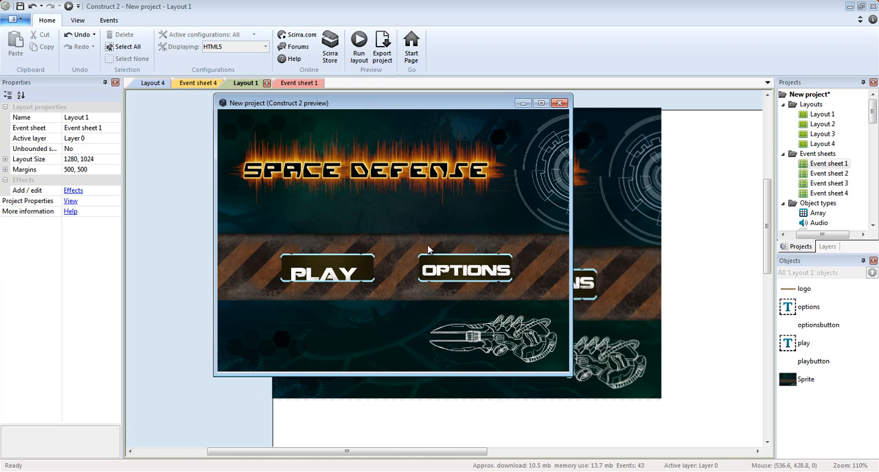
pyautogui.click(326, 269)
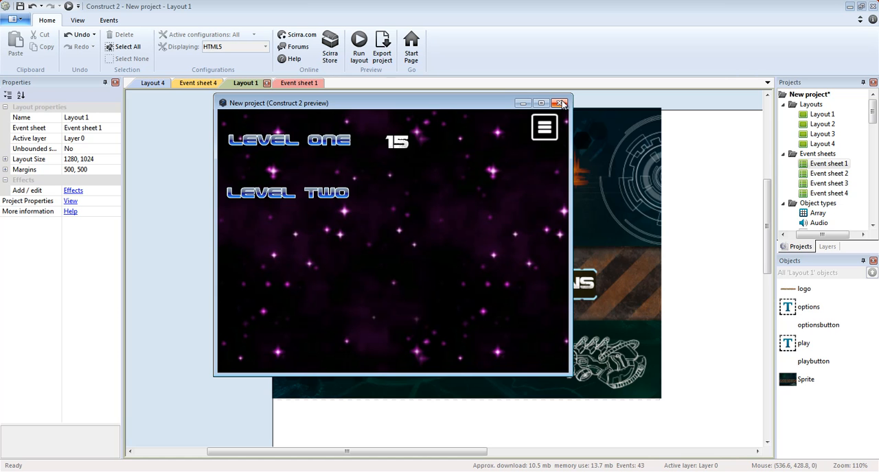
pyautogui.click(559, 103)
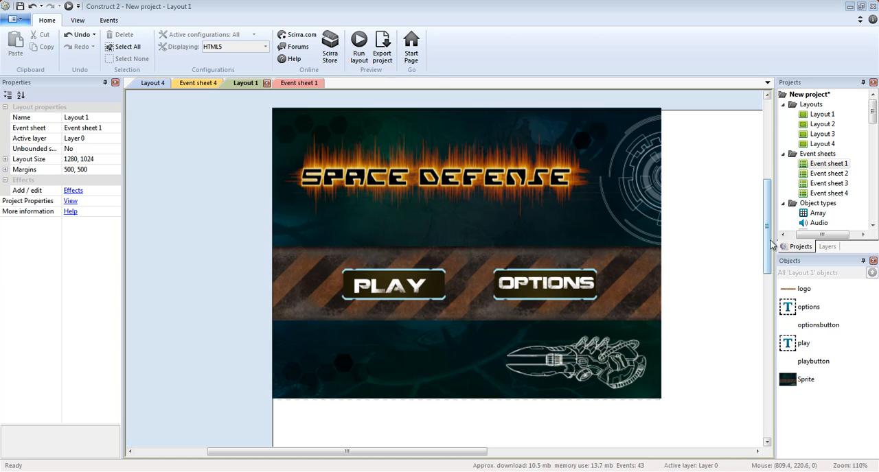
pyautogui.moveTo(569, 236)
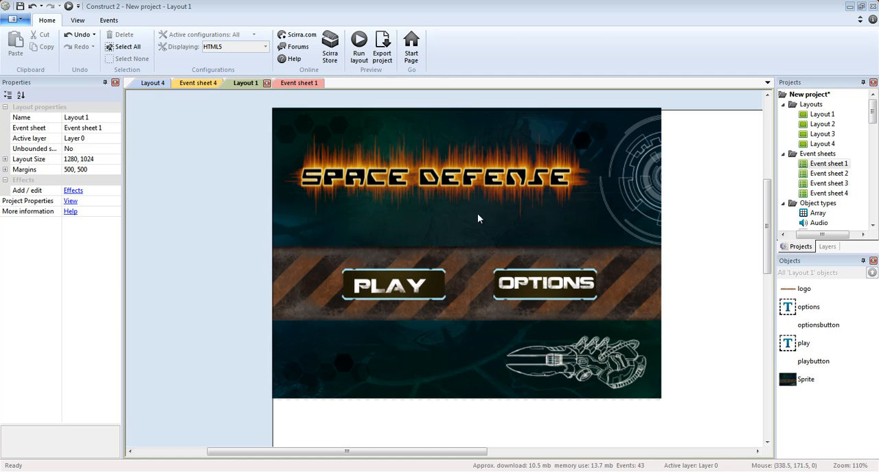
pyautogui.moveTo(535, 198)
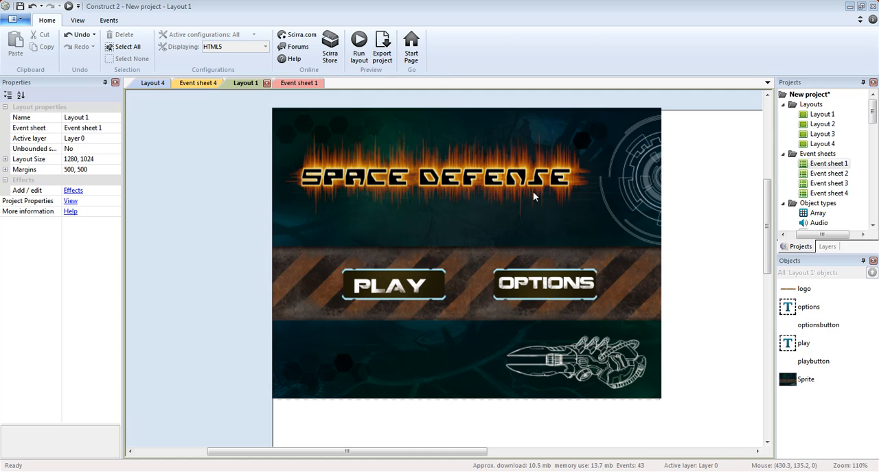
pyautogui.moveTo(261, 99)
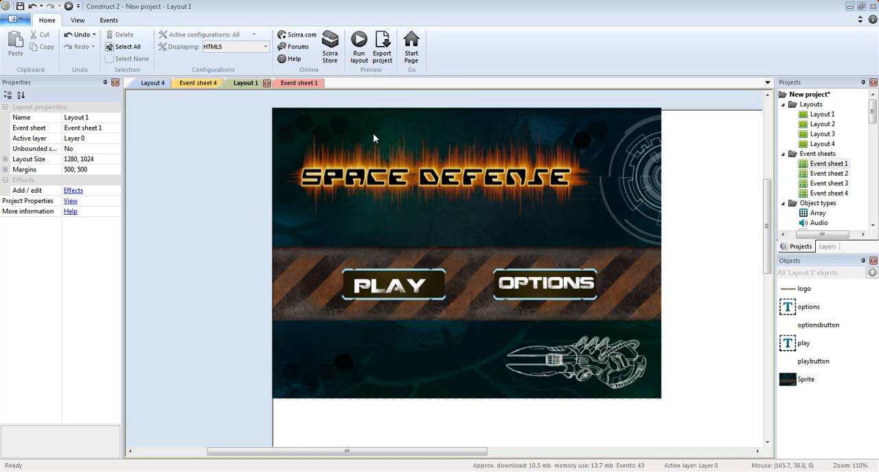
pyautogui.moveTo(405, 305)
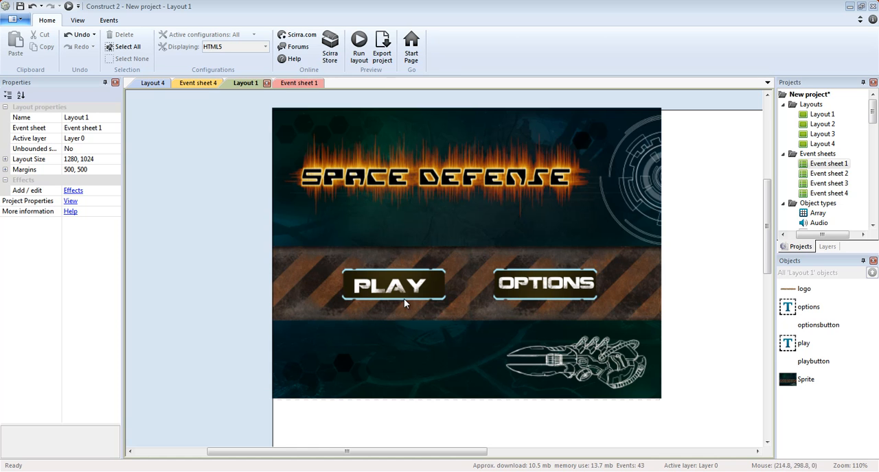
pyautogui.moveTo(211, 389)
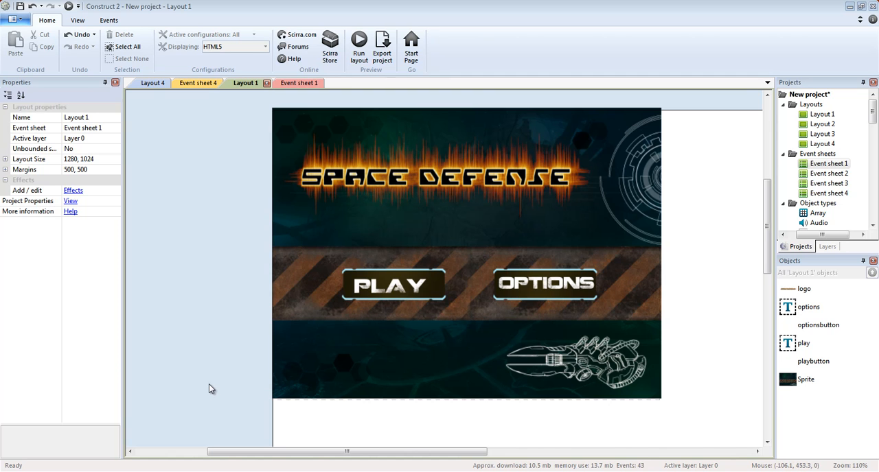
pyautogui.moveTo(233, 401)
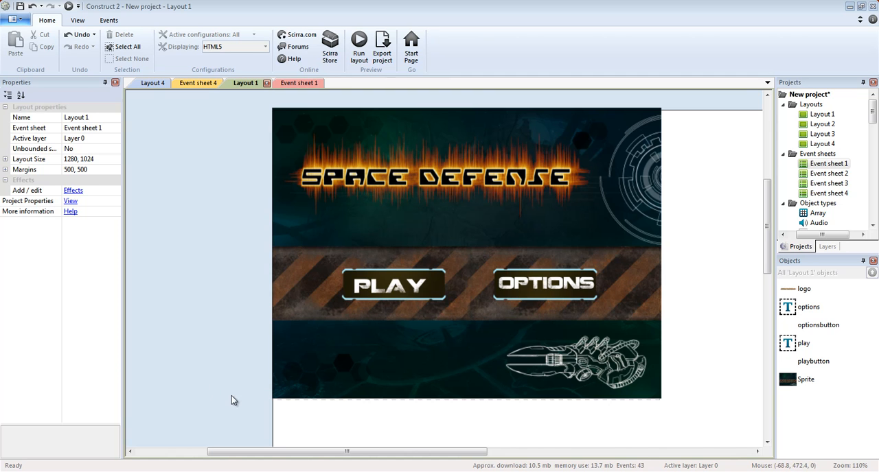